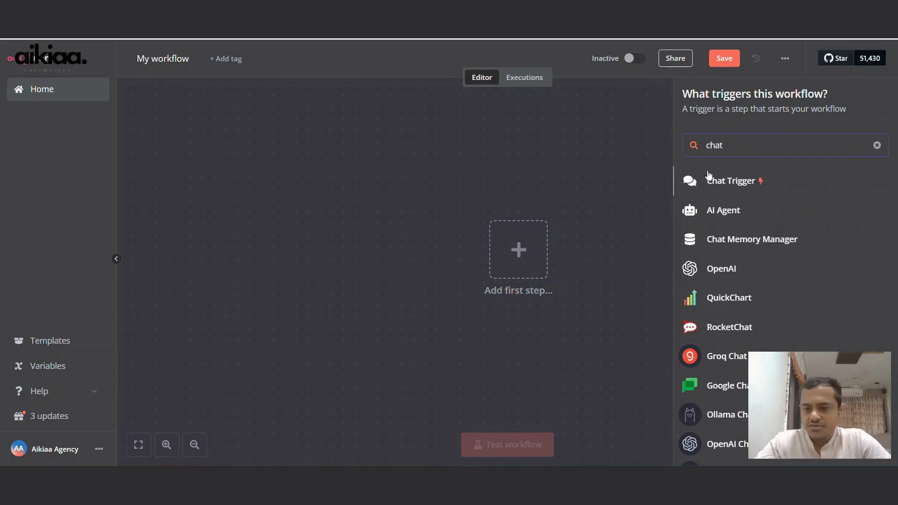
Start with a Chat Trigger, add an AI Agent and attach the OpenAI Chat Model.
{"action": "left_click", "coordinate": [730, 180]}
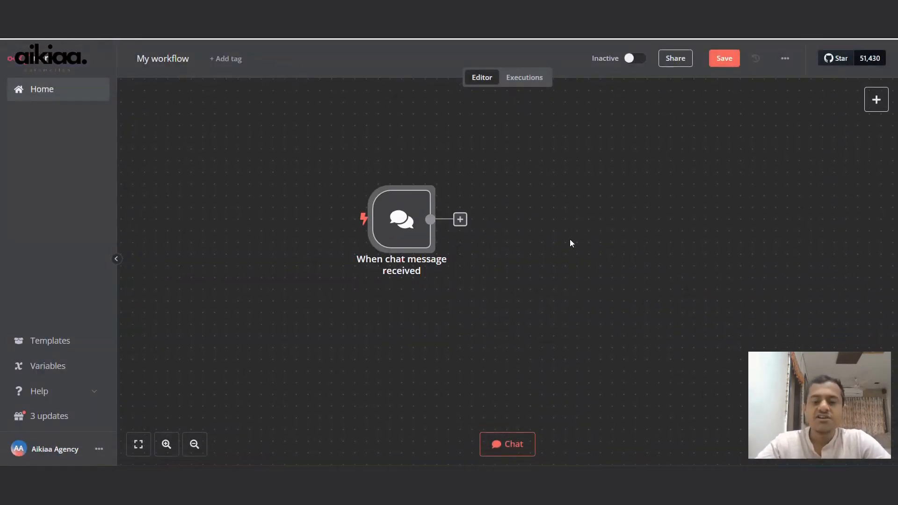
{"action": "left_click", "coordinate": [460, 220]}
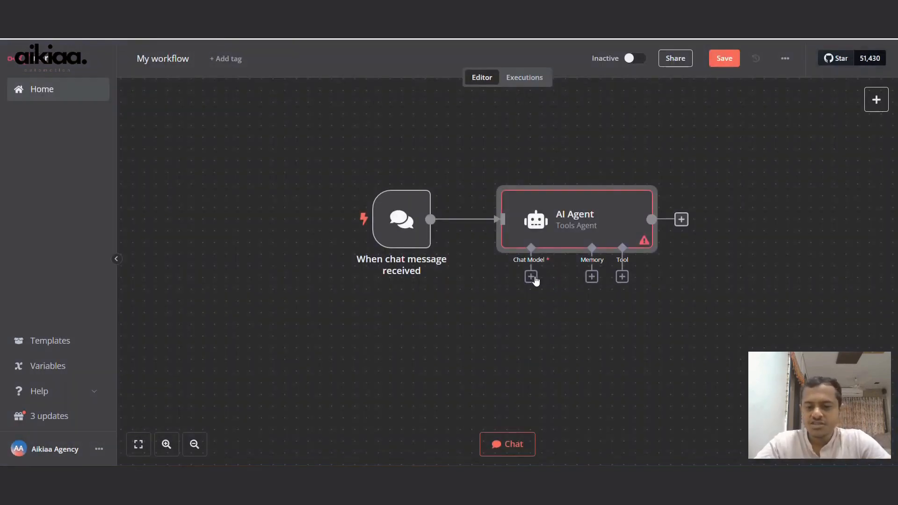
{"action": "left_click", "coordinate": [530, 277]}
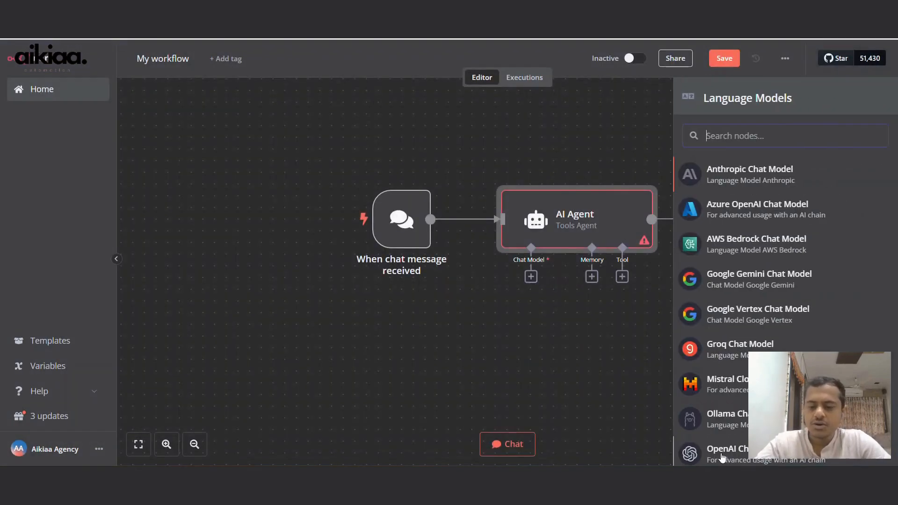
{"action": "left_click", "coordinate": [727, 454]}
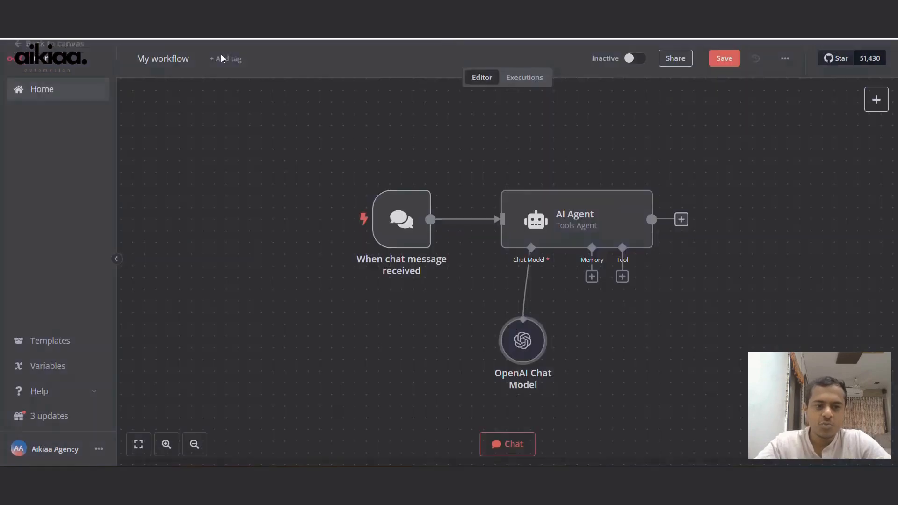
Give the agent Window Buffer Memory and a Google Calendar Tool.
{"action": "left_click", "coordinate": [591, 276]}
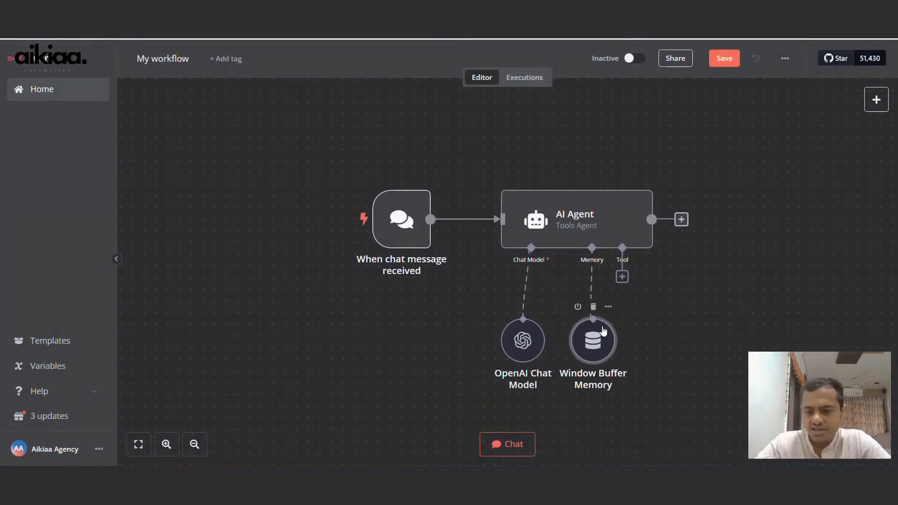
{"action": "left_click", "coordinate": [622, 276]}
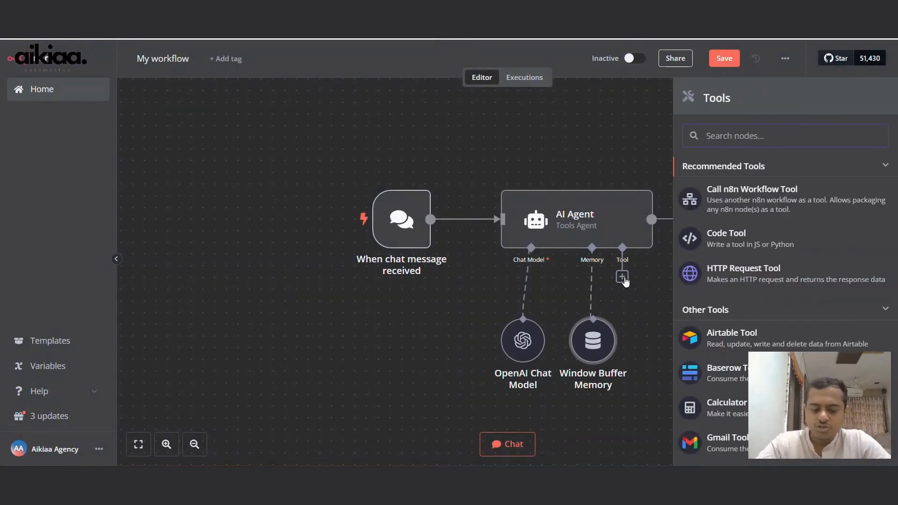
{"action": "type", "text": "cal"}
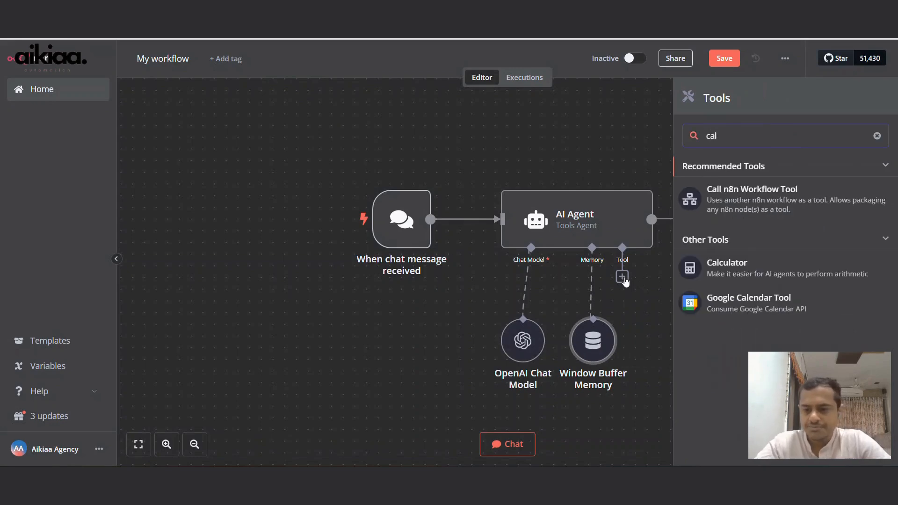
{"action": "left_click", "coordinate": [748, 303]}
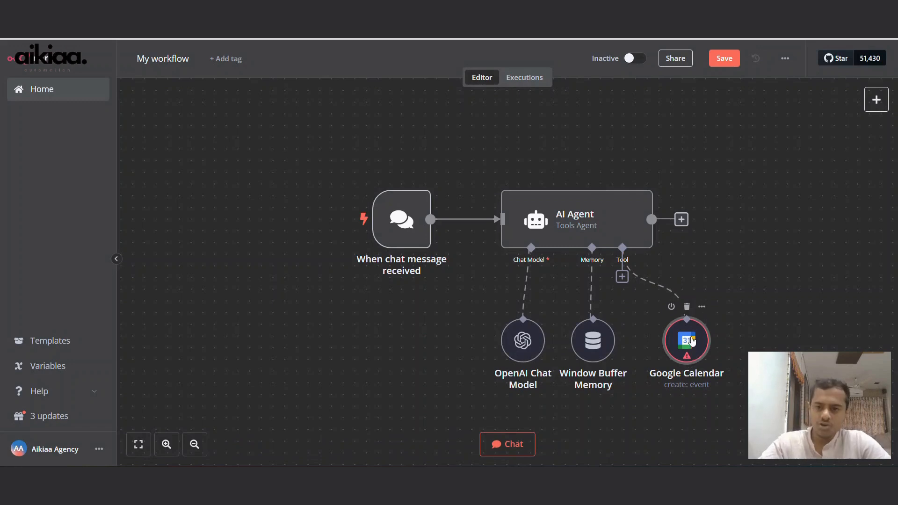
{"action": "mouse_move", "coordinate": [742, 428]}
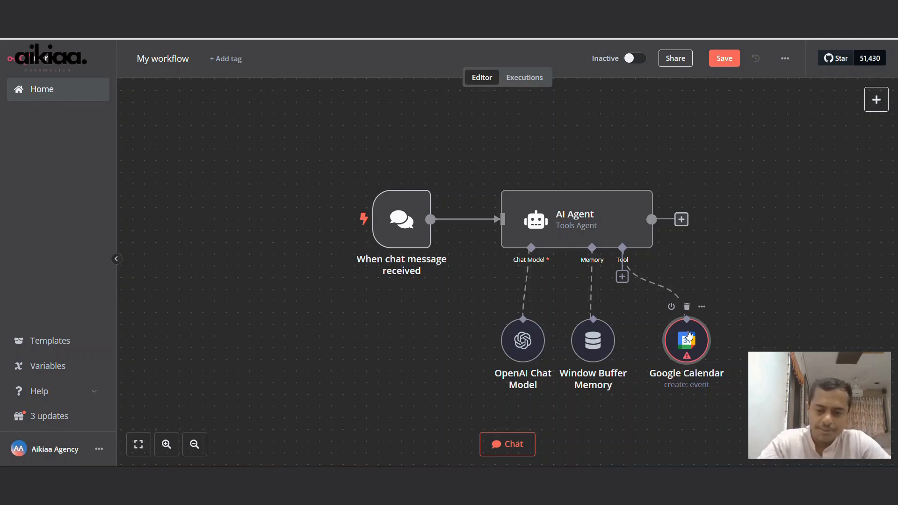
{"action": "mouse_move", "coordinate": [599, 433]}
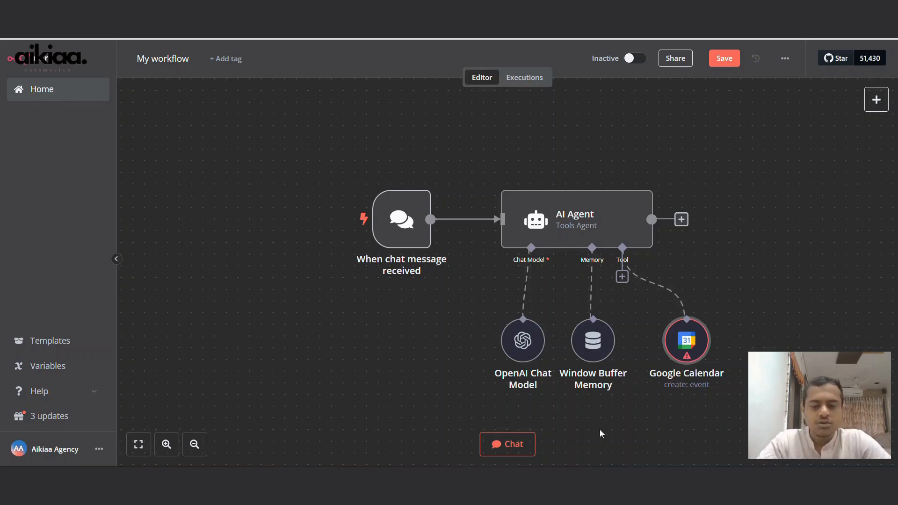
{"action": "mouse_move", "coordinate": [689, 296]}
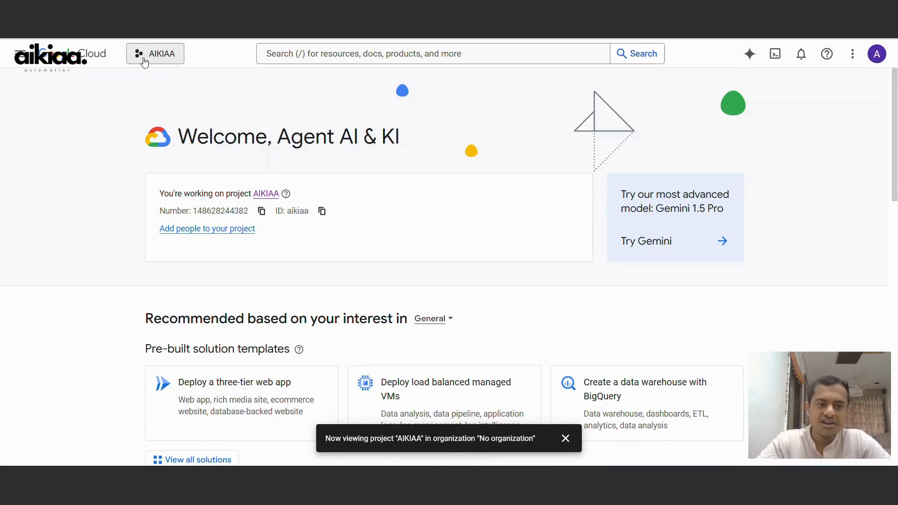
Confirm the AIKIAA project, go to the APIs overview, then open the API Library.
{"action": "left_click", "coordinate": [155, 53]}
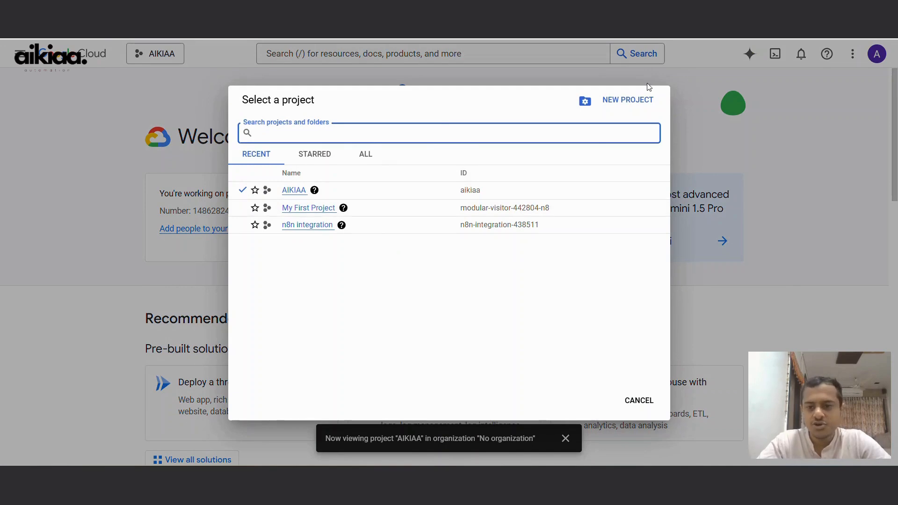
{"action": "mouse_move", "coordinate": [634, 115]}
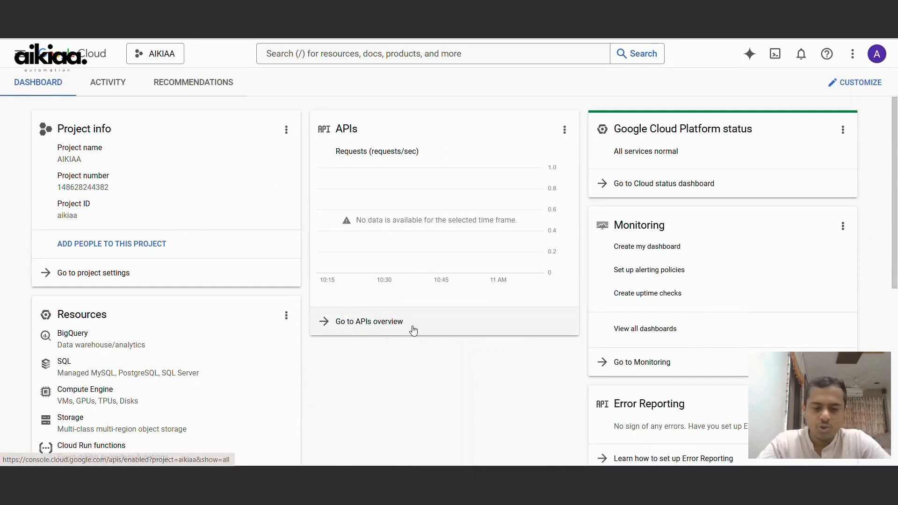
{"action": "left_click", "coordinate": [369, 321]}
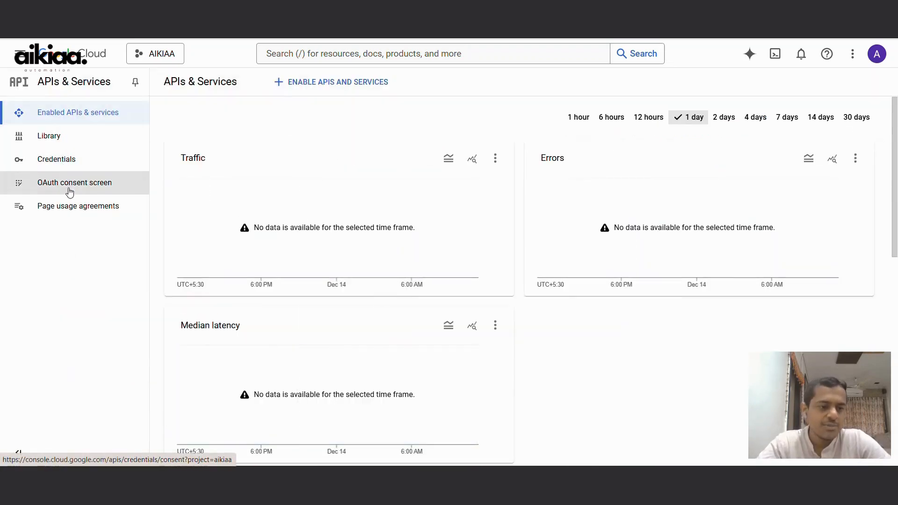
{"action": "mouse_move", "coordinate": [56, 159]}
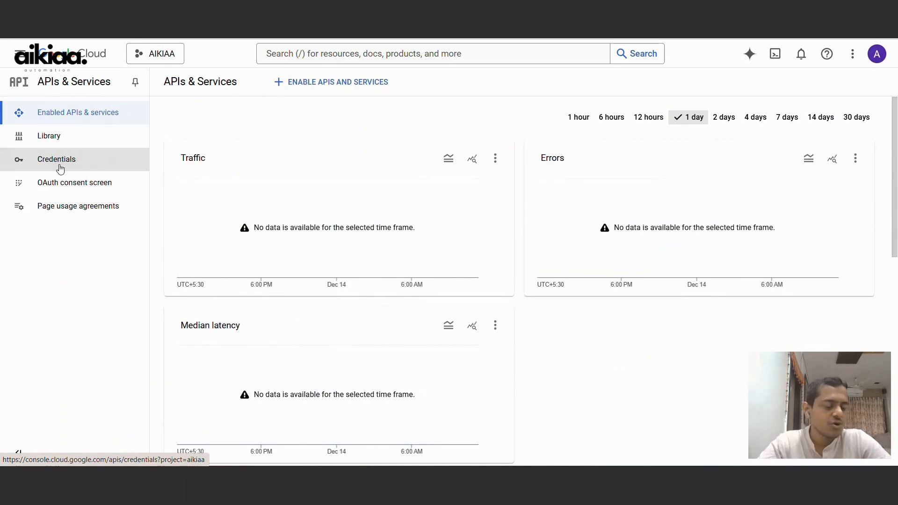
{"action": "mouse_move", "coordinate": [128, 174]}
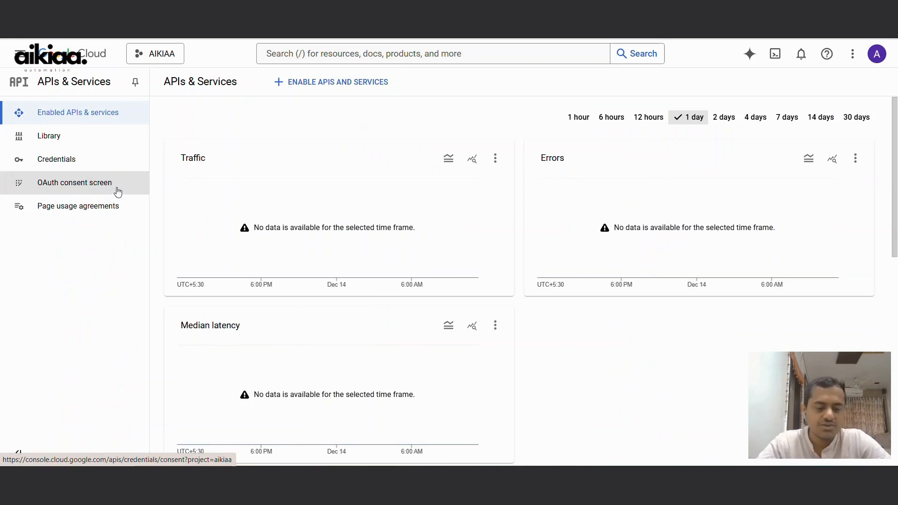
{"action": "left_click", "coordinate": [48, 136]}
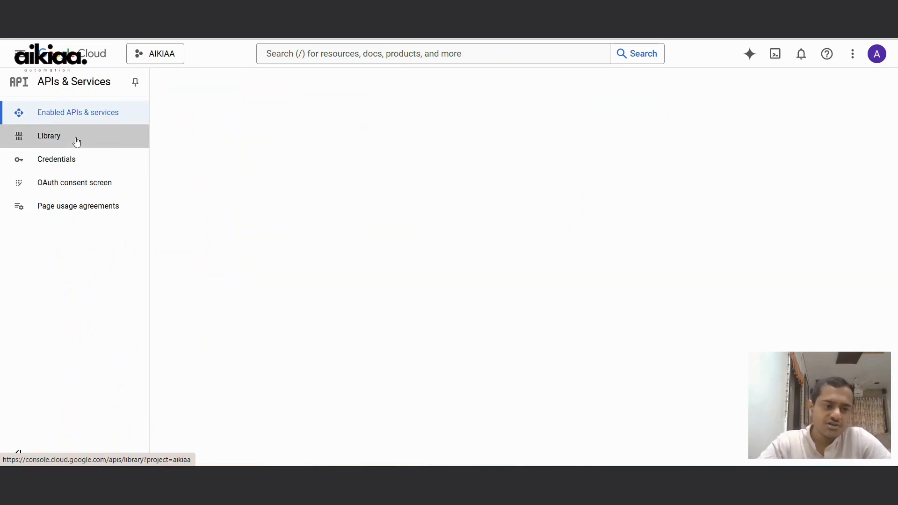
Search the library for 'google' and open the Google Calendar API, which shows as enabled.
{"action": "left_click", "coordinate": [48, 136]}
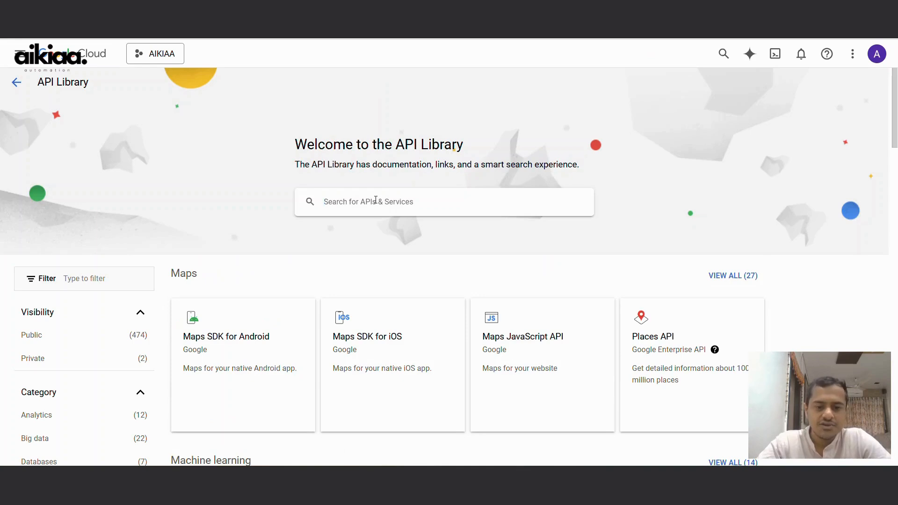
{"action": "type", "text": "google calender"}
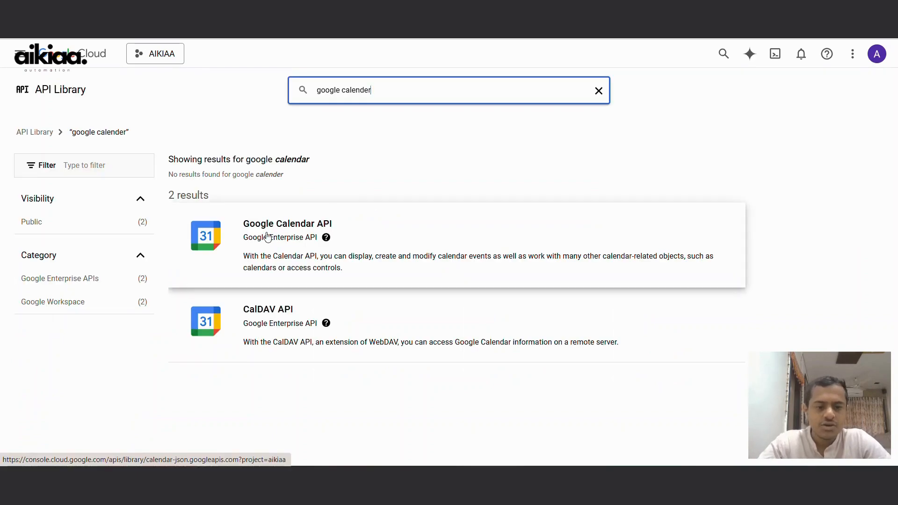
{"action": "mouse_move", "coordinate": [334, 230]}
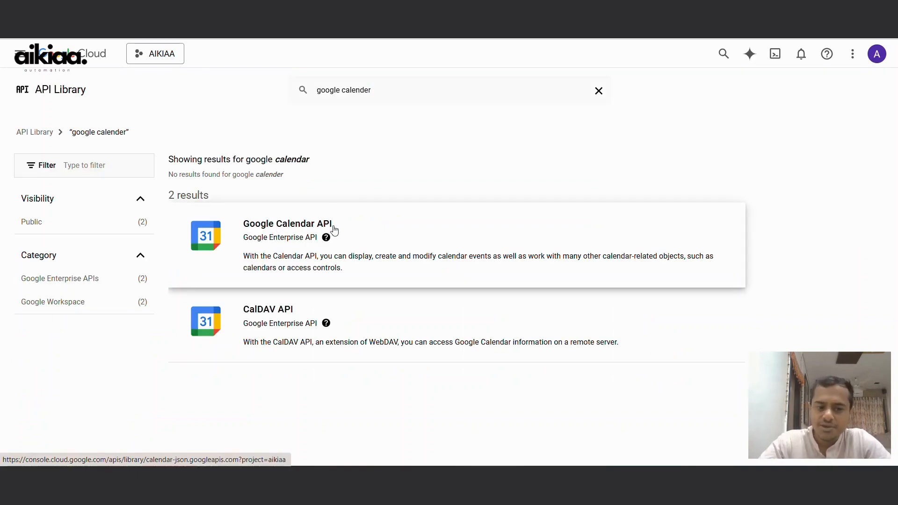
{"action": "left_click", "coordinate": [287, 223]}
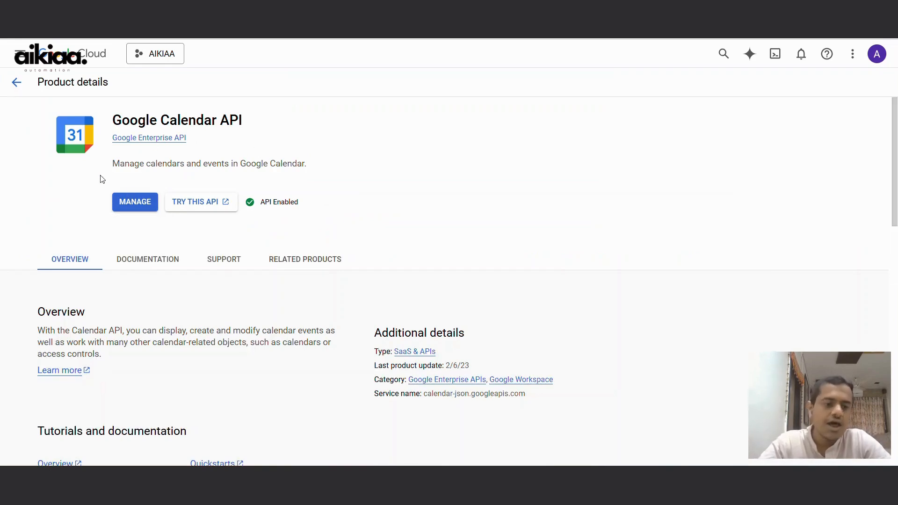
{"action": "mouse_move", "coordinate": [249, 241]}
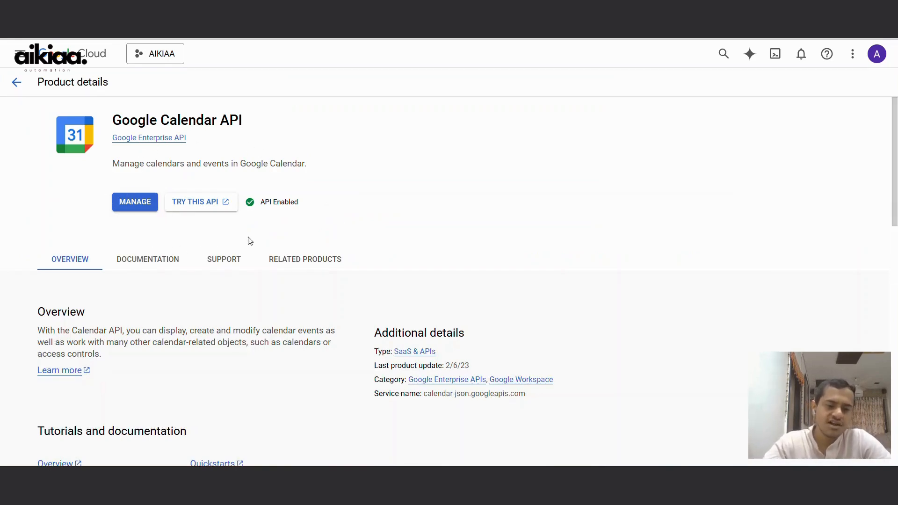
{"action": "mouse_move", "coordinate": [113, 246]}
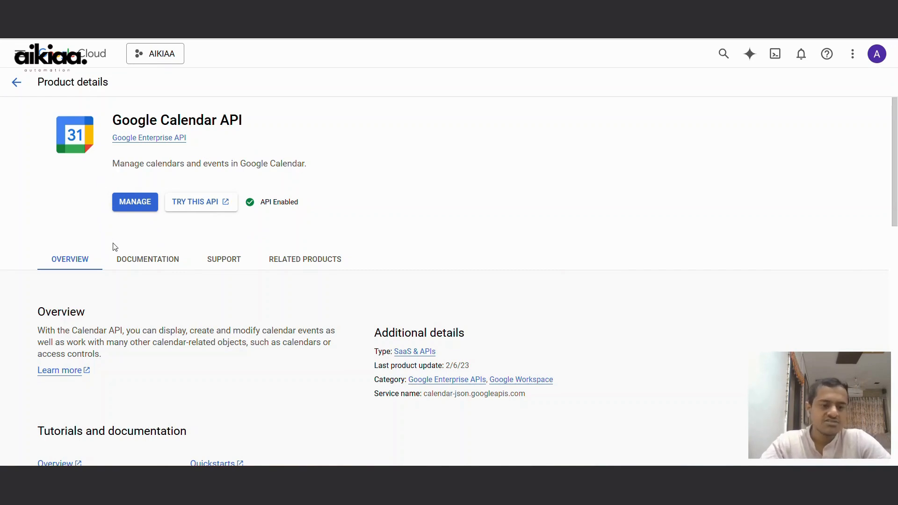
{"action": "mouse_move", "coordinate": [134, 202]}
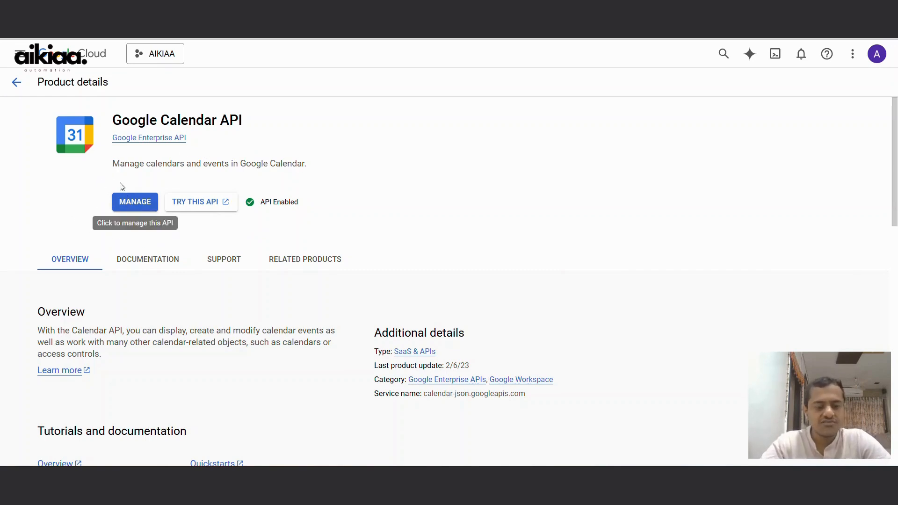
{"action": "mouse_move", "coordinate": [64, 111]}
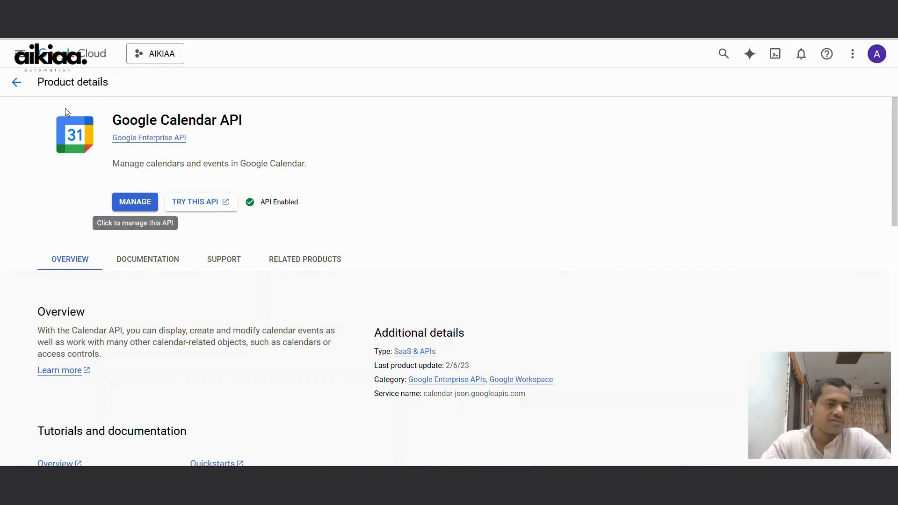
{"action": "mouse_move", "coordinate": [169, 232]}
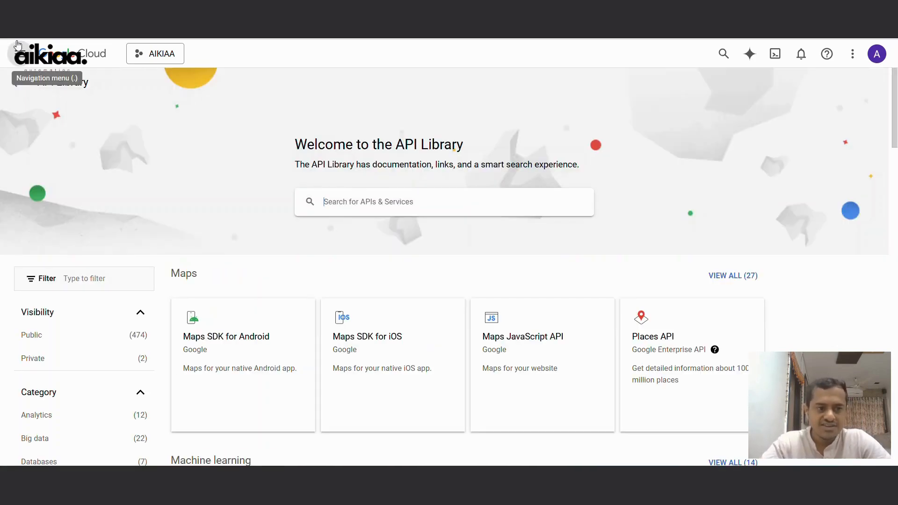
{"action": "mouse_move", "coordinate": [16, 82]}
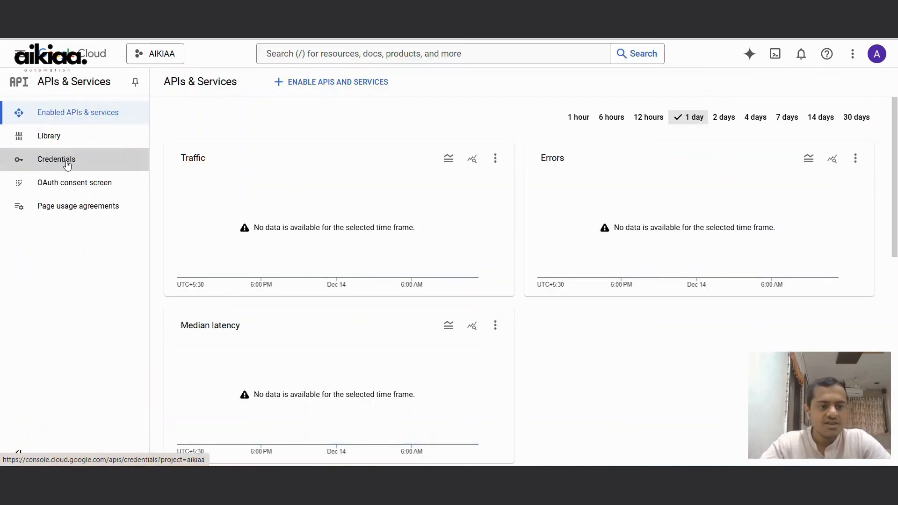
On the Credentials page, start an OAuth client ID with application type Web application.
{"action": "left_click", "coordinate": [56, 159]}
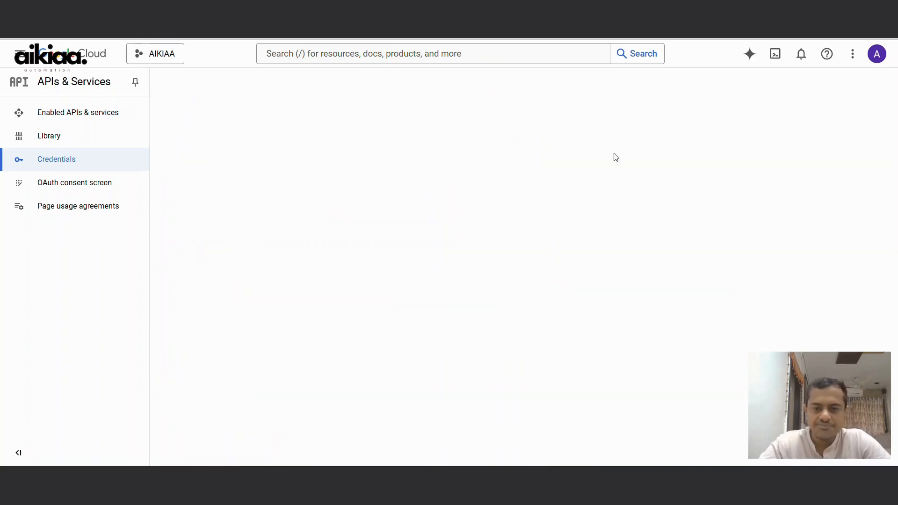
{"action": "mouse_move", "coordinate": [398, 240]}
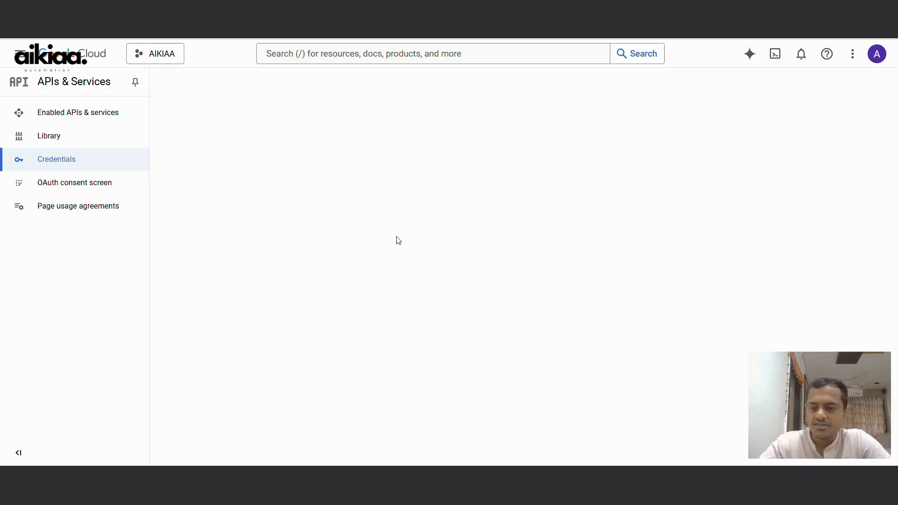
{"action": "left_click", "coordinate": [311, 169]}
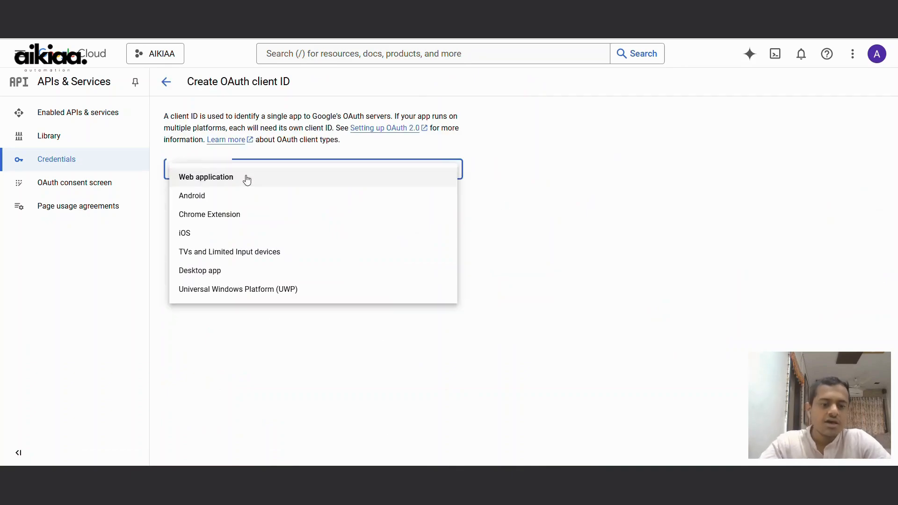
{"action": "left_click", "coordinate": [206, 176]}
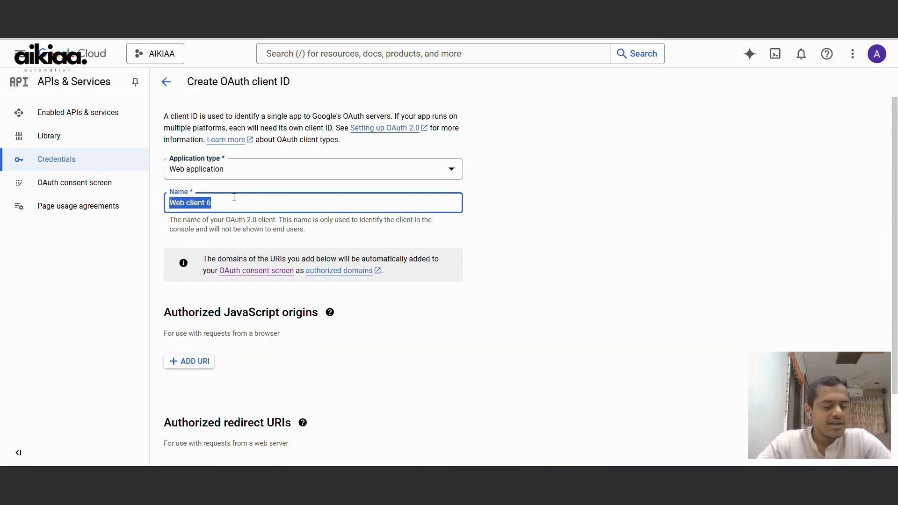
{"action": "scroll", "scroll_direction": "down", "scroll_amount": 3}
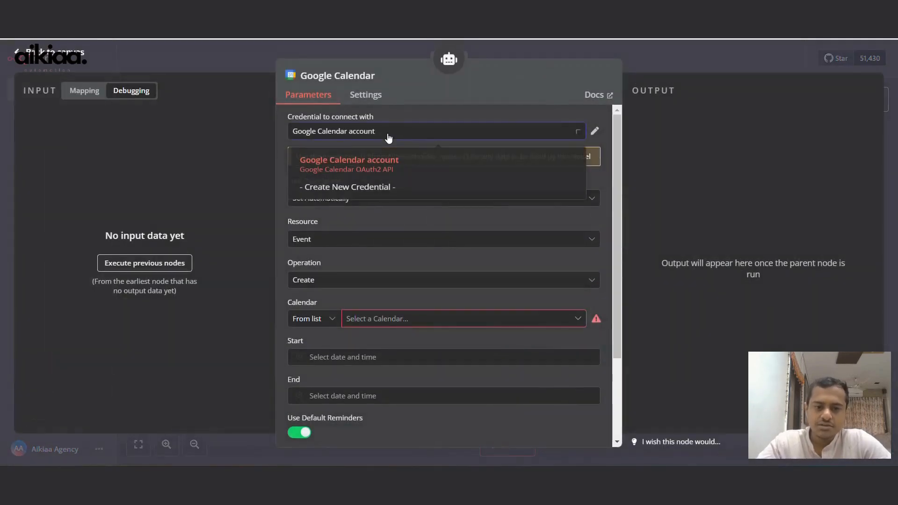
Create a new Google Calendar credential and copy its OAuth Redirect URL.
{"action": "left_click", "coordinate": [348, 186]}
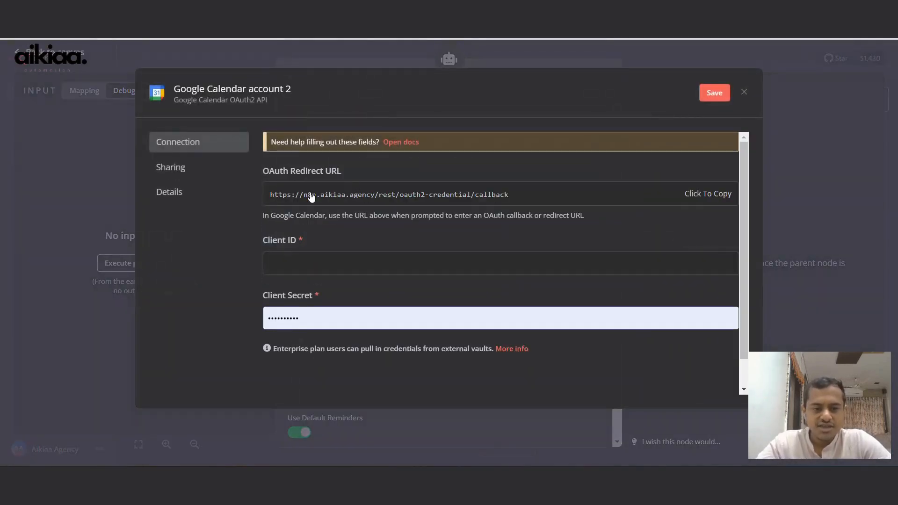
{"action": "double_click", "coordinate": [292, 194]}
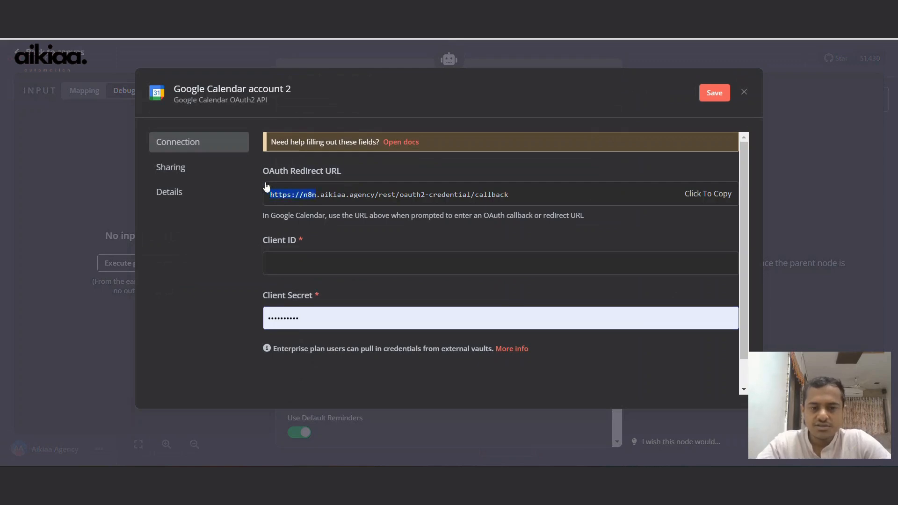
{"action": "left_click", "coordinate": [707, 193]}
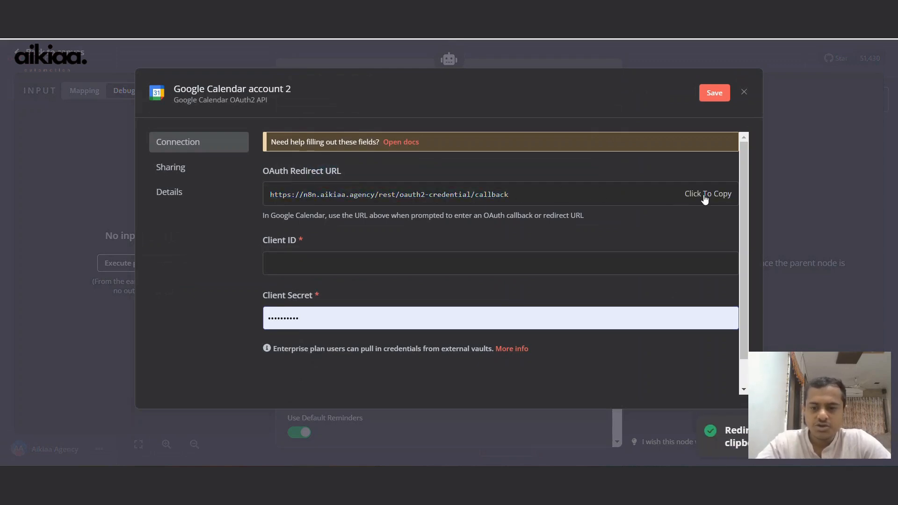
{"action": "left_click", "coordinate": [743, 92]}
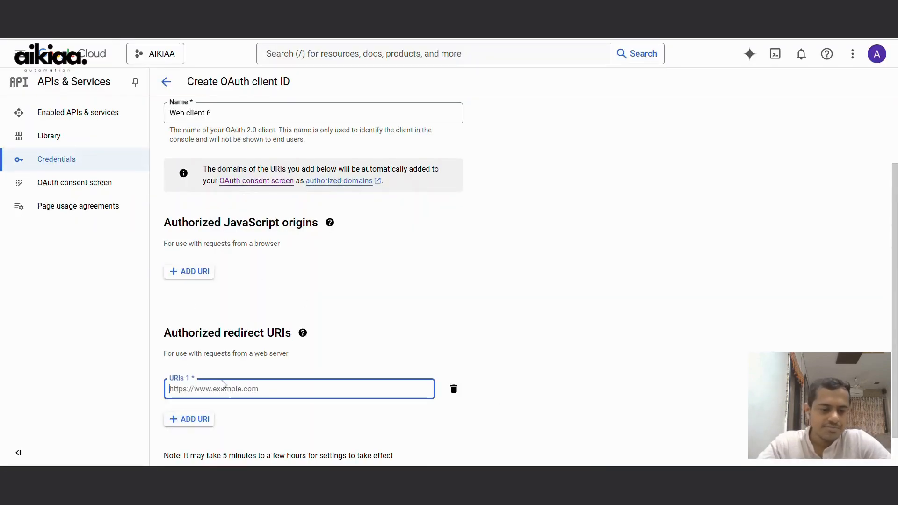
{"action": "type", "text": "https://n8n.aikiaa.agency/rest/oauth2-credential/callback"}
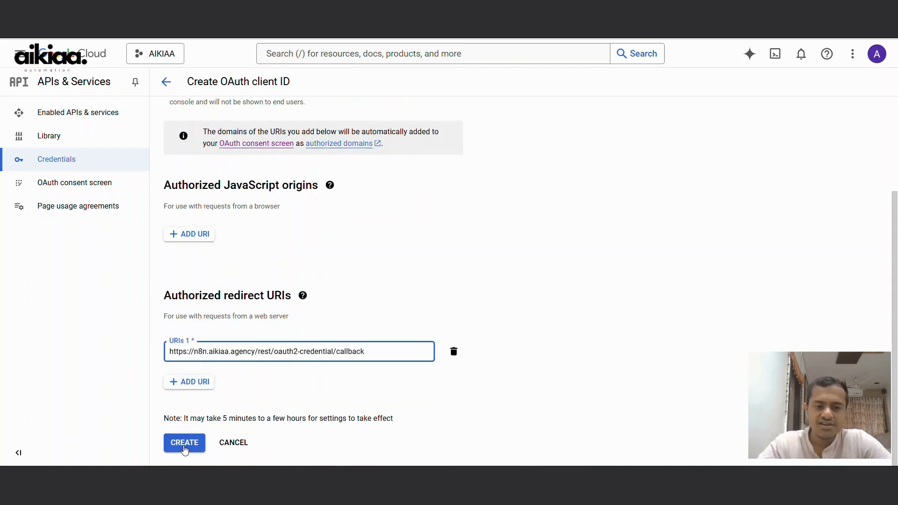
{"action": "mouse_move", "coordinate": [564, 302]}
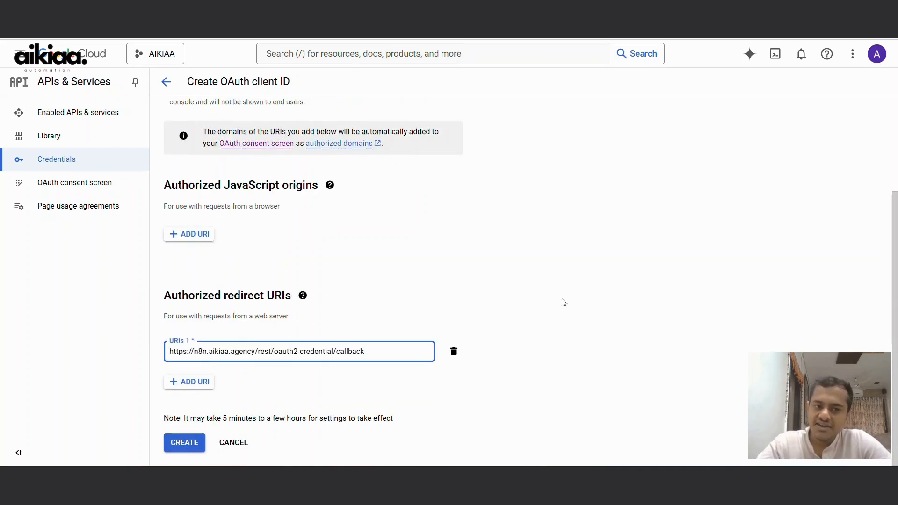
{"action": "mouse_move", "coordinate": [580, 324]}
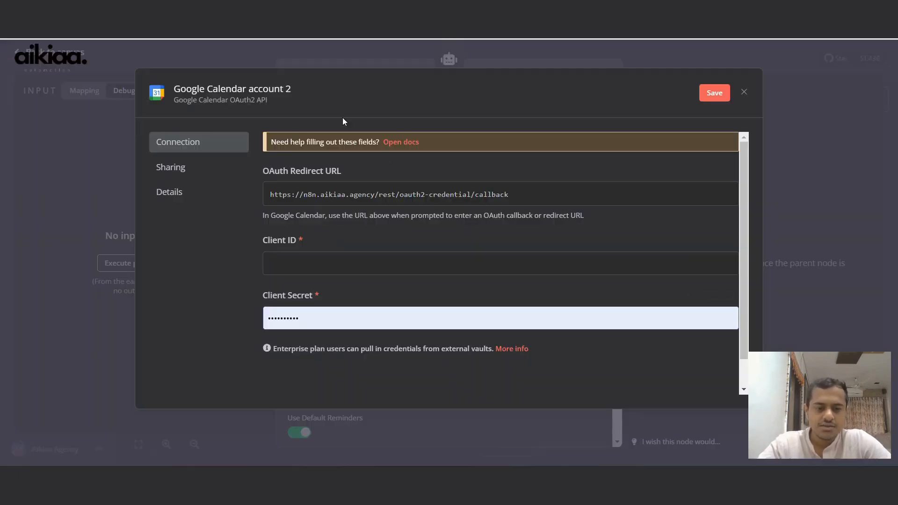
Visit the Client ID and Client Secret fields, then close the unfinished credential dialog.
{"action": "left_click", "coordinate": [498, 262]}
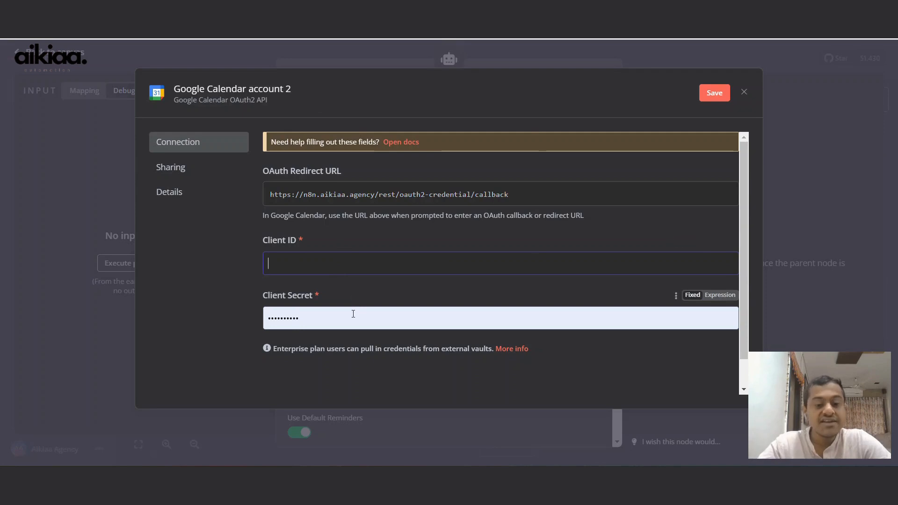
{"action": "left_click", "coordinate": [498, 263]}
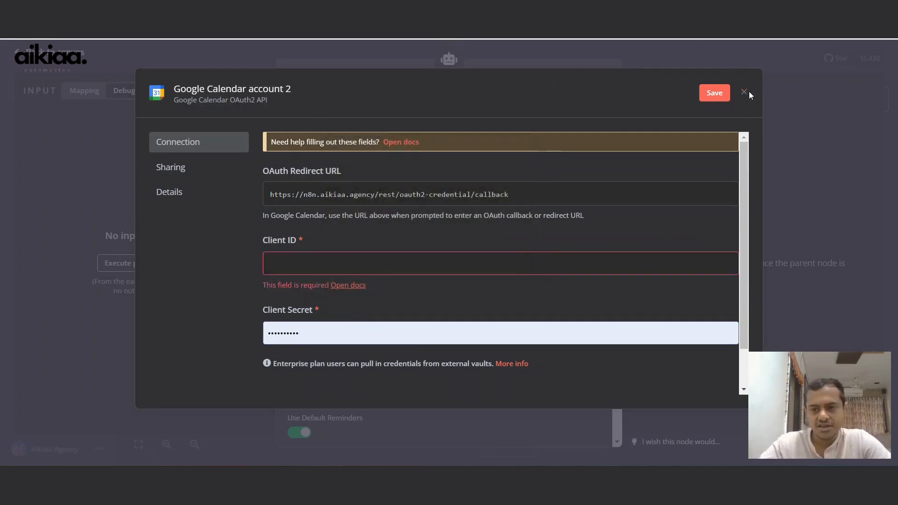
{"action": "left_click", "coordinate": [743, 92]}
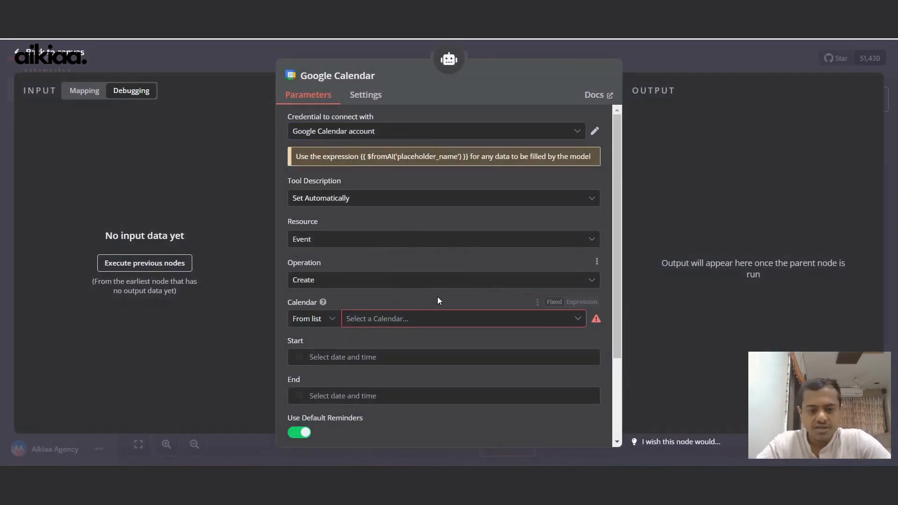
Keep Resource as Event with Create, and pick the account's primary calendar from the list.
{"action": "left_click", "coordinate": [443, 239]}
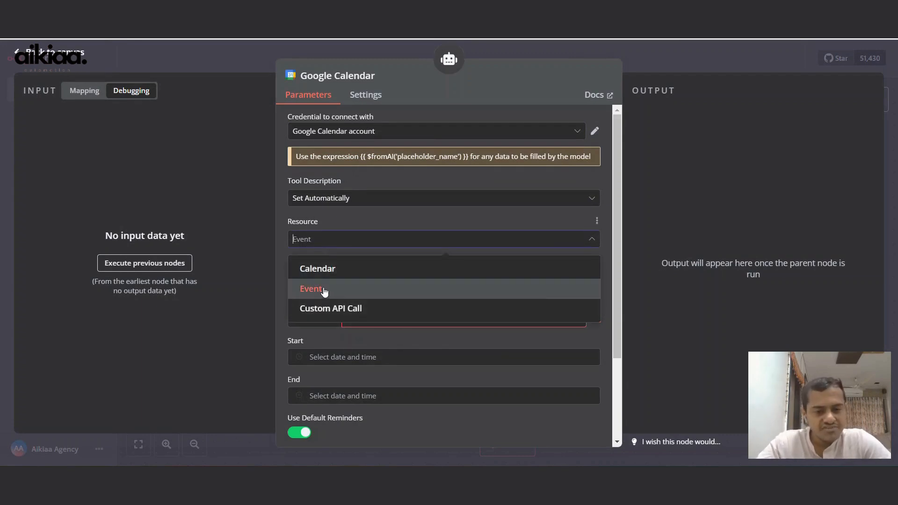
{"action": "left_click", "coordinate": [312, 288]}
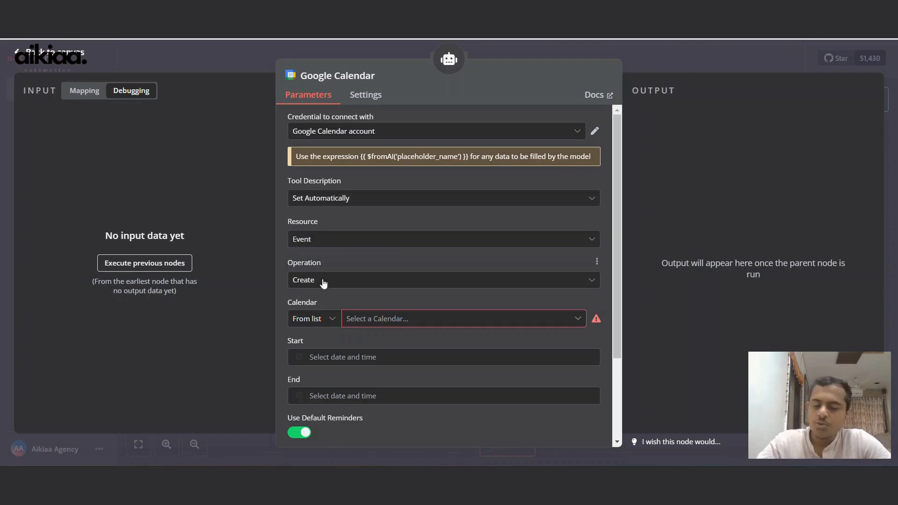
{"action": "left_click", "coordinate": [443, 279]}
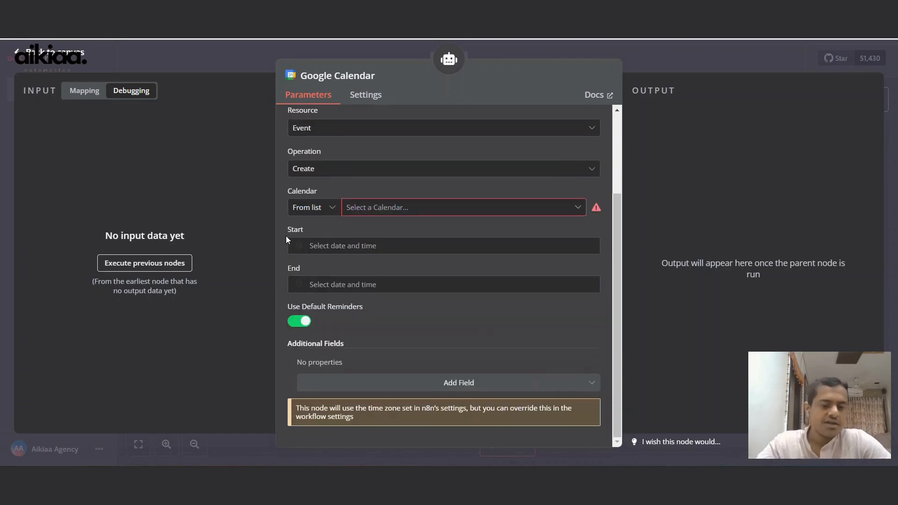
{"action": "mouse_move", "coordinate": [386, 207]}
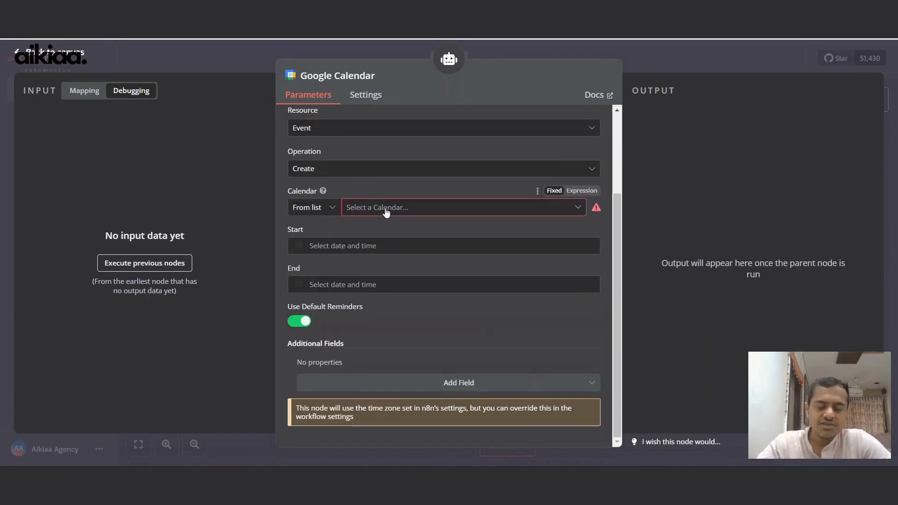
{"action": "left_click", "coordinate": [461, 207]}
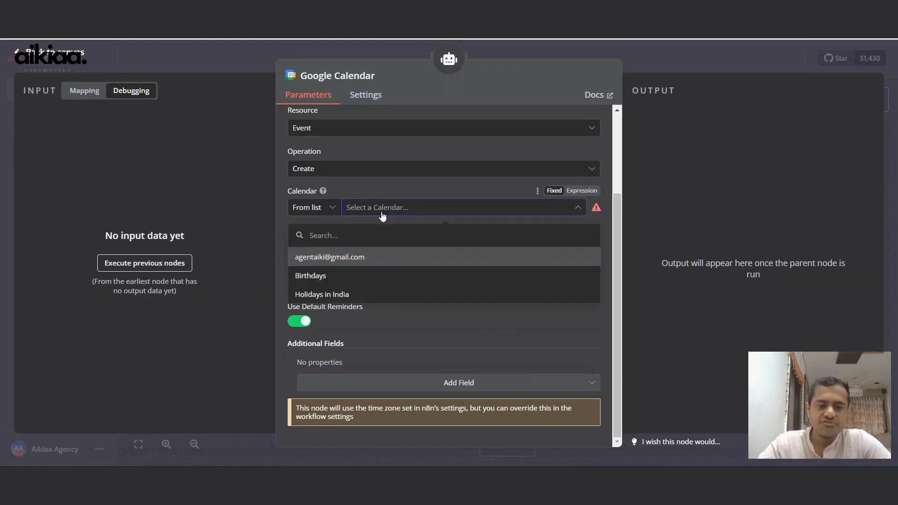
{"action": "mouse_move", "coordinate": [320, 279]}
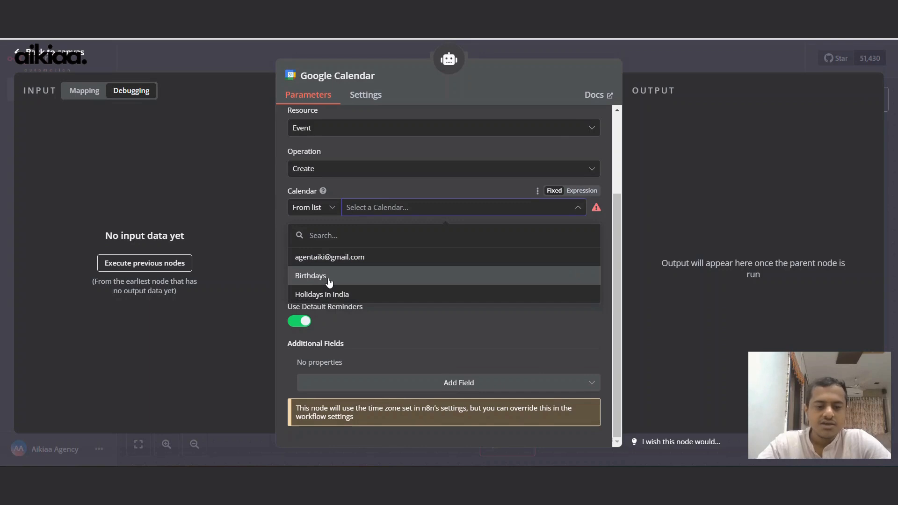
{"action": "mouse_move", "coordinate": [396, 279]}
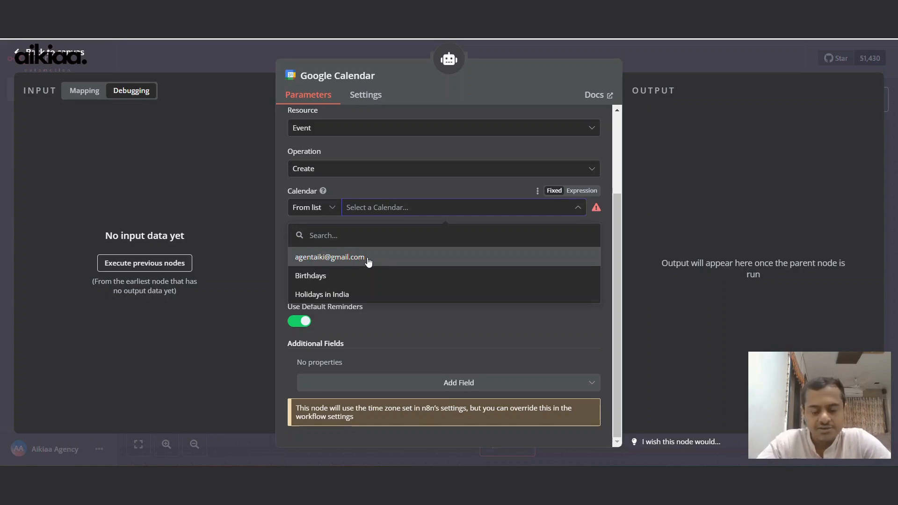
{"action": "left_click", "coordinate": [329, 256]}
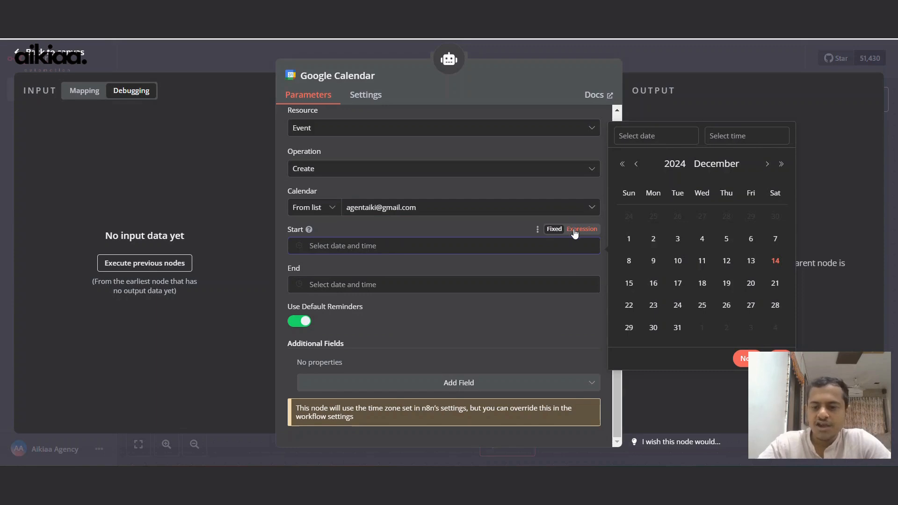
Set Start and End to $fromAI expressions, with the Start key 'startTime'.
{"action": "left_click", "coordinate": [581, 228]}
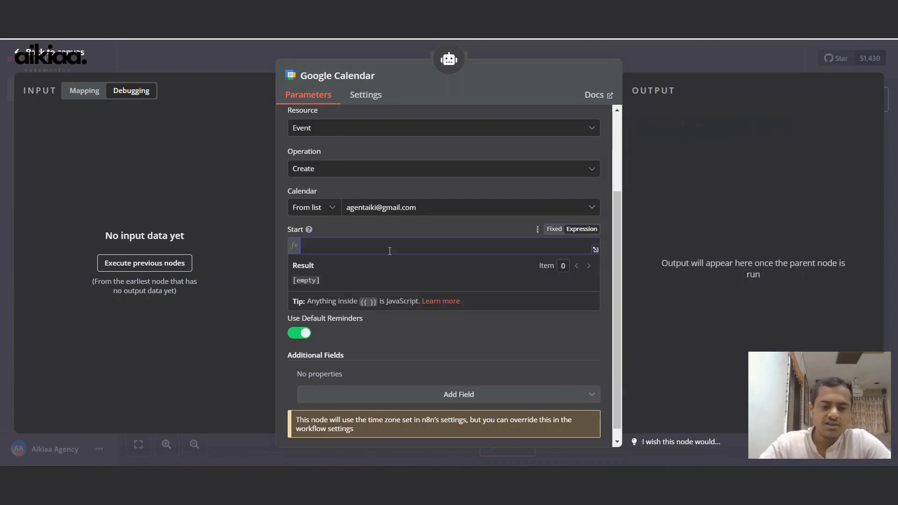
{"action": "type", "text": "{{ }}"}
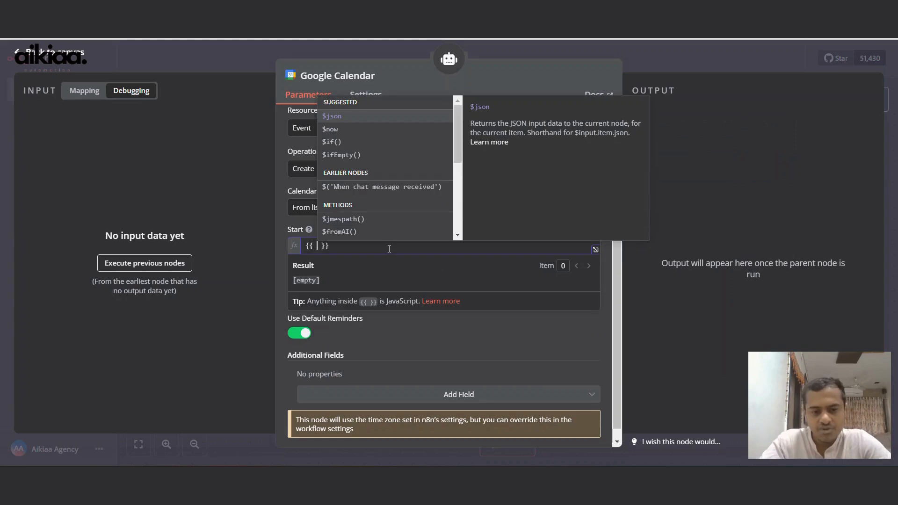
{"action": "type", "text": "$fromAI('"}
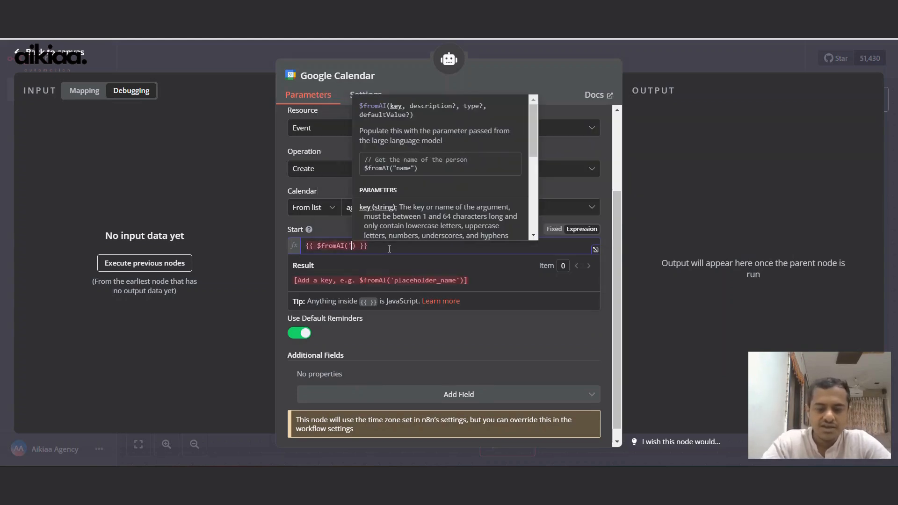
{"action": "type", "text": "fromTime"}
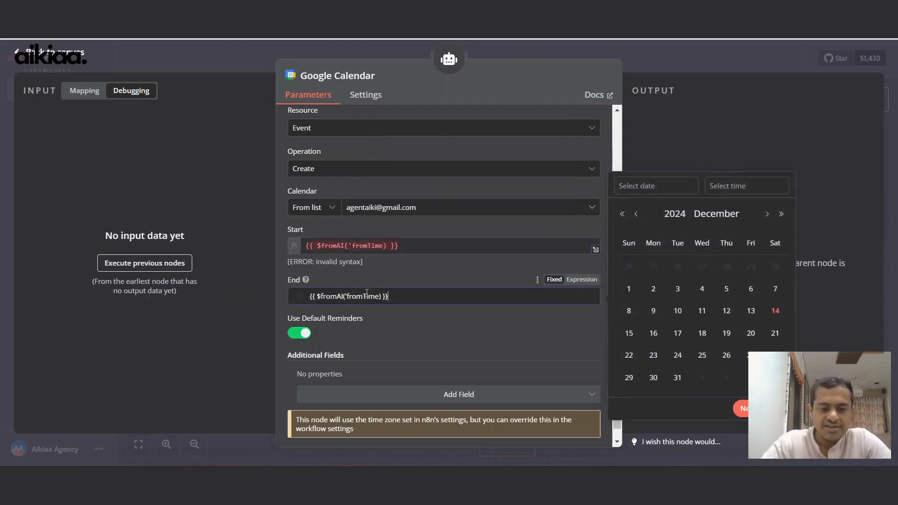
{"action": "left_click", "coordinate": [349, 245]}
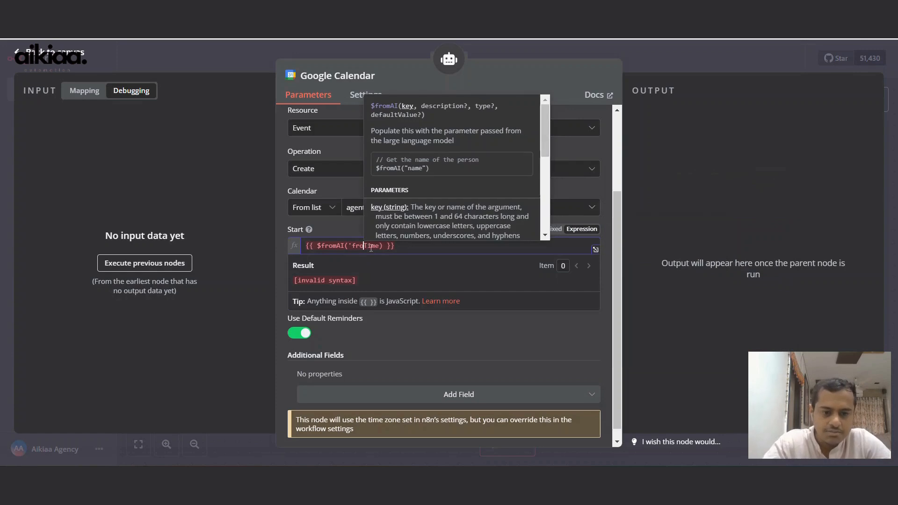
{"action": "type", "text": "startTime"}
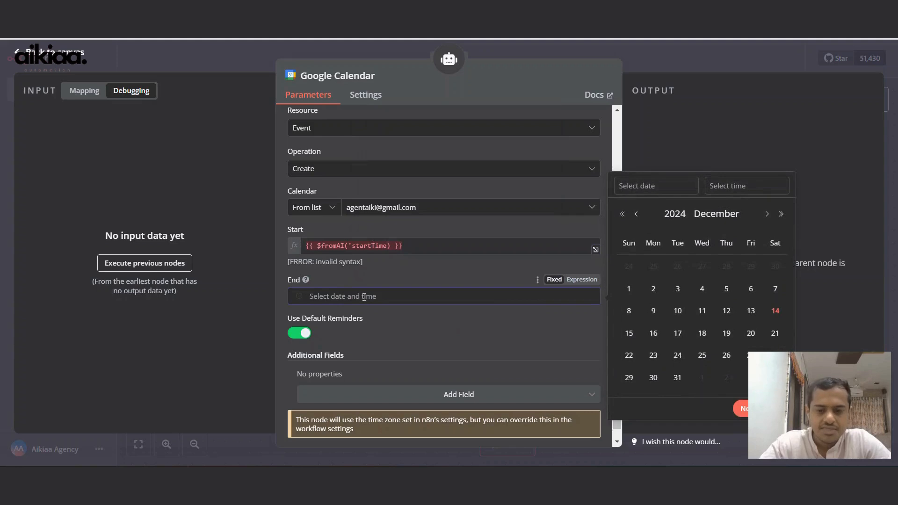
{"action": "left_click", "coordinate": [581, 280]}
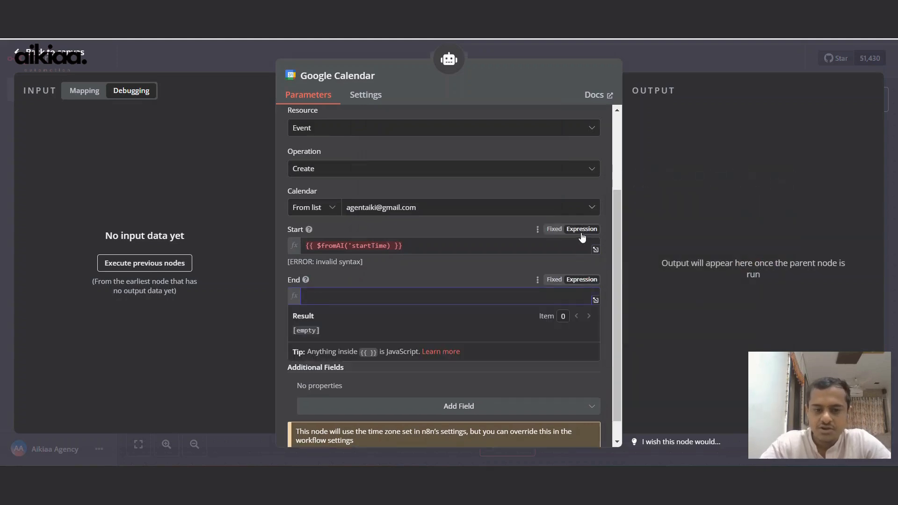
{"action": "type", "text": "{{ $fromAI('fromTime') }}"}
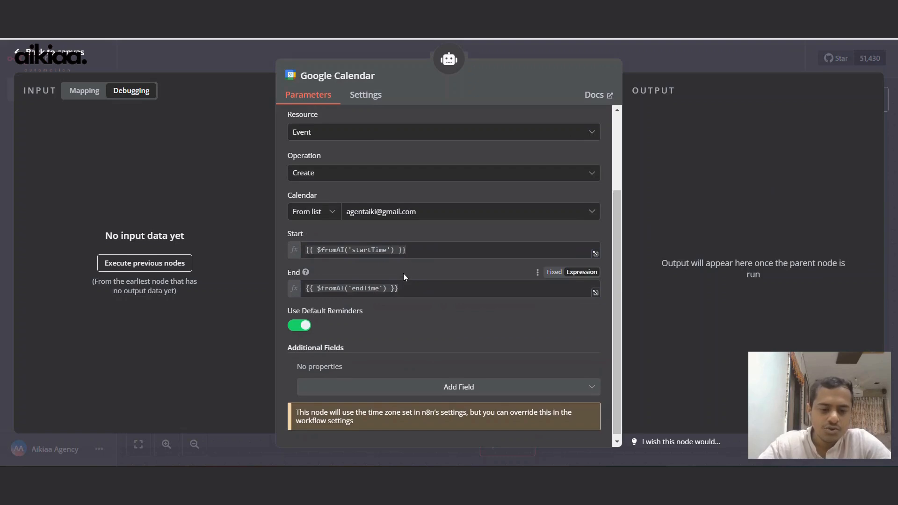
Add Summary to the event's Additional Fields from the field list.
{"action": "left_click", "coordinate": [458, 386]}
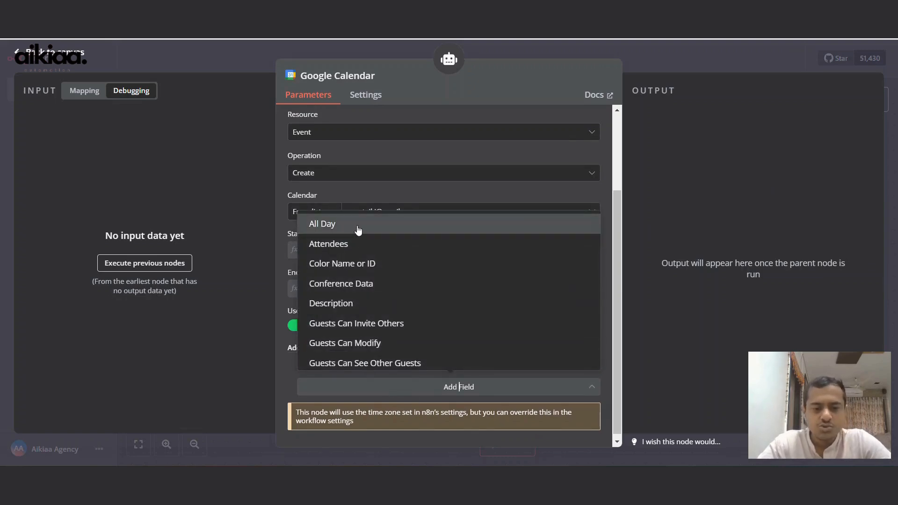
{"action": "mouse_move", "coordinate": [405, 247]}
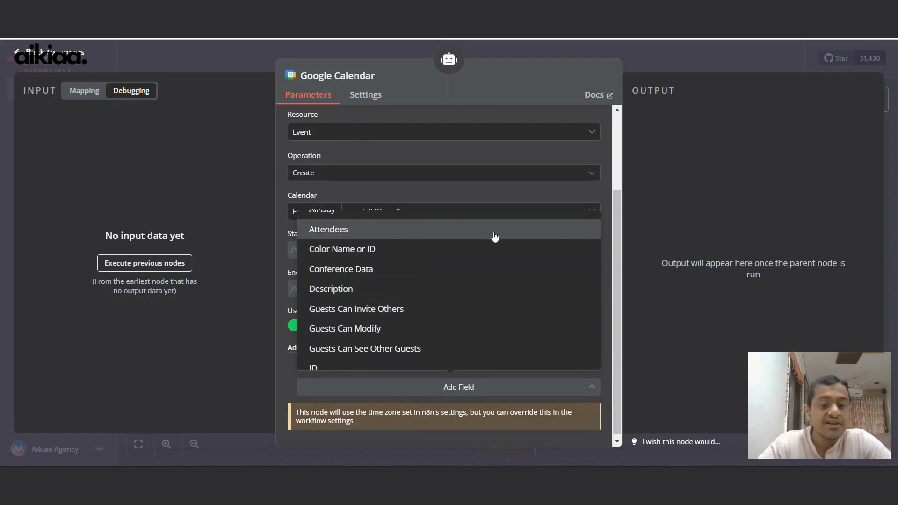
{"action": "mouse_move", "coordinate": [492, 235]}
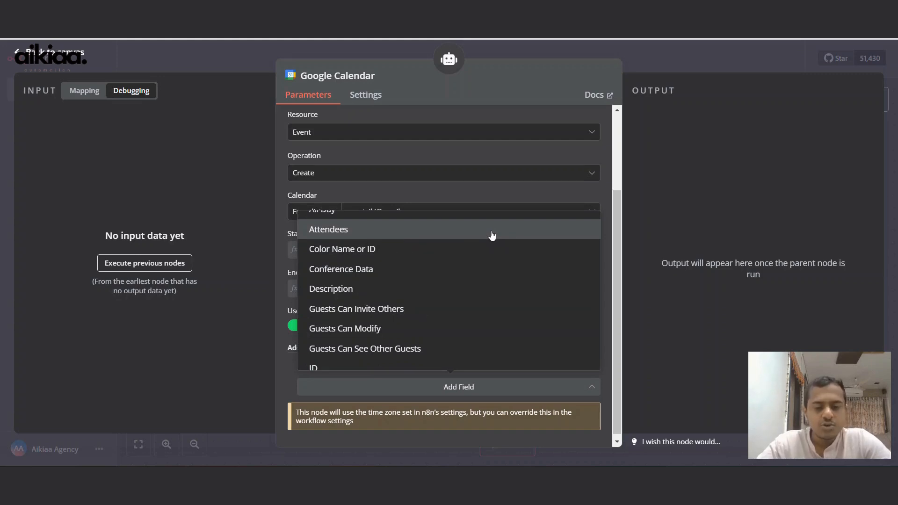
{"action": "mouse_move", "coordinate": [388, 253]}
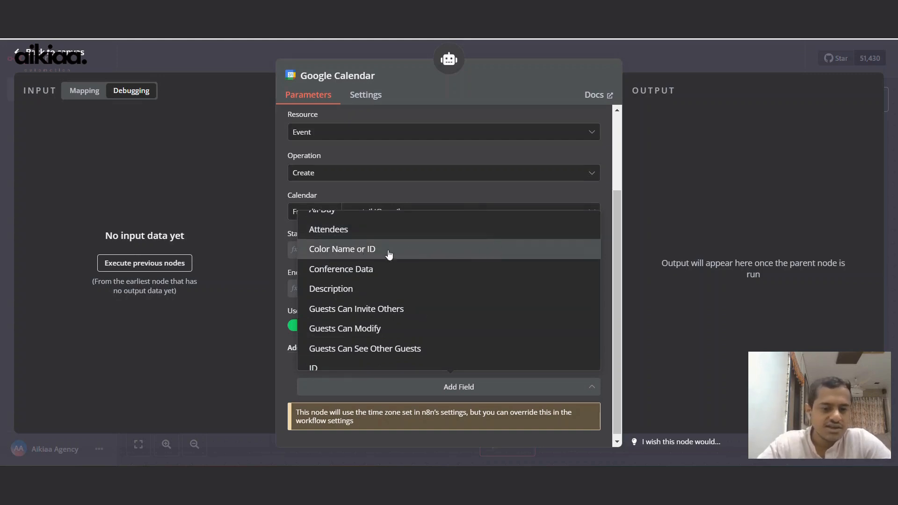
{"action": "mouse_move", "coordinate": [331, 288]}
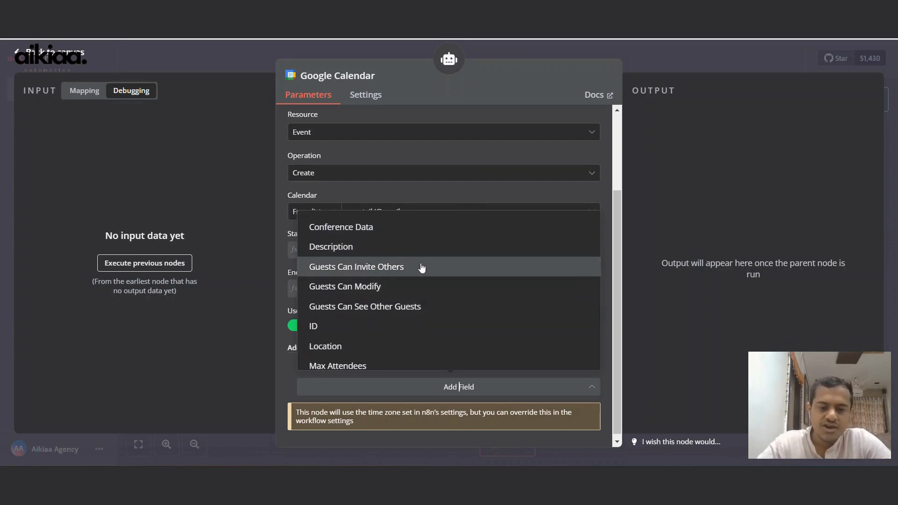
{"action": "scroll", "scroll_direction": "down", "scroll_amount": 3}
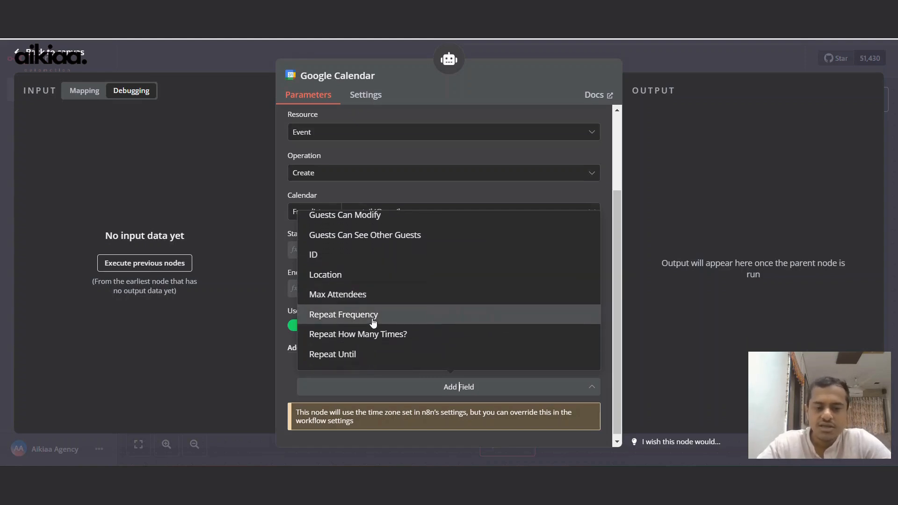
{"action": "scroll", "scroll_direction": "down", "scroll_amount": 3}
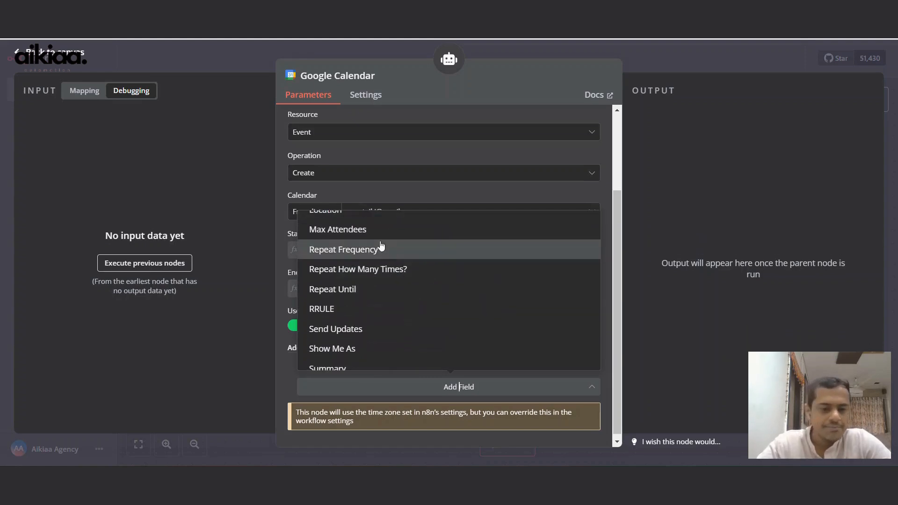
{"action": "scroll", "scroll_direction": "down", "scroll_amount": 3}
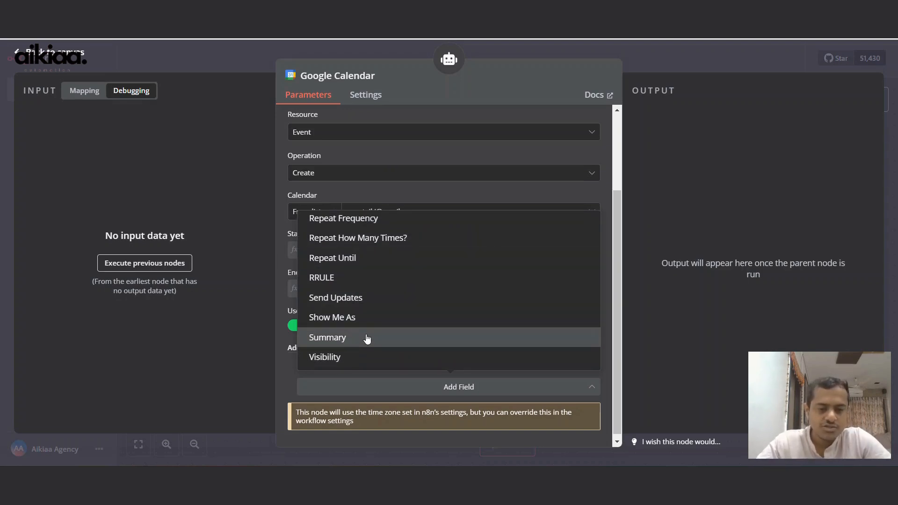
{"action": "left_click", "coordinate": [327, 337]}
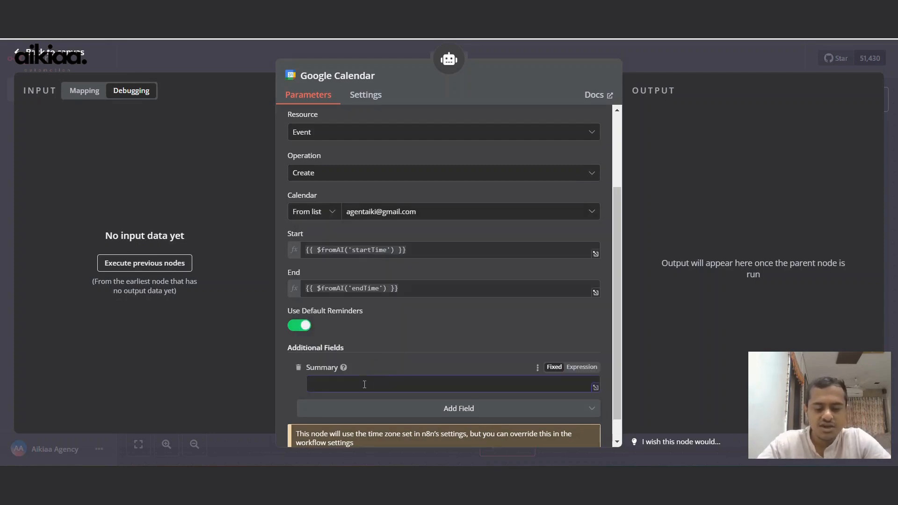
Set Summary to {{$fromAI('summary')}} and add a Description field as {{$fromAI('description')}}.
{"action": "left_click", "coordinate": [581, 367]}
{"action": "type", "text": "{{"}
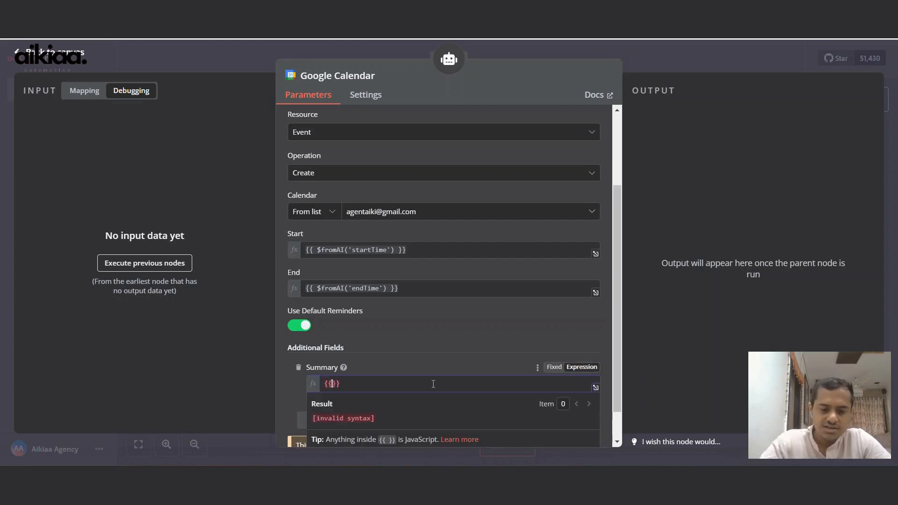
{"action": "type", "text": "$fromAI('"}
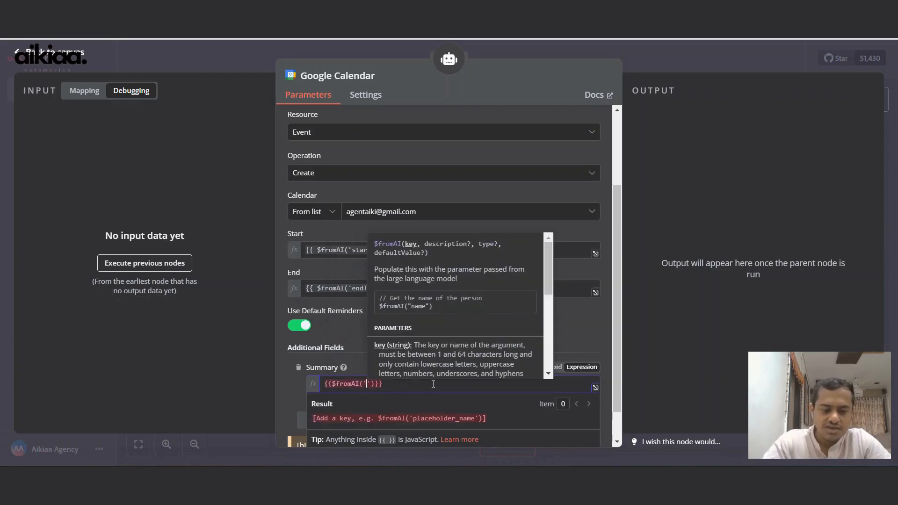
{"action": "type", "text": "summary"}
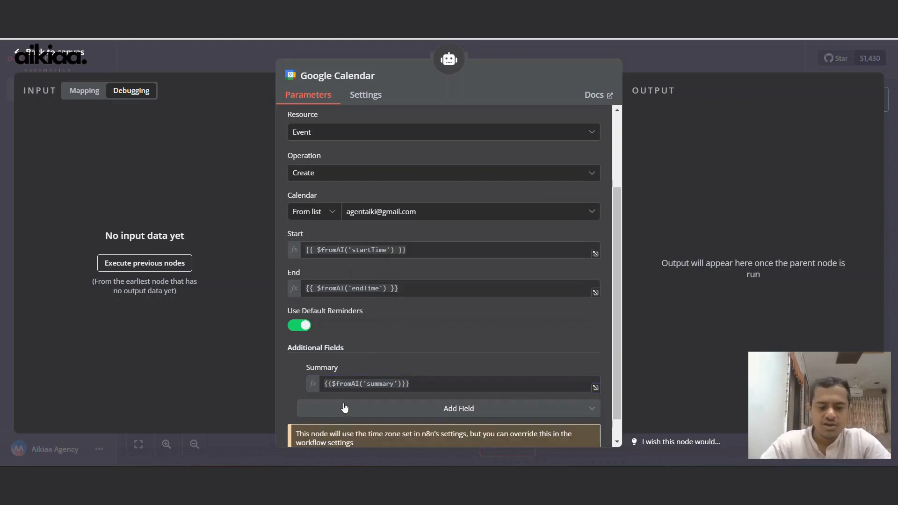
{"action": "left_click", "coordinate": [458, 408]}
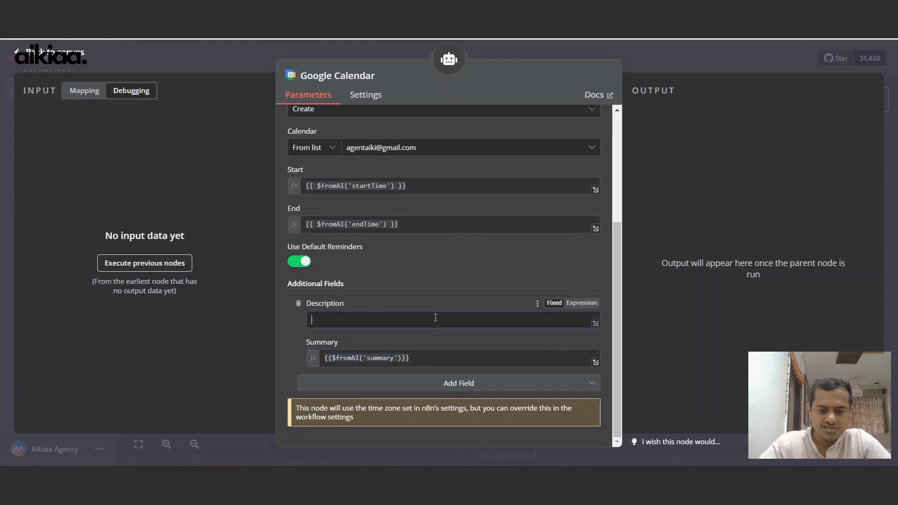
{"action": "type", "text": "{{$fromAI('desc')}}"}
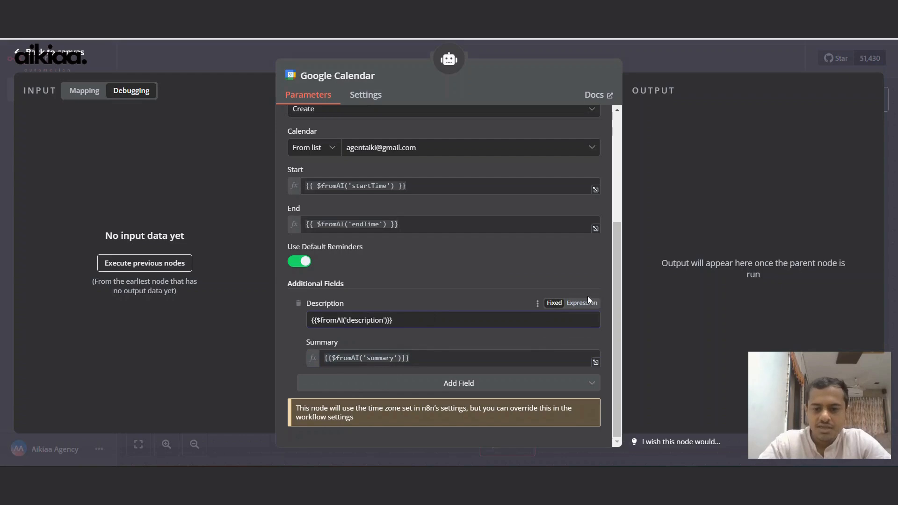
{"action": "left_click", "coordinate": [400, 319]}
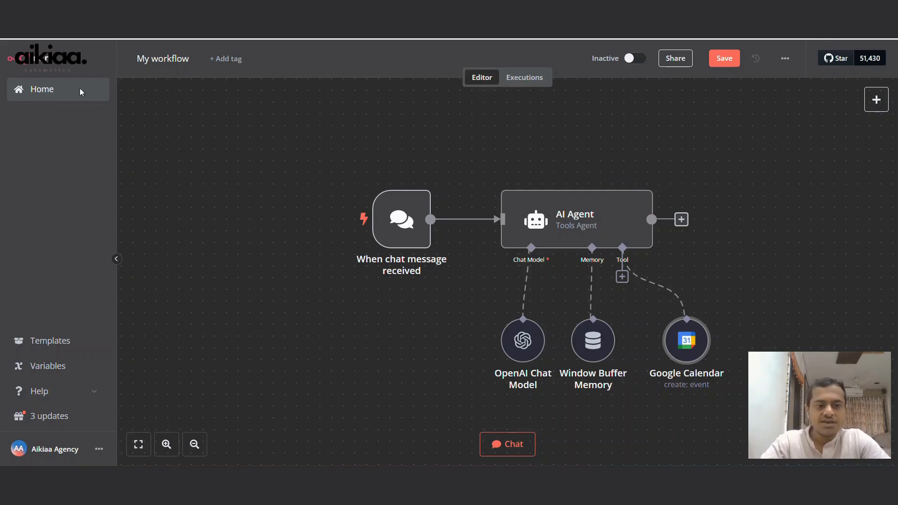
{"action": "mouse_move", "coordinate": [165, 68]}
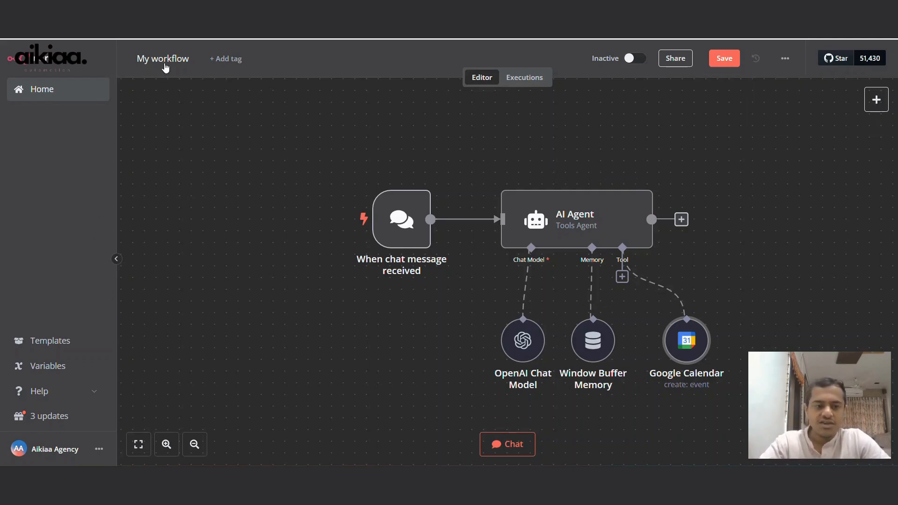
Rename the workflow to 'CalenderAutomation' and save it.
{"action": "type", "text": "Cal"}
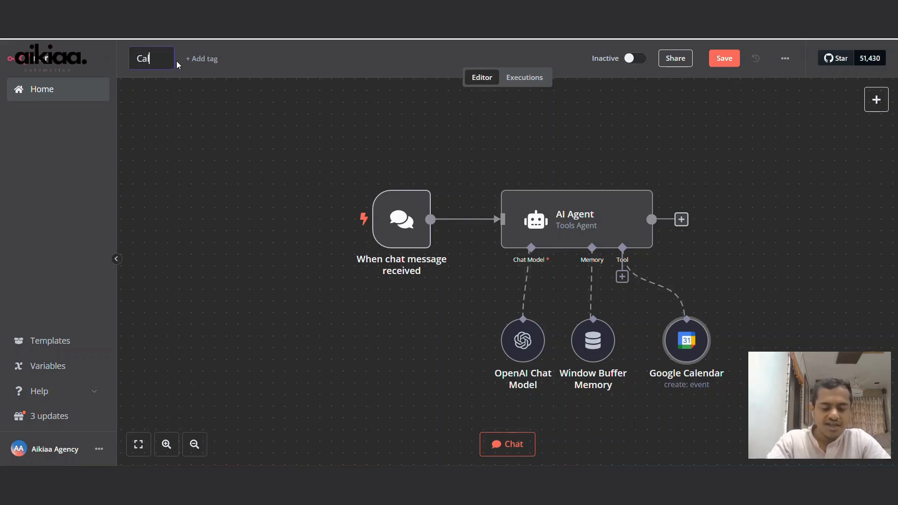
{"action": "type", "text": "CalenderAutomat"}
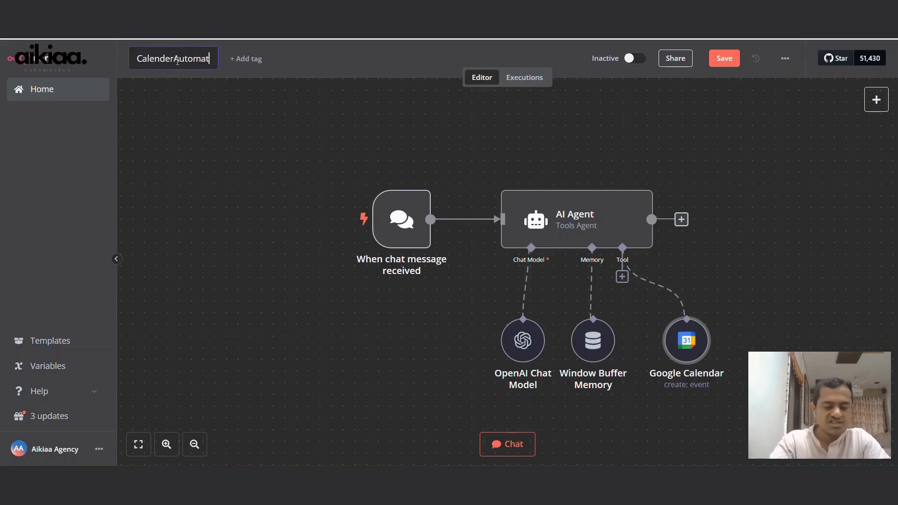
{"action": "left_click", "coordinate": [723, 58]}
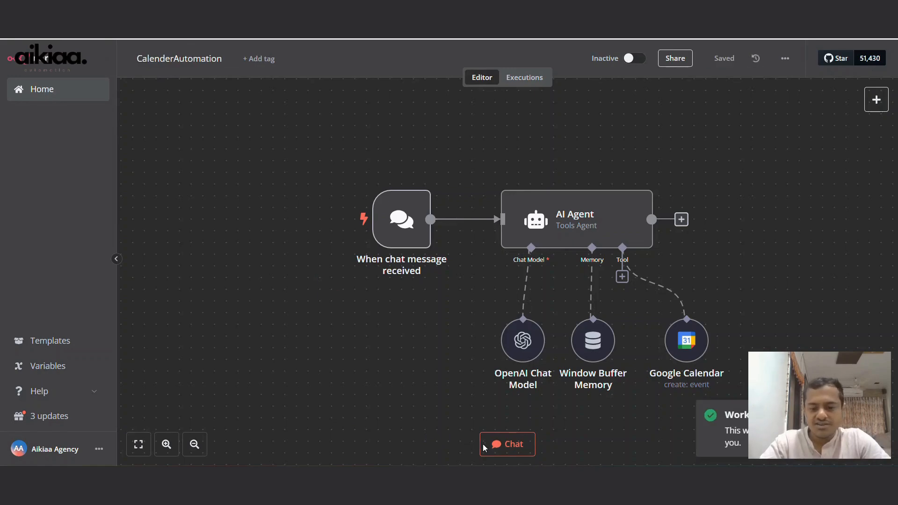
Send a test chat to create a grocery-buying event tomorrow at 6pm, then view executions.
{"action": "left_click", "coordinate": [506, 443]}
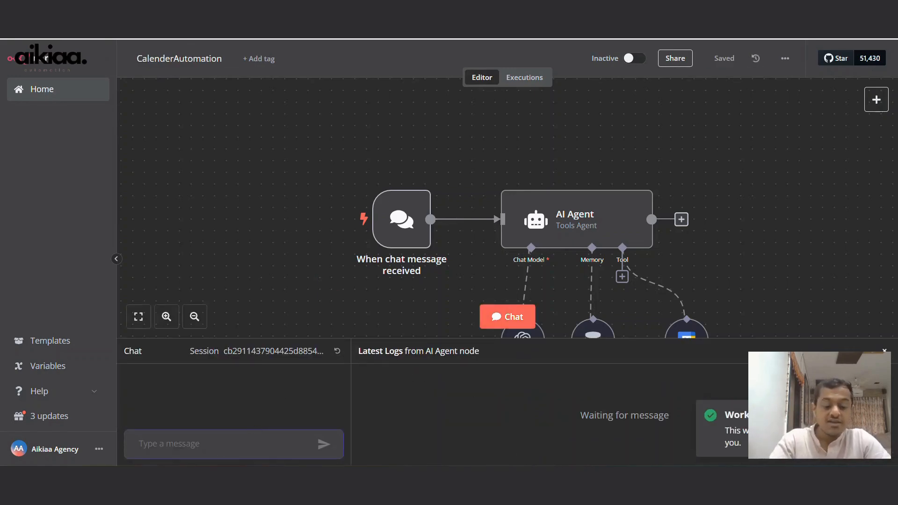
{"action": "type", "text": "c"}
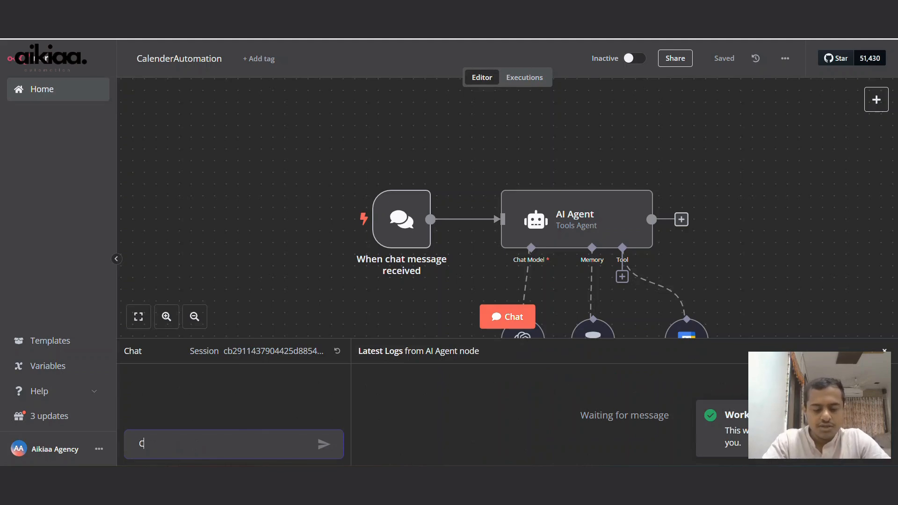
{"action": "type", "text": "reate an event for tom"}
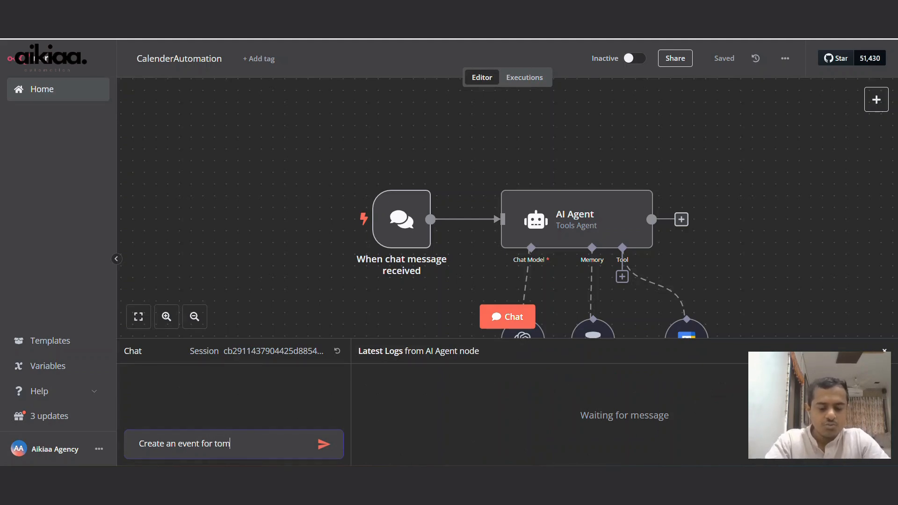
{"action": "type", "text": "orrow to"}
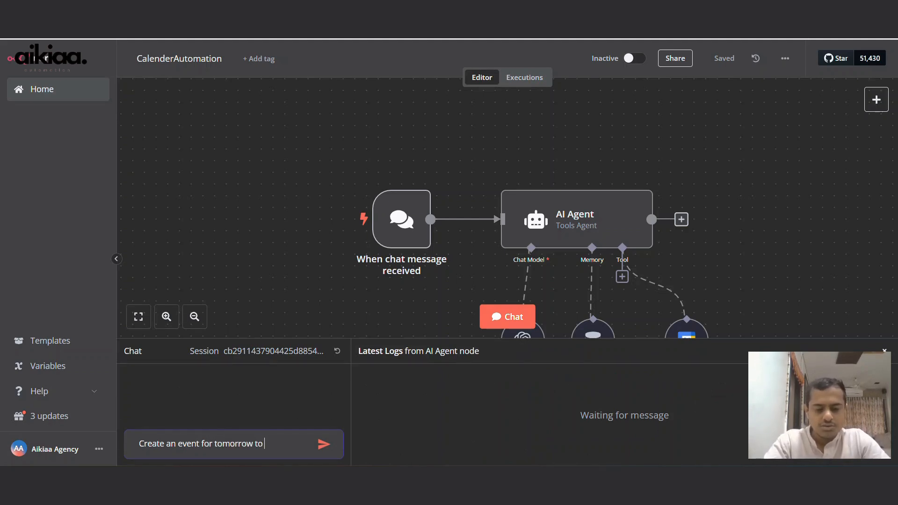
{"action": "type", "text": "buy groceries"}
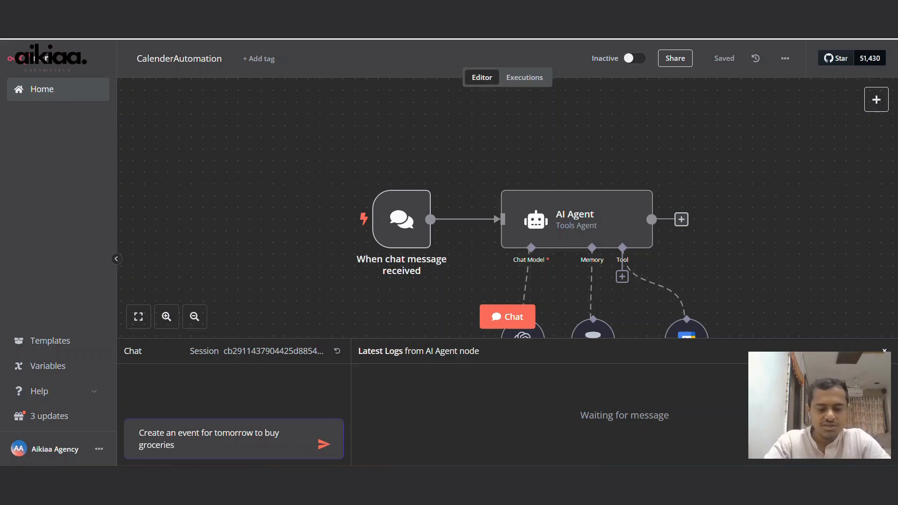
{"action": "type", "text": "at 6pm"}
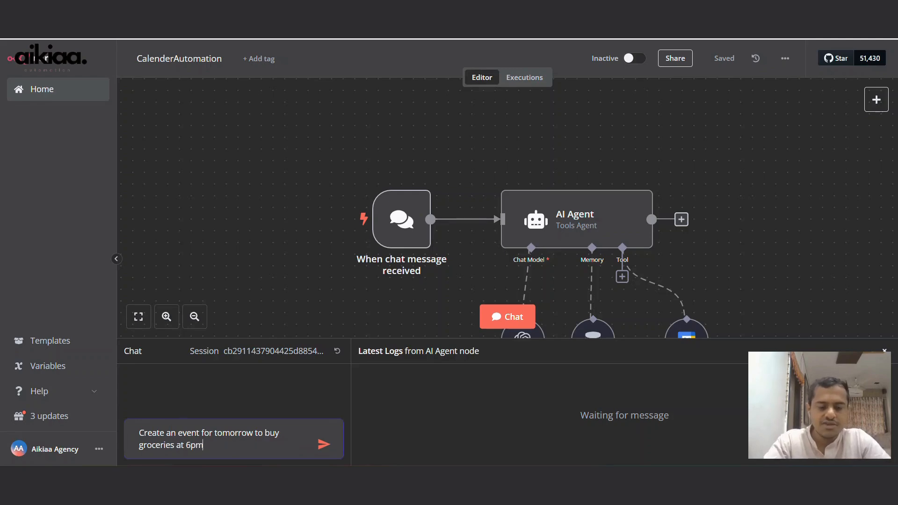
{"action": "left_click", "coordinate": [324, 444]}
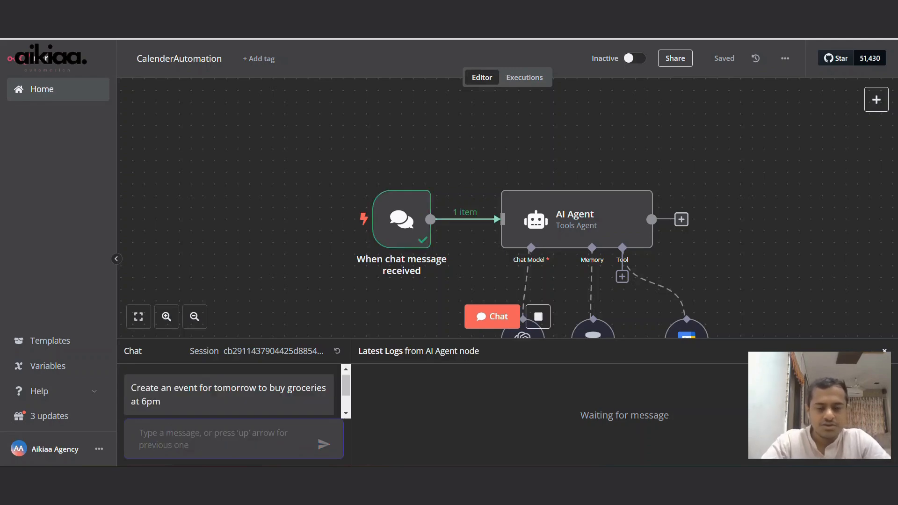
{"action": "left_click", "coordinate": [523, 77]}
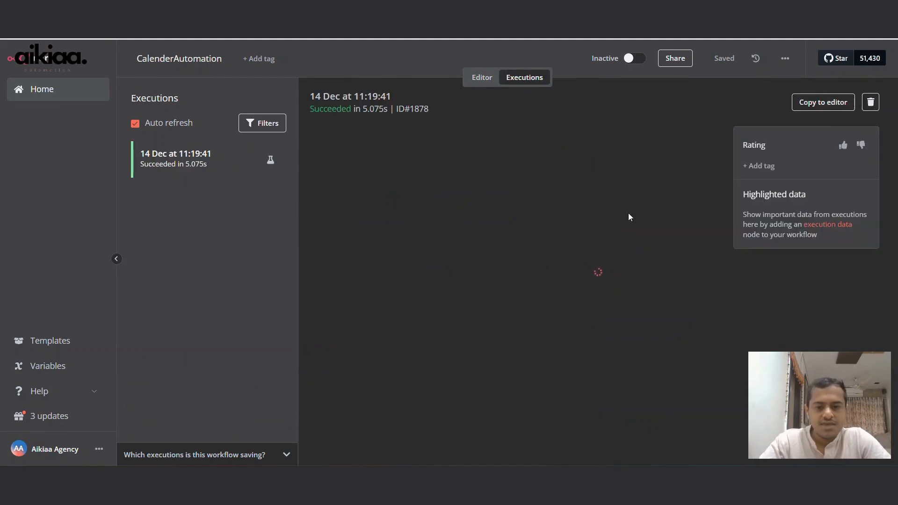
{"action": "mouse_move", "coordinate": [246, 155]}
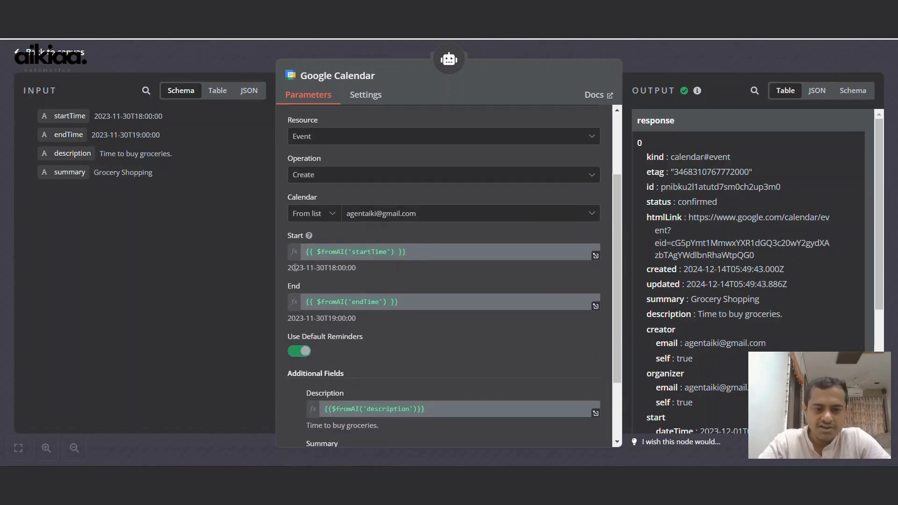
Check the Grocery Shopping event's time in the run, then return to the Editor.
{"action": "double_click", "coordinate": [294, 267]}
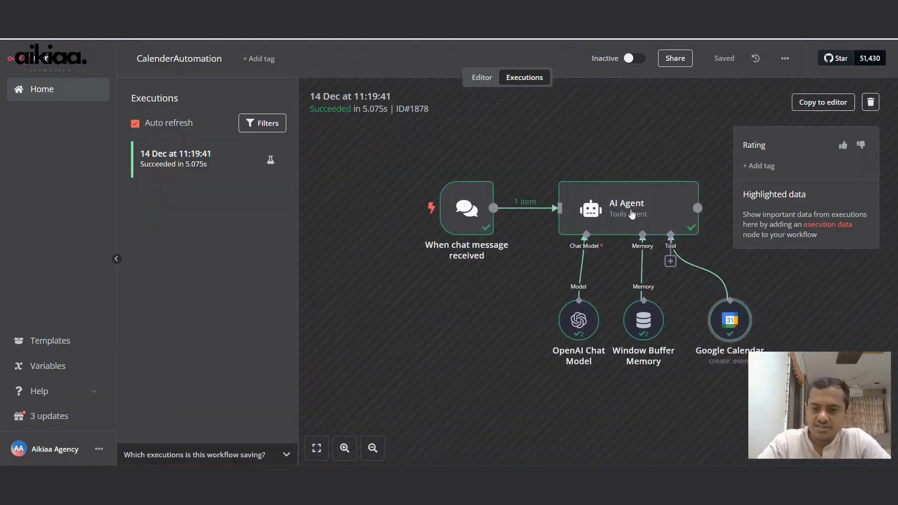
{"action": "left_click", "coordinate": [481, 78]}
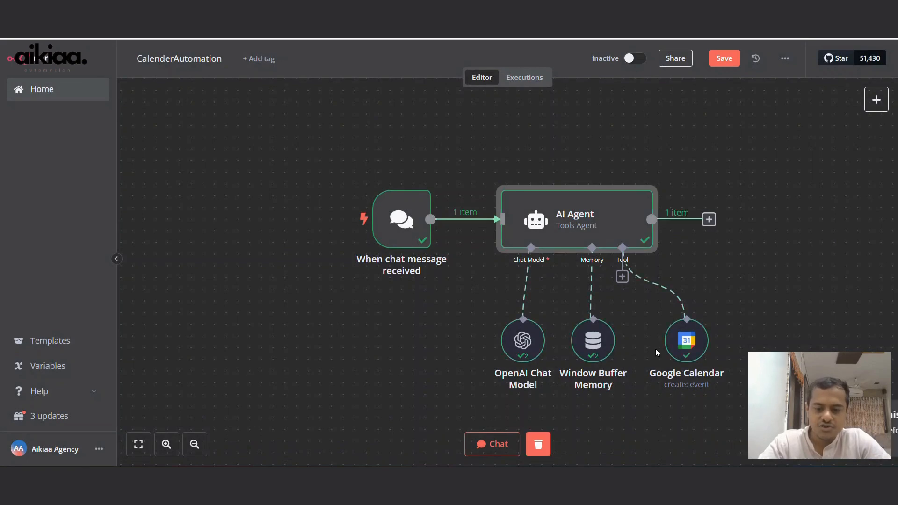
Tell the AI Agent's system message to set calendar events when instructed.
{"action": "double_click", "coordinate": [575, 219]}
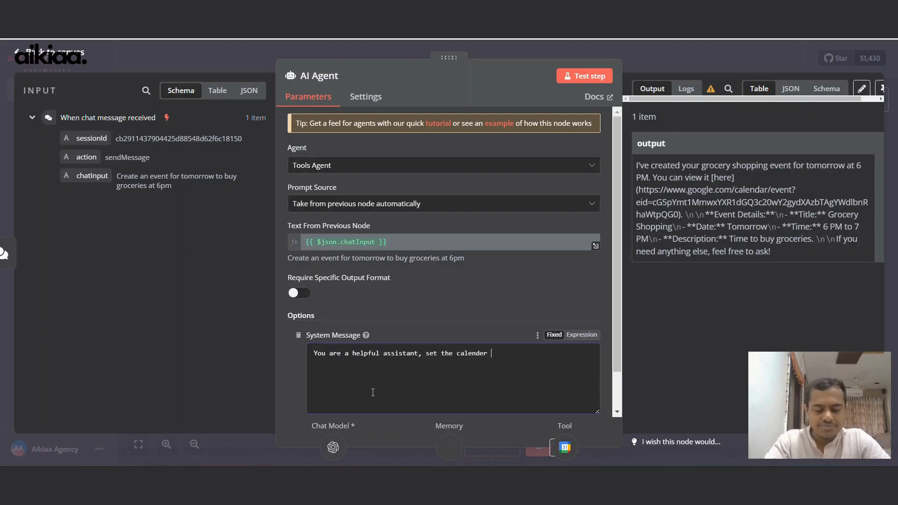
{"action": "type", "text": "event"}
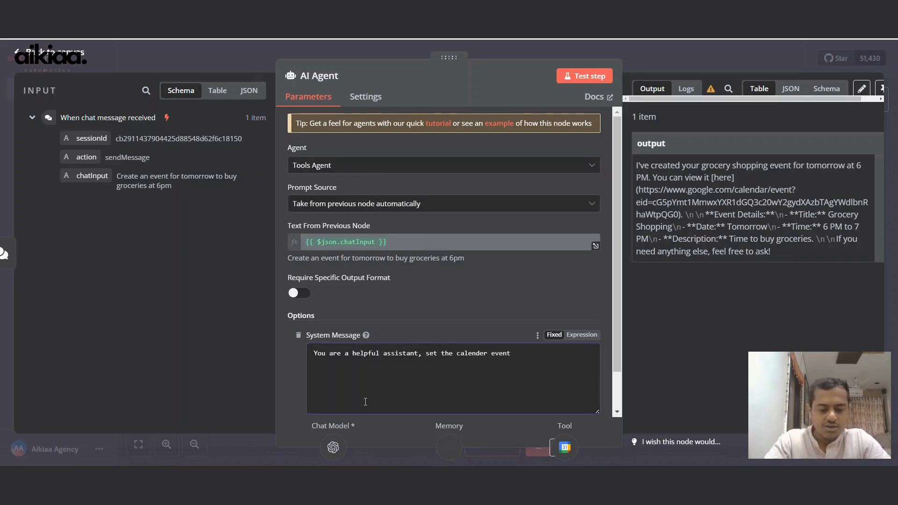
{"action": "type", "text": "wh"}
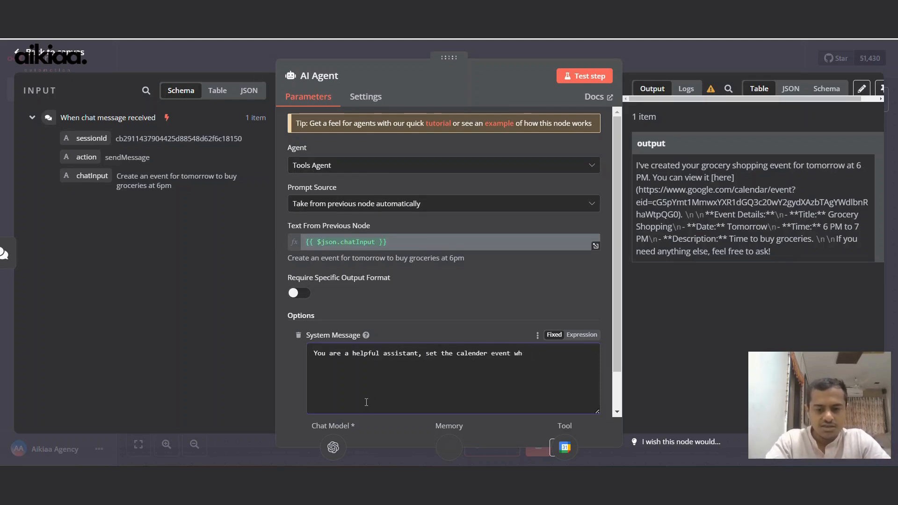
{"action": "type", "text": "when you are instructed"}
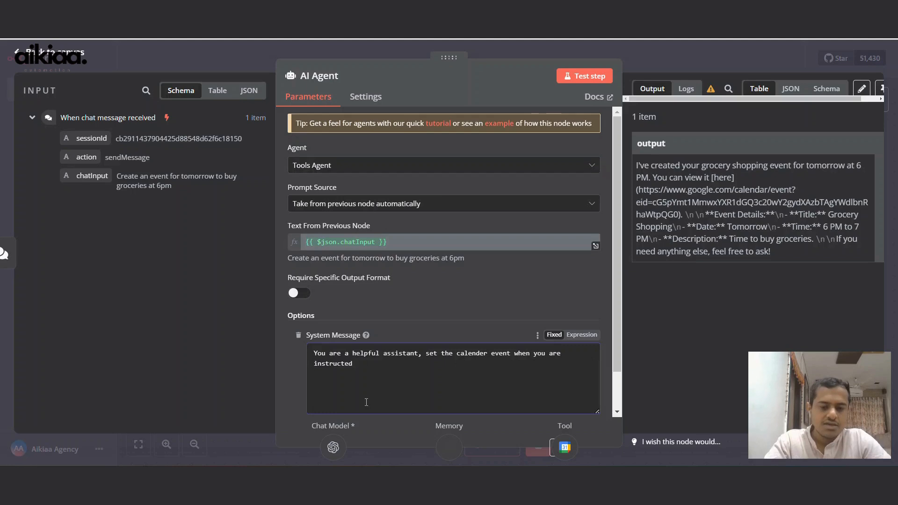
{"action": "left_click", "coordinate": [367, 383]}
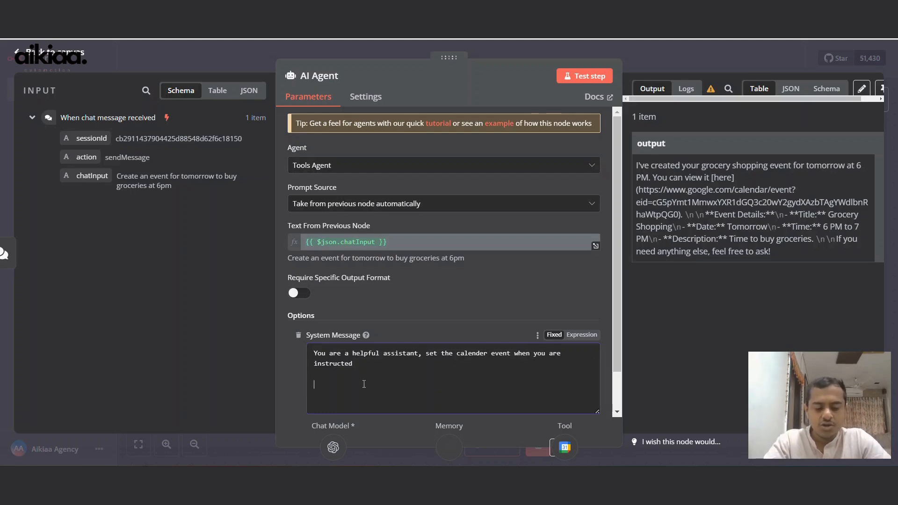
Add 'Today's date: {{ $now }}' to the system message and save the workflow.
{"action": "type", "text": "Today's"}
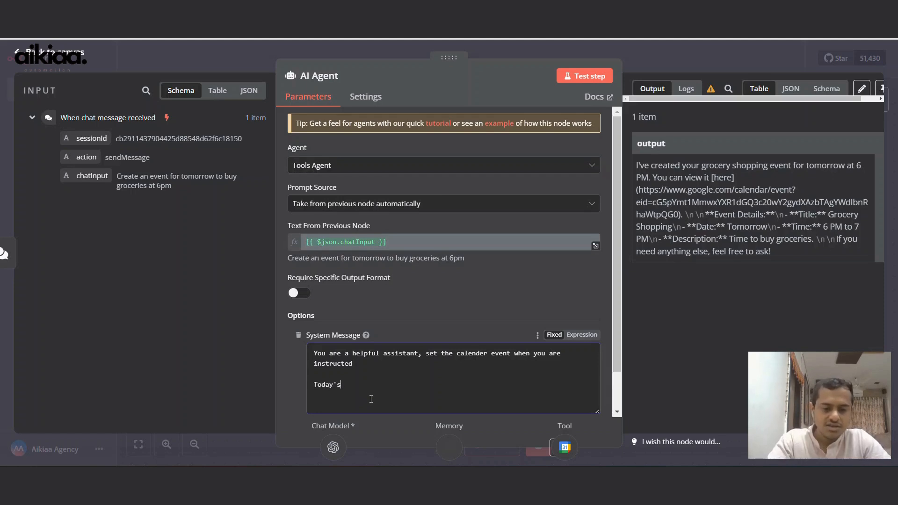
{"action": "type", "text": "date: {{"}
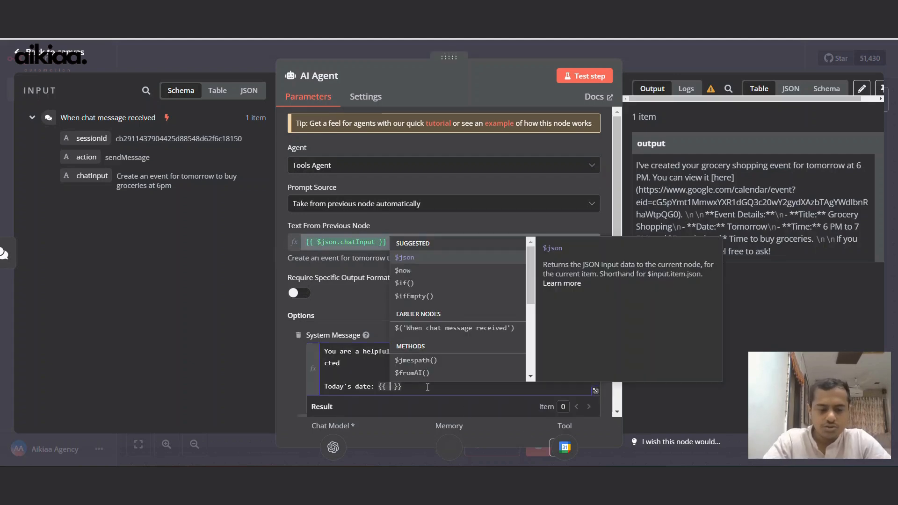
{"action": "left_click", "coordinate": [403, 270]}
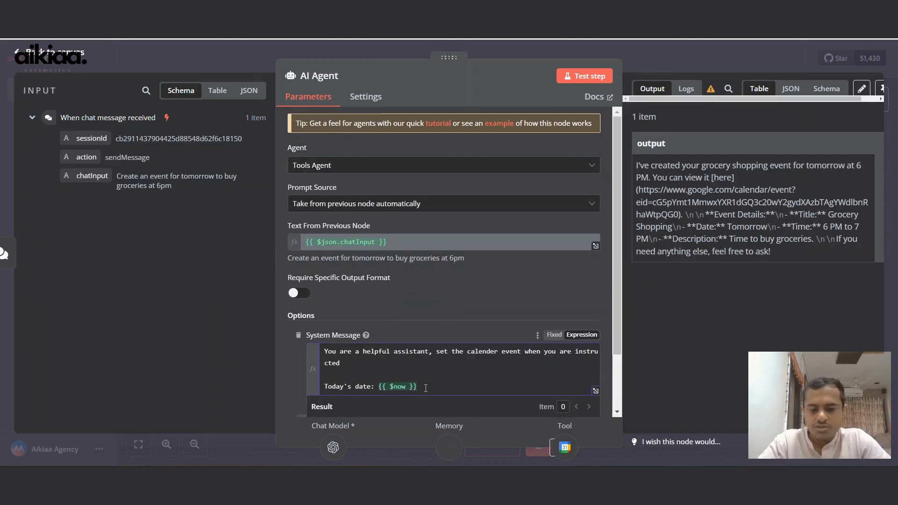
{"action": "double_click", "coordinate": [397, 386]}
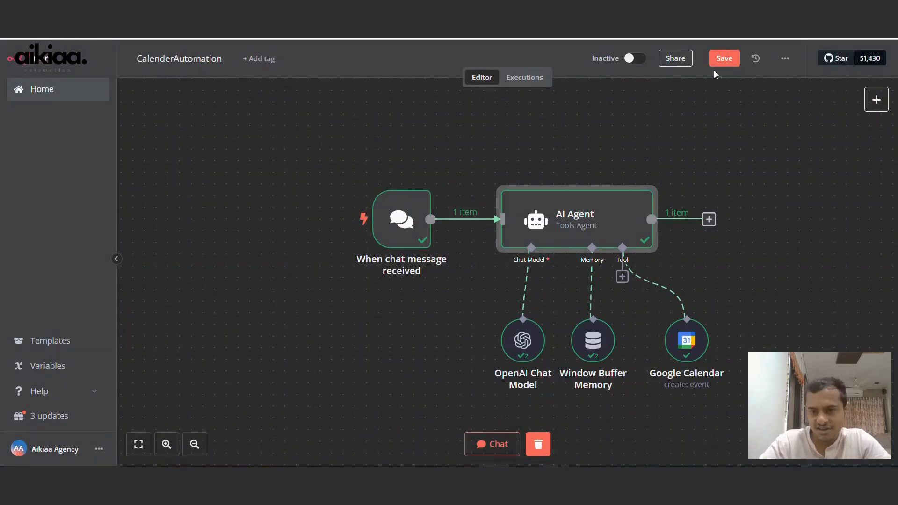
{"action": "left_click", "coordinate": [724, 58]}
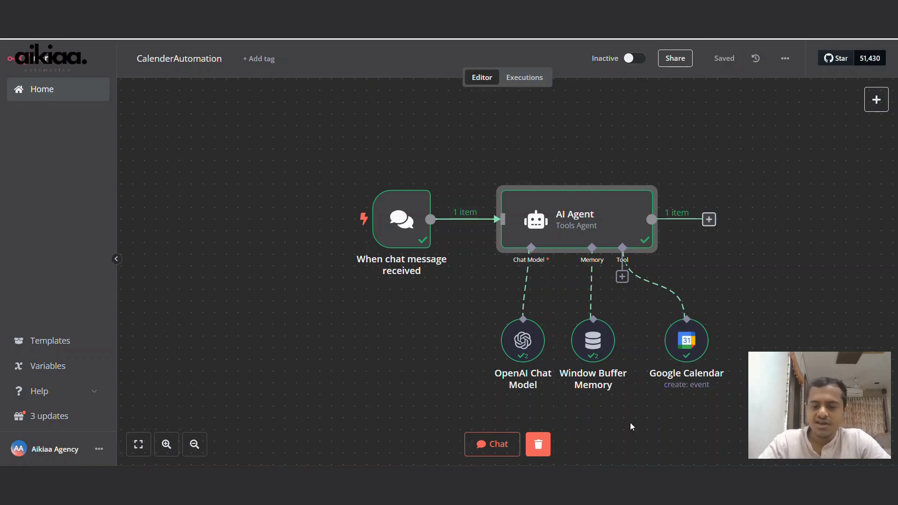
{"action": "mouse_move", "coordinate": [558, 462]}
{"action": "type", "text": "Create an event to"}
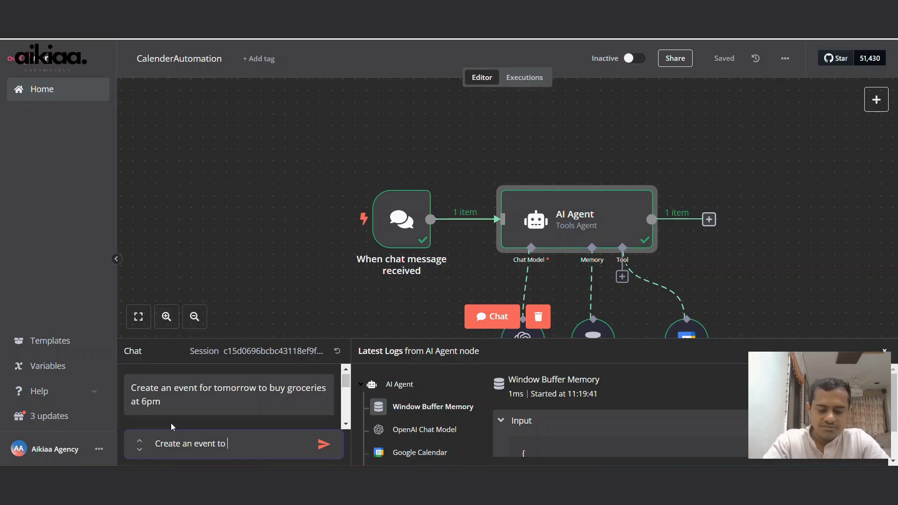
Send a chat asking to review customer orders tomorrow at 2 pm.
{"action": "type", "text": "review cus"}
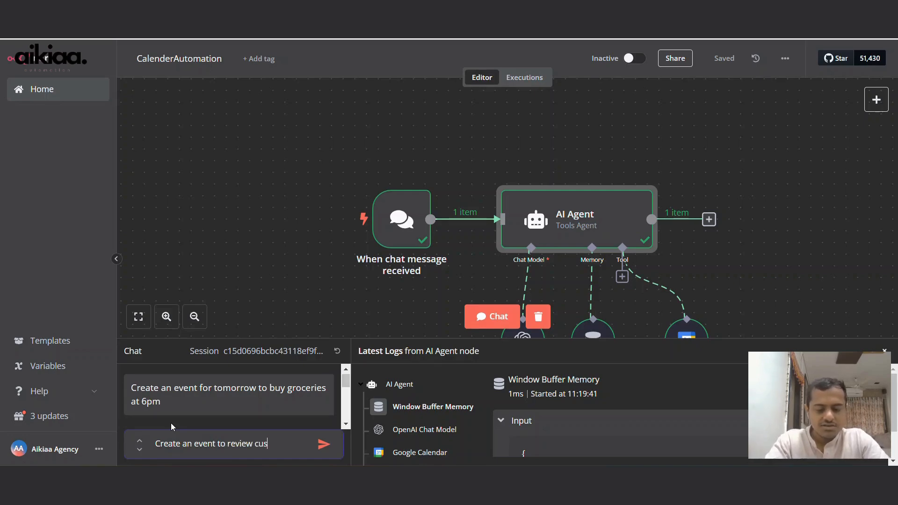
{"action": "type", "text": "omer orders tomorrow"}
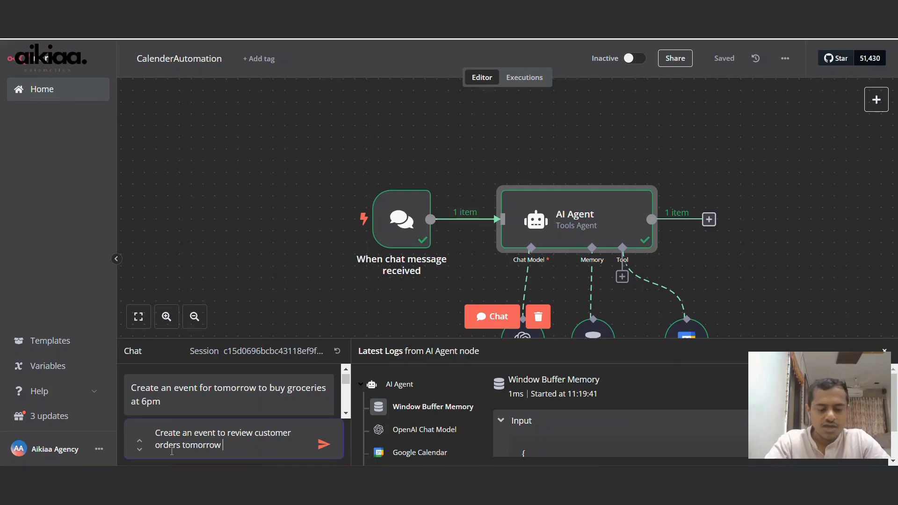
{"action": "type", "text": "at 2 pm"}
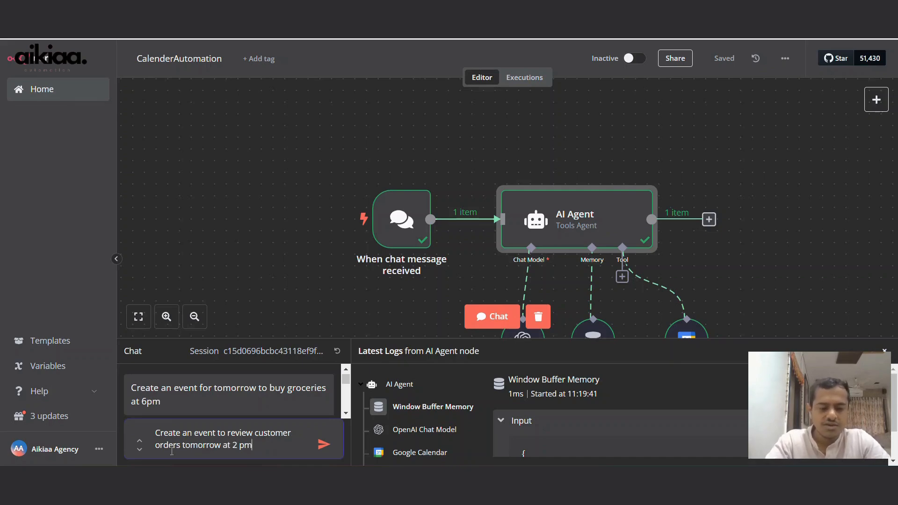
{"action": "left_click", "coordinate": [323, 444]}
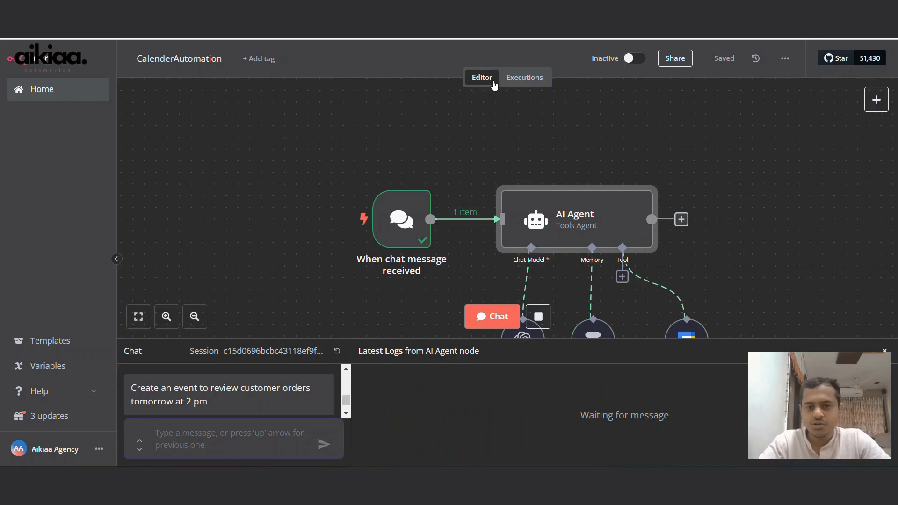
Open the Executions tab to see the run history.
{"action": "left_click", "coordinate": [523, 77]}
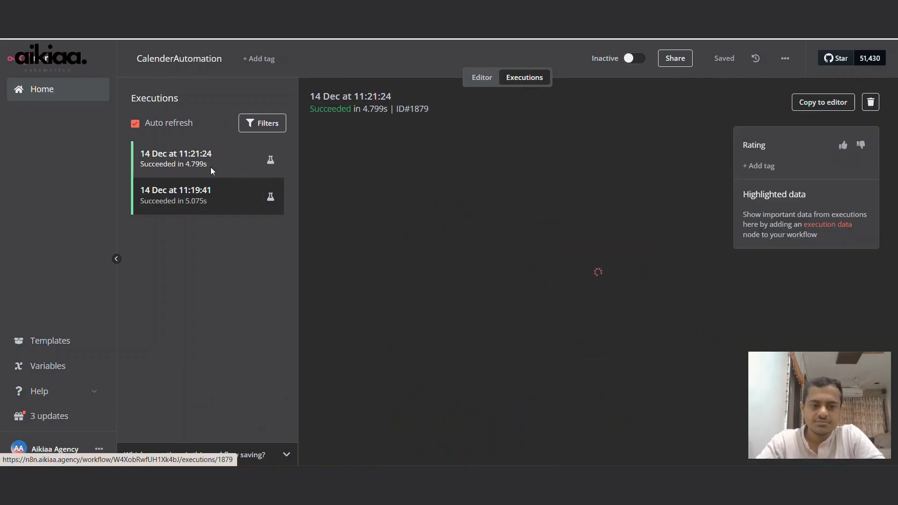
{"action": "mouse_move", "coordinate": [677, 265]}
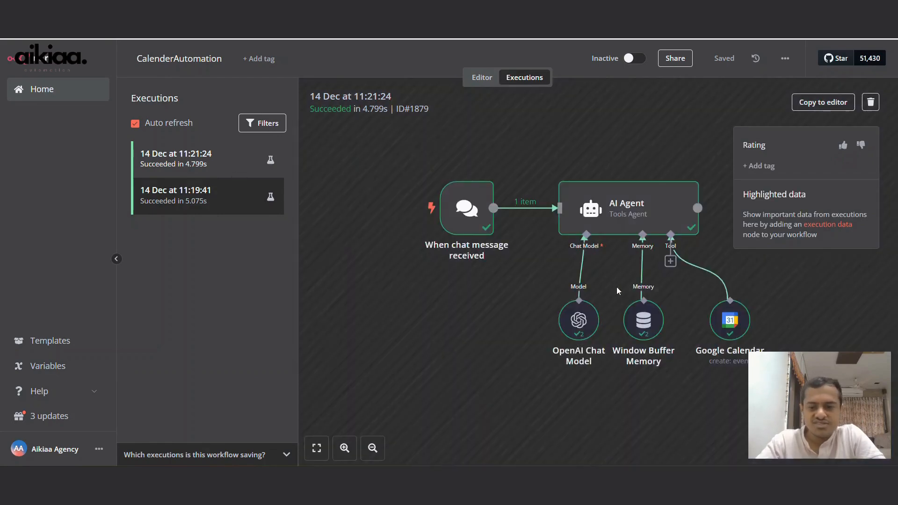
Open the Google Calendar node's run output and highlight the event's end time value.
{"action": "double_click", "coordinate": [729, 320]}
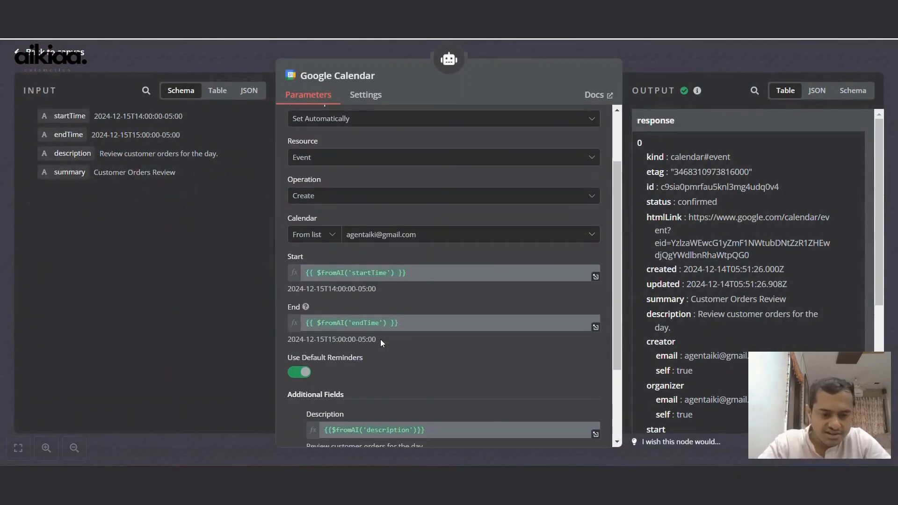
{"action": "double_click", "coordinate": [314, 288]}
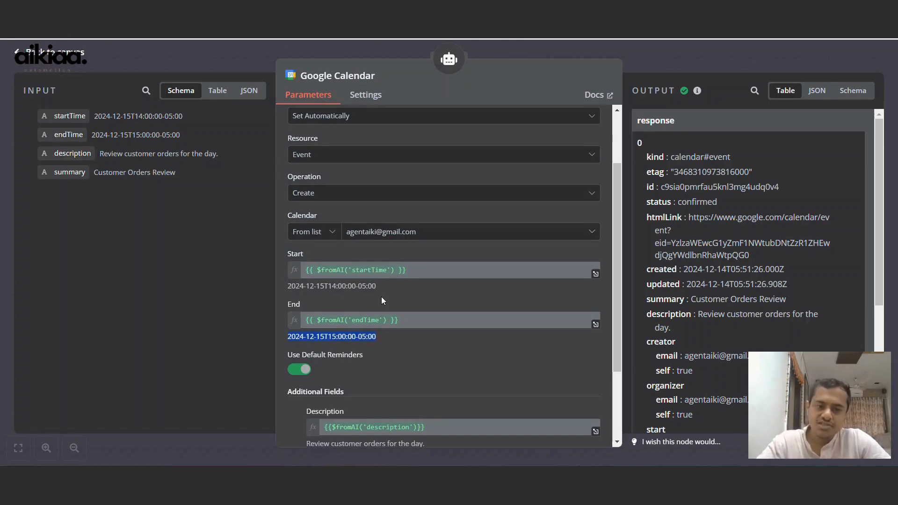
{"action": "scroll", "scroll_direction": "down", "scroll_amount": 3}
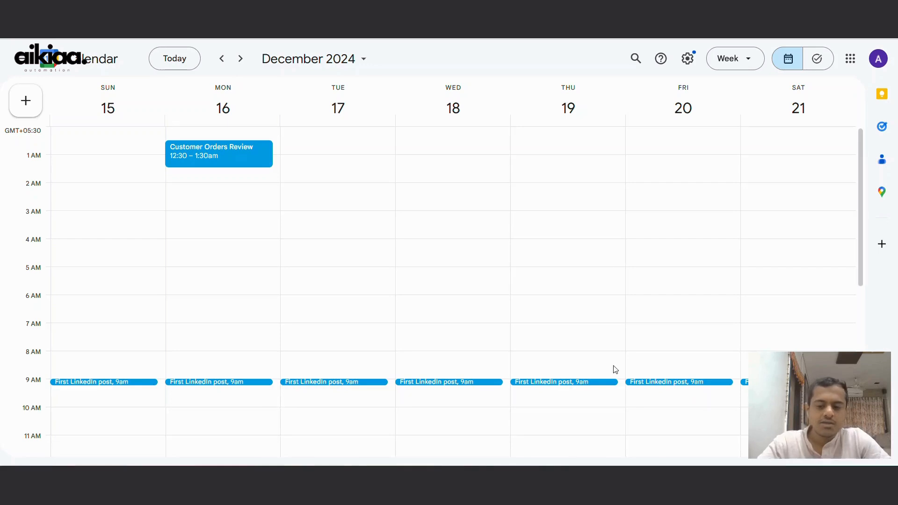
{"action": "mouse_move", "coordinate": [217, 141]}
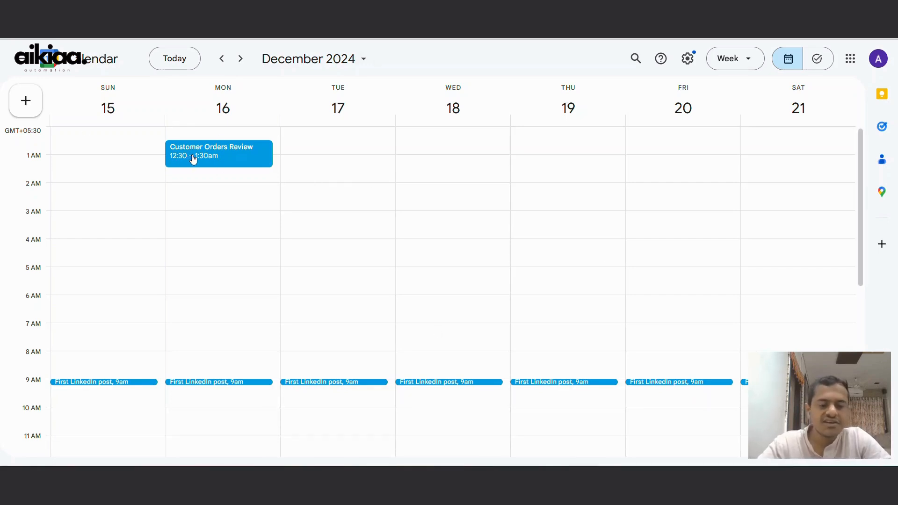
{"action": "left_click", "coordinate": [219, 153]}
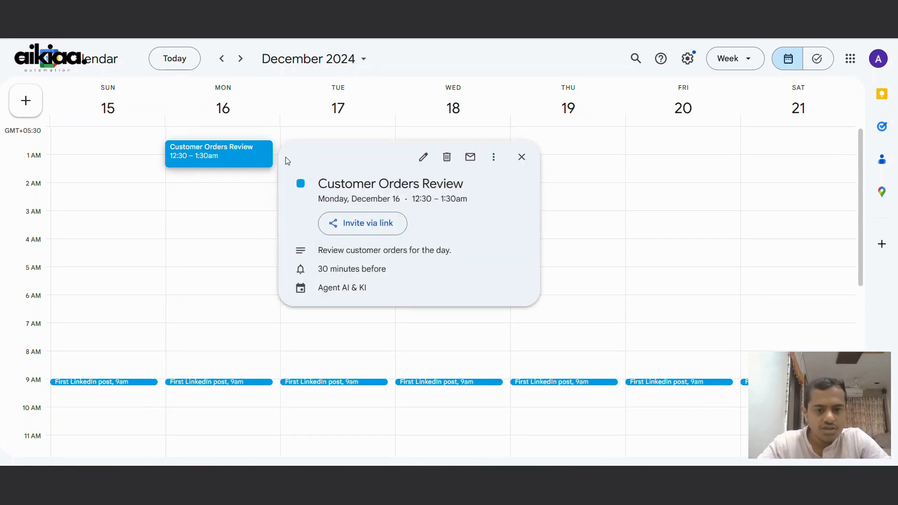
{"action": "left_click", "coordinate": [520, 156]}
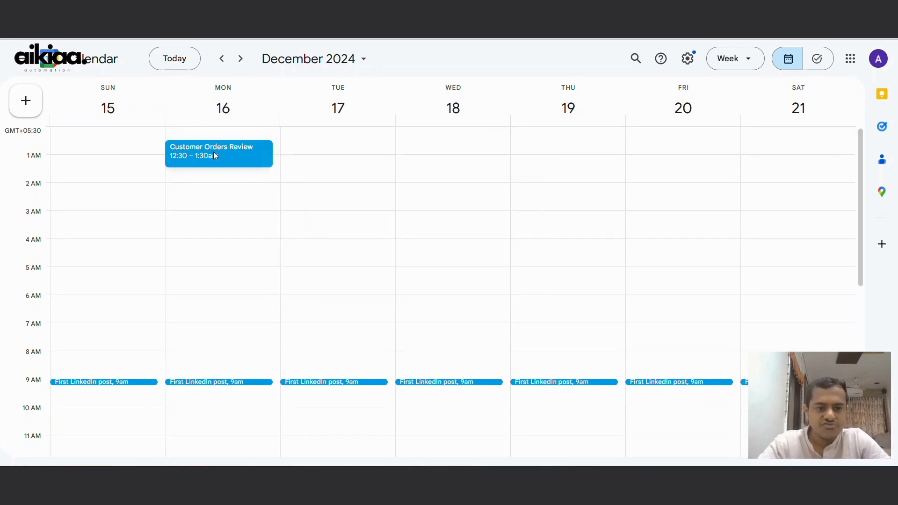
{"action": "left_click", "coordinate": [219, 151]}
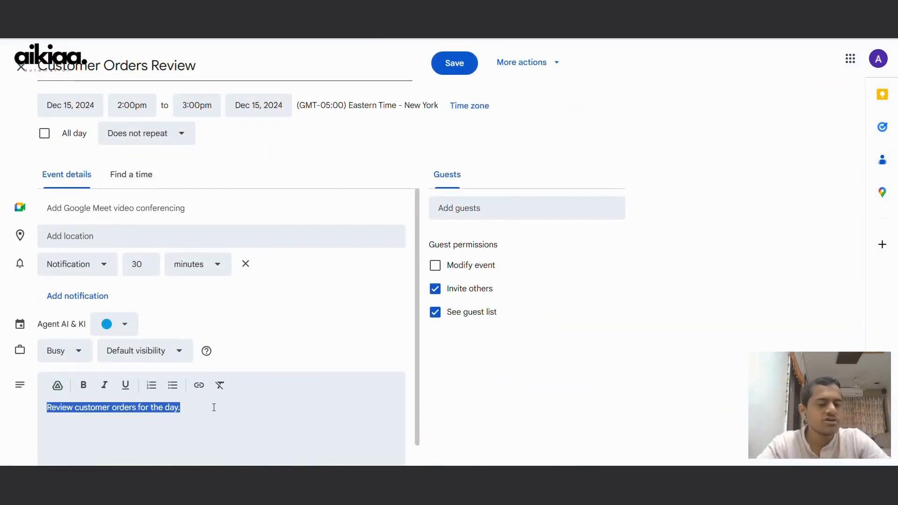
{"action": "mouse_move", "coordinate": [333, 177]}
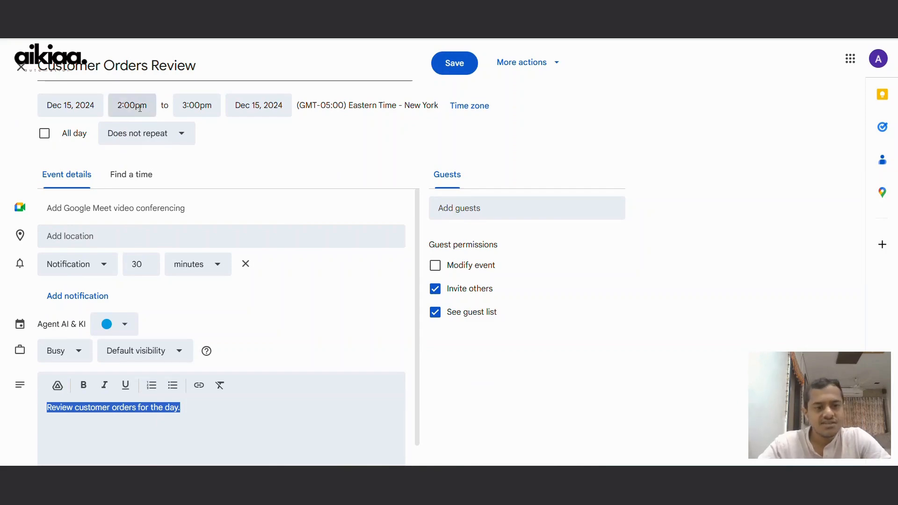
{"action": "left_click", "coordinate": [454, 63]}
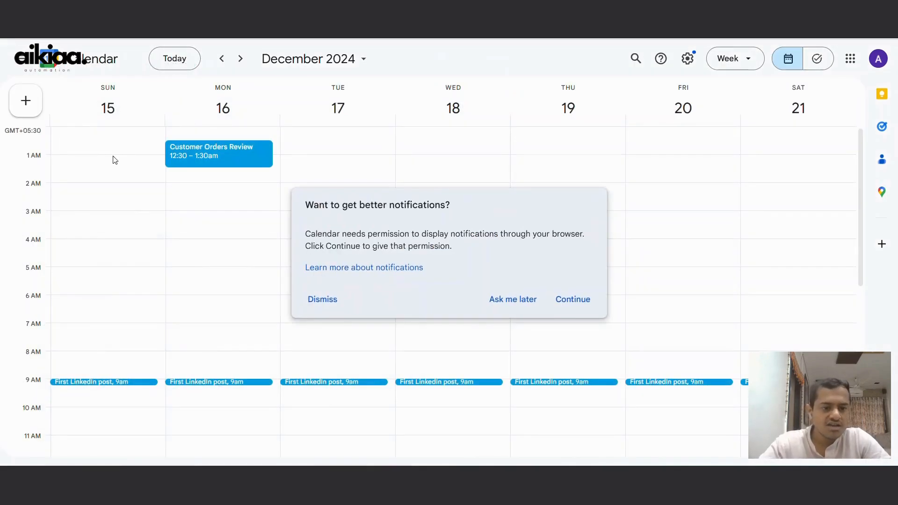
{"action": "left_click", "coordinate": [321, 299]}
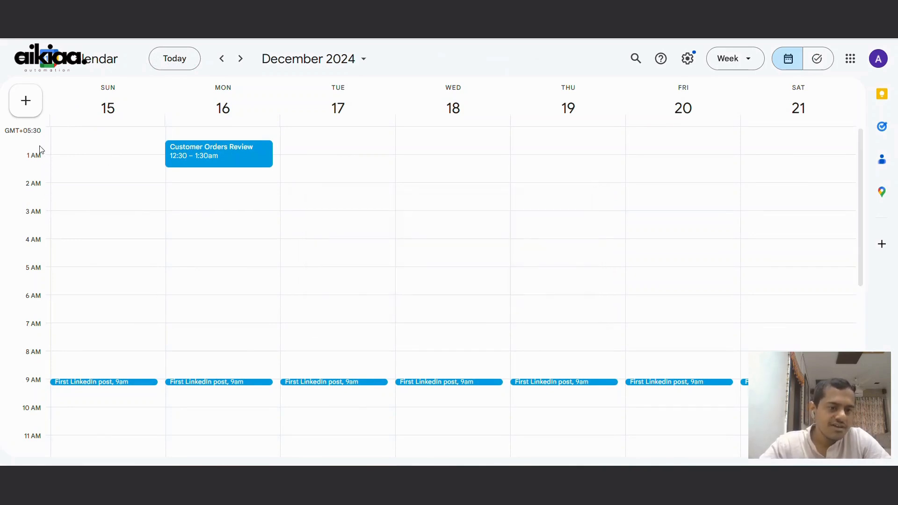
{"action": "mouse_move", "coordinate": [41, 134]}
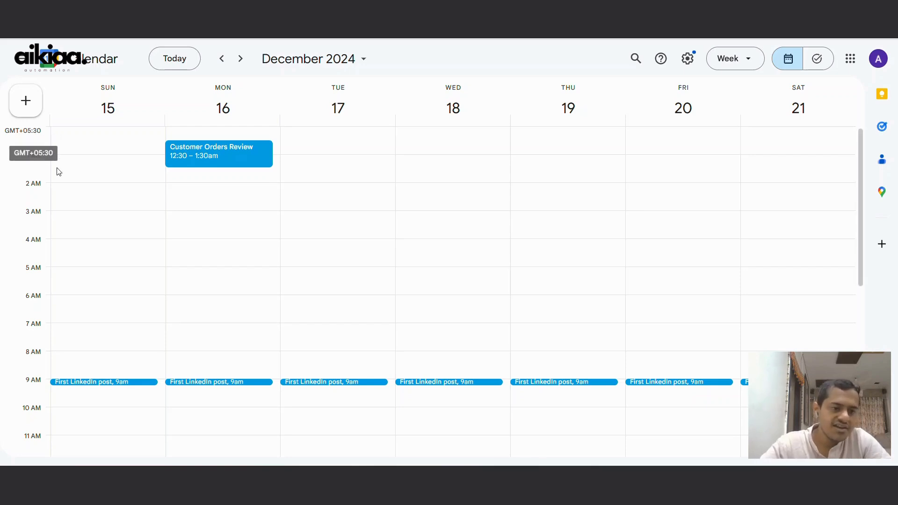
{"action": "mouse_move", "coordinate": [346, 229]}
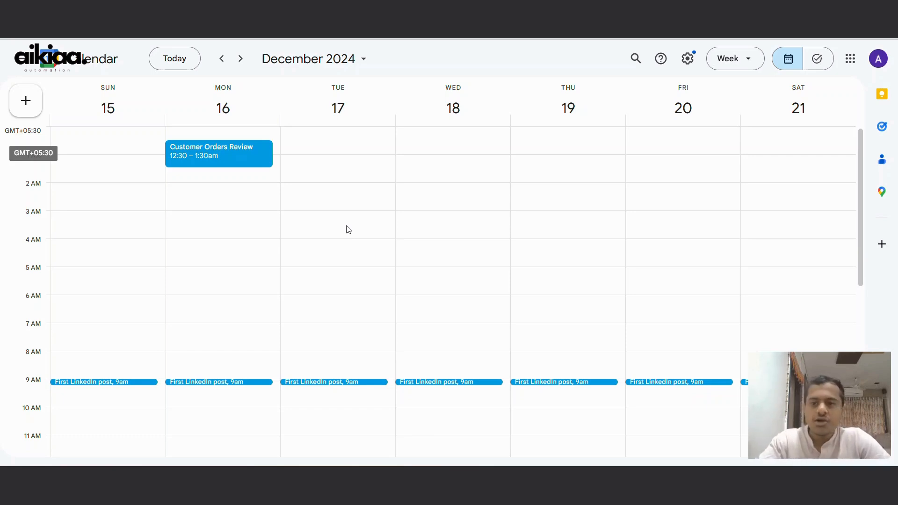
{"action": "mouse_move", "coordinate": [559, 216]}
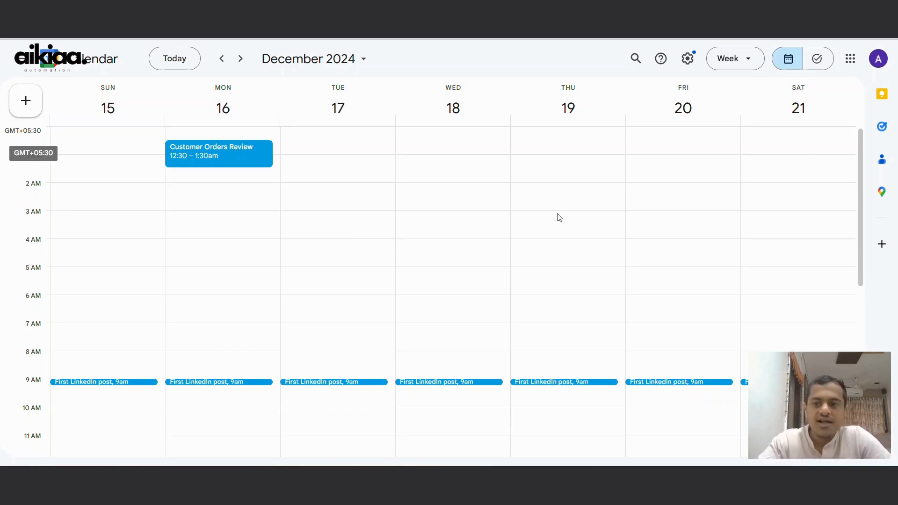
{"action": "mouse_move", "coordinate": [627, 369]}
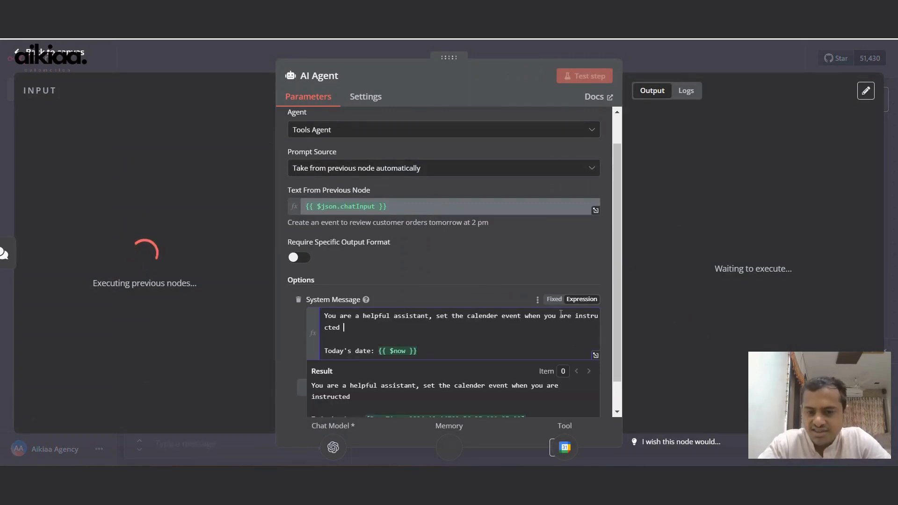
Append ', set the start time and end time in Indian Standard Time only.' to the system message.
{"action": "type", "text": ","}
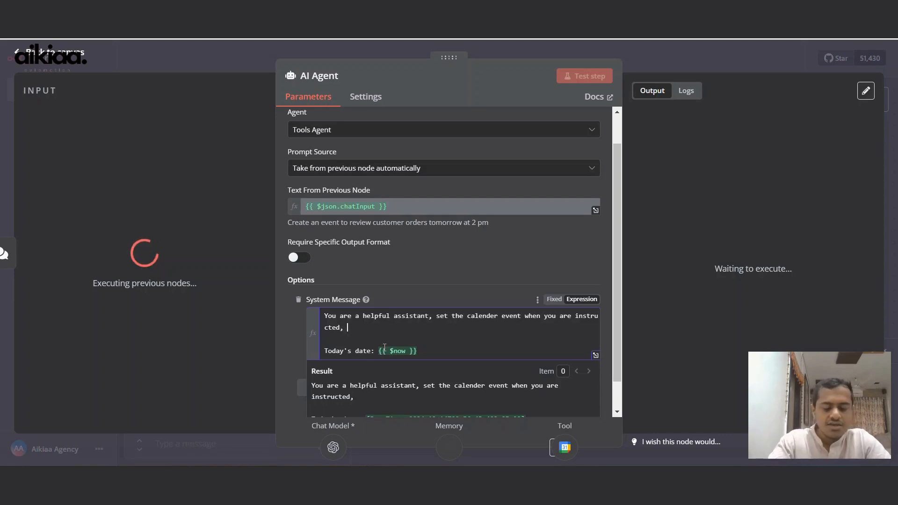
{"action": "type", "text": "s"}
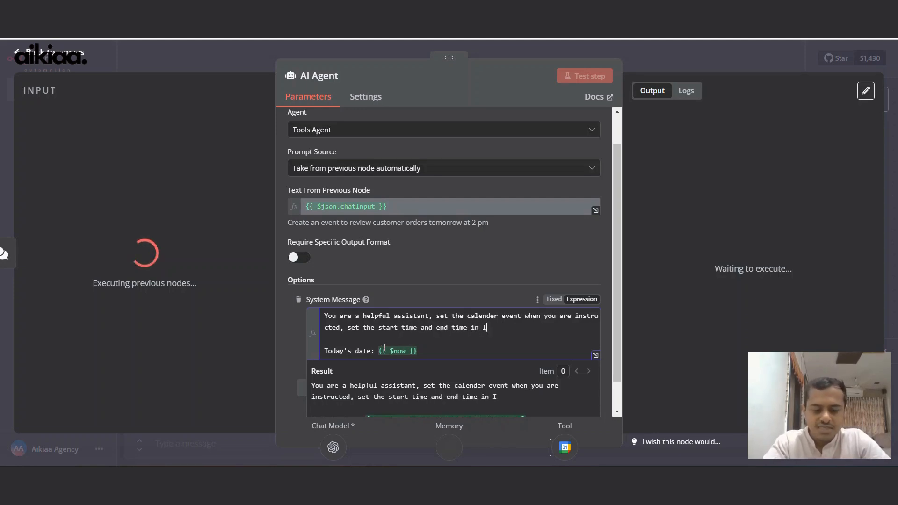
{"action": "type", "text": "Indian"}
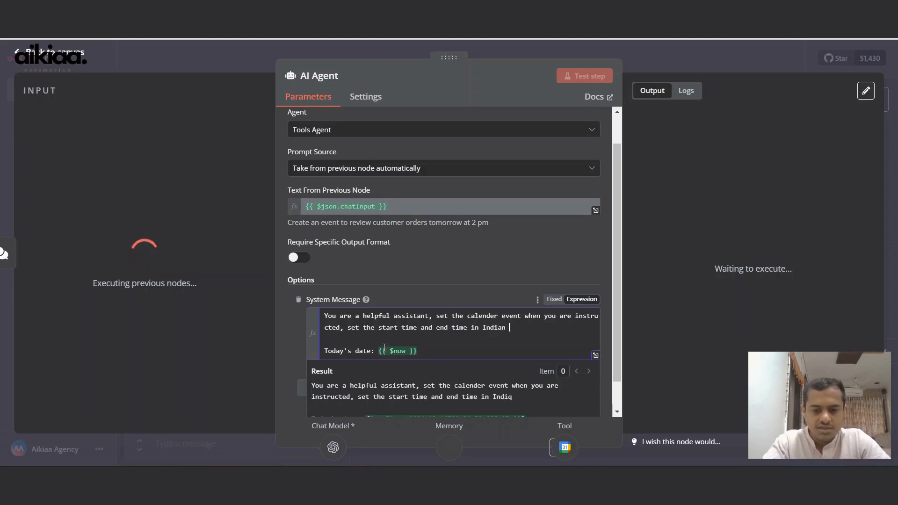
{"action": "type", "text": "Star"}
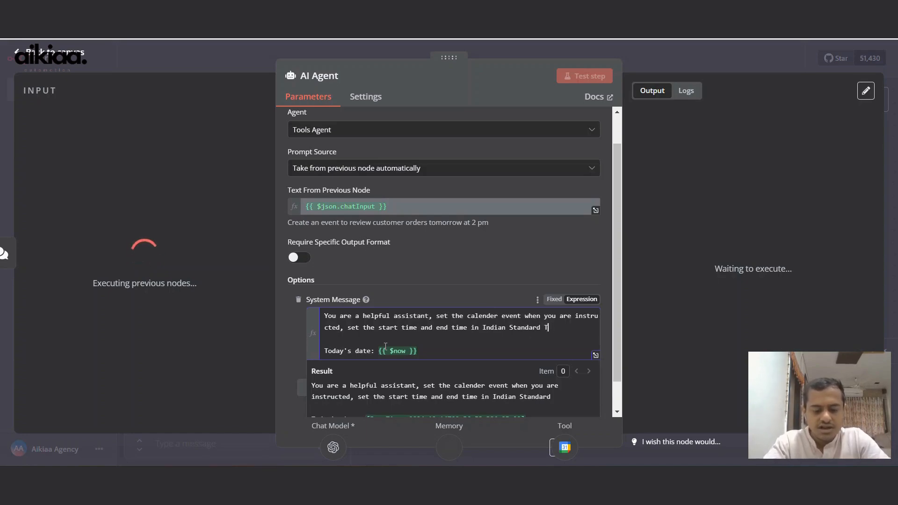
{"action": "type", "text": "only."}
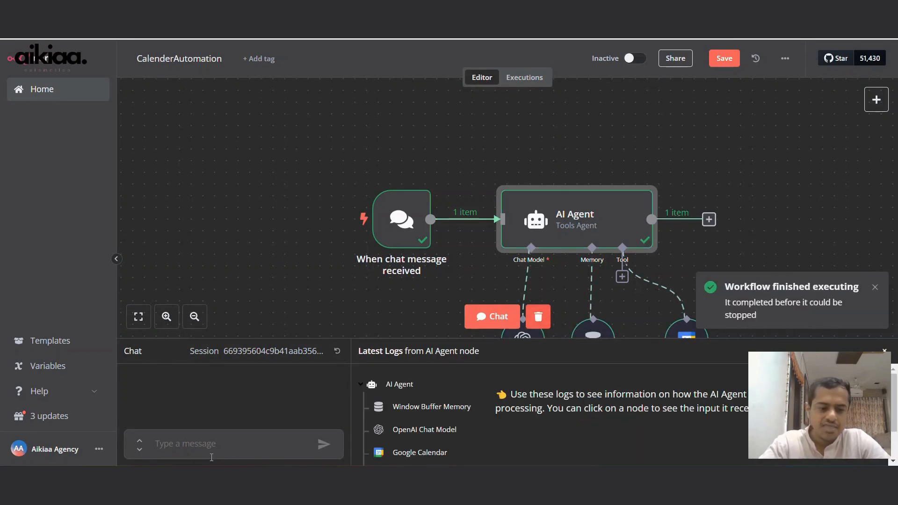
Send a chat requesting a 3pm event the day after tomorrow to finish the website and make it live.
{"action": "type", "text": "Create an even"}
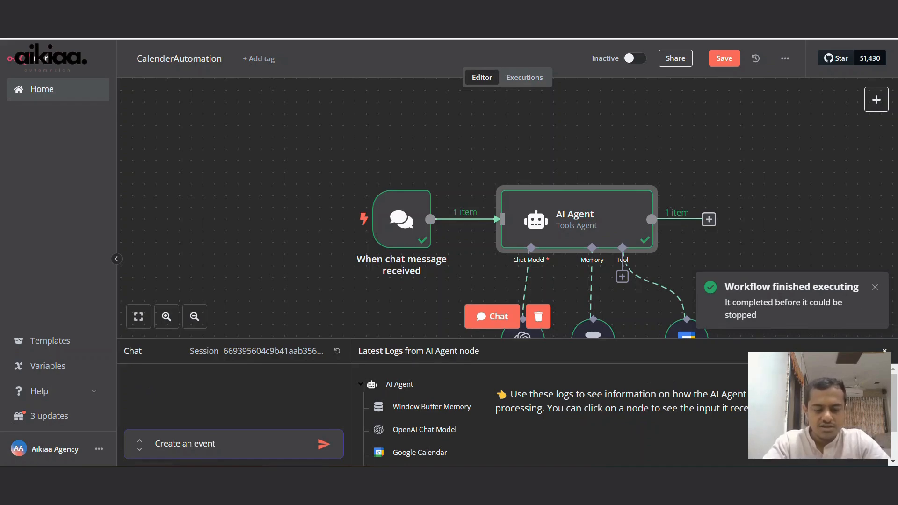
{"action": "type", "text": "tomorrow"}
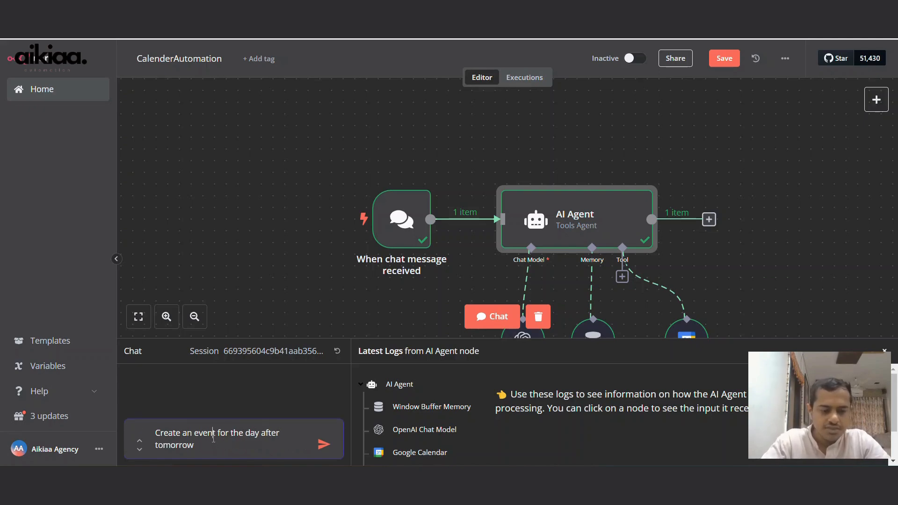
{"action": "type", "text": "ti"}
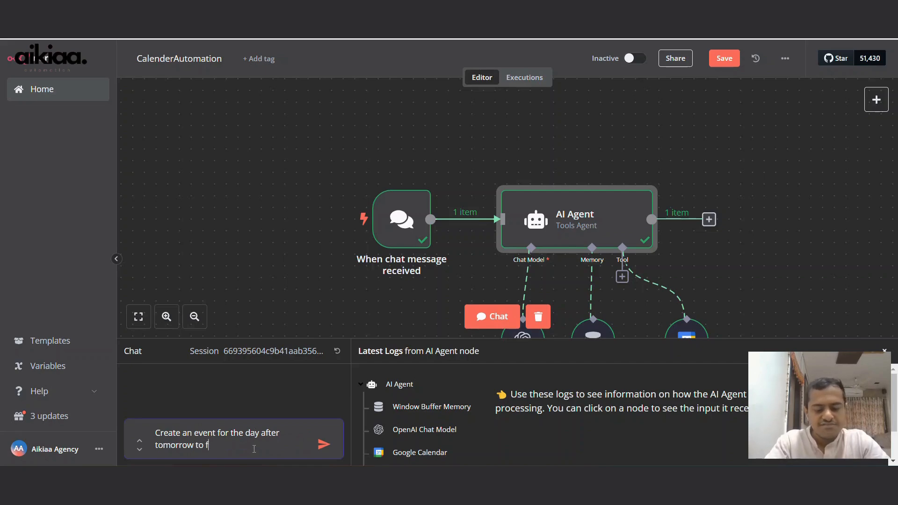
{"action": "type", "text": "inish"}
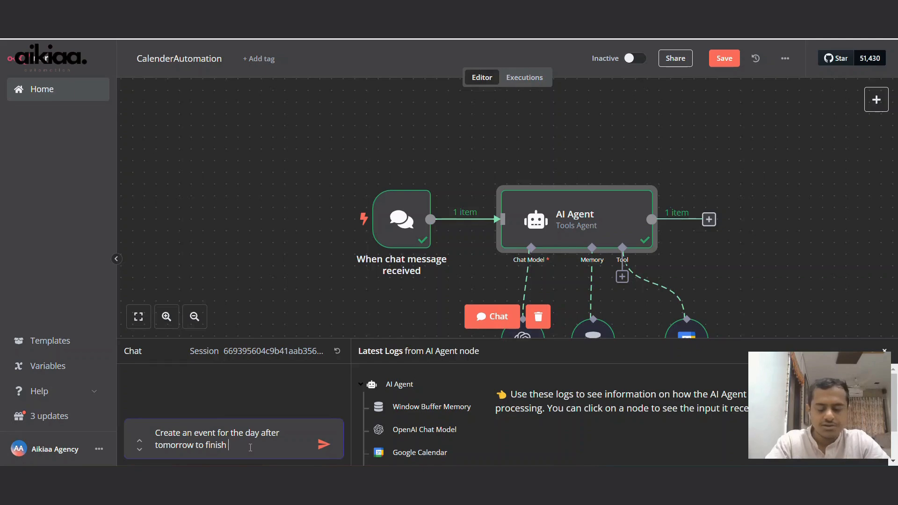
{"action": "type", "text": "the"}
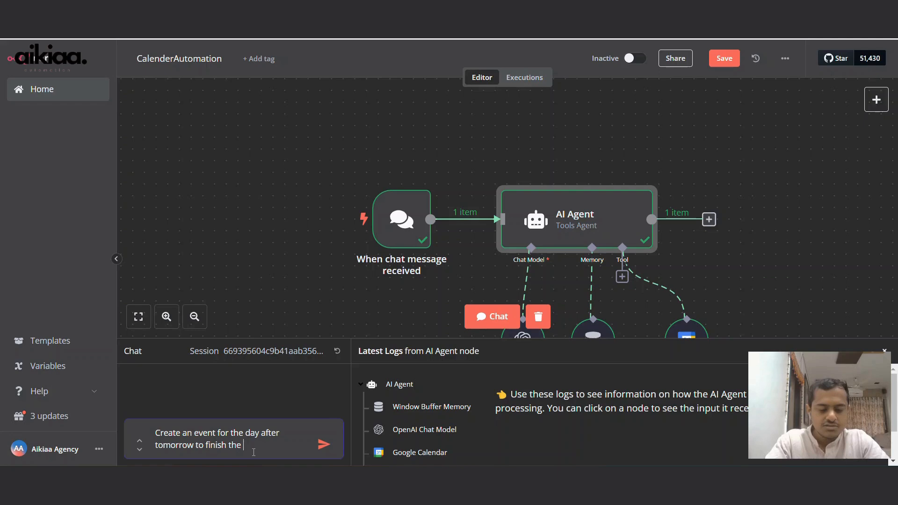
{"action": "type", "text": "website and make it"}
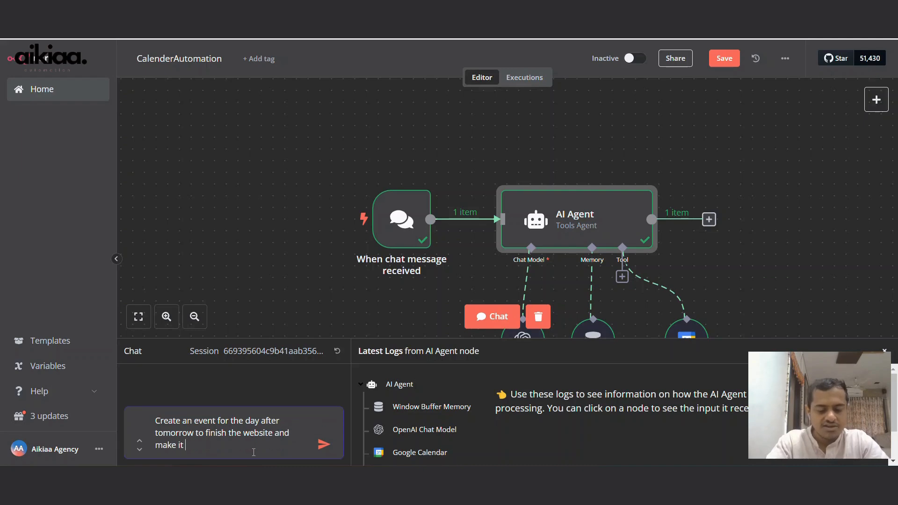
{"action": "type", "text": "live"}
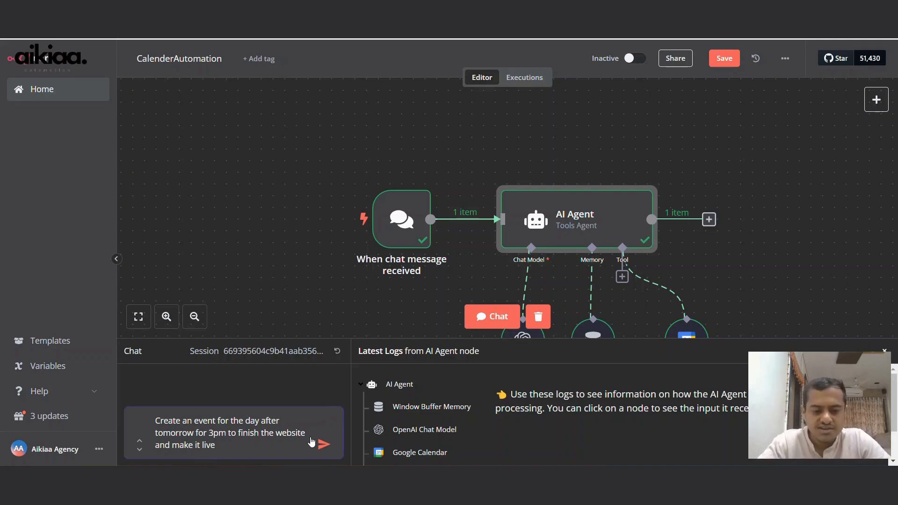
{"action": "left_click", "coordinate": [323, 443]}
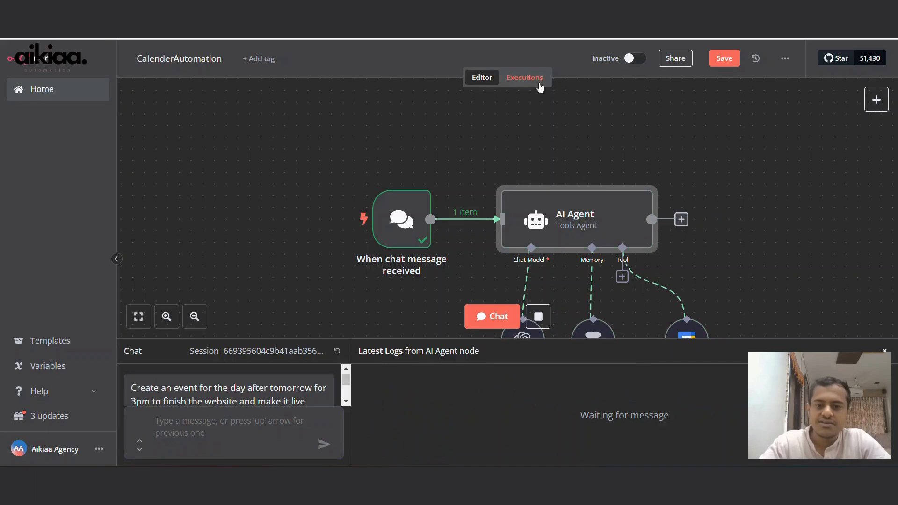
Open the latest execution's Google Calendar node and select its 16 December 15:00 +05:30 start.
{"action": "left_click", "coordinate": [524, 77]}
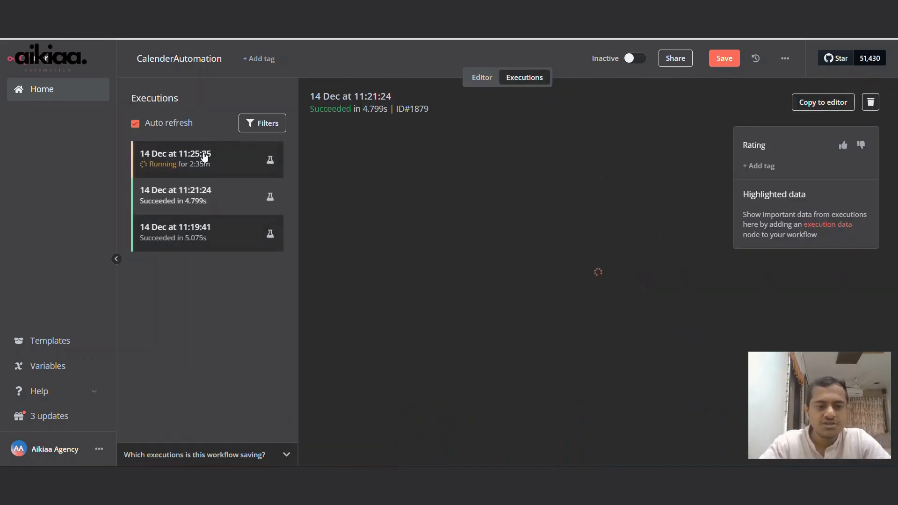
{"action": "left_click", "coordinate": [175, 159]}
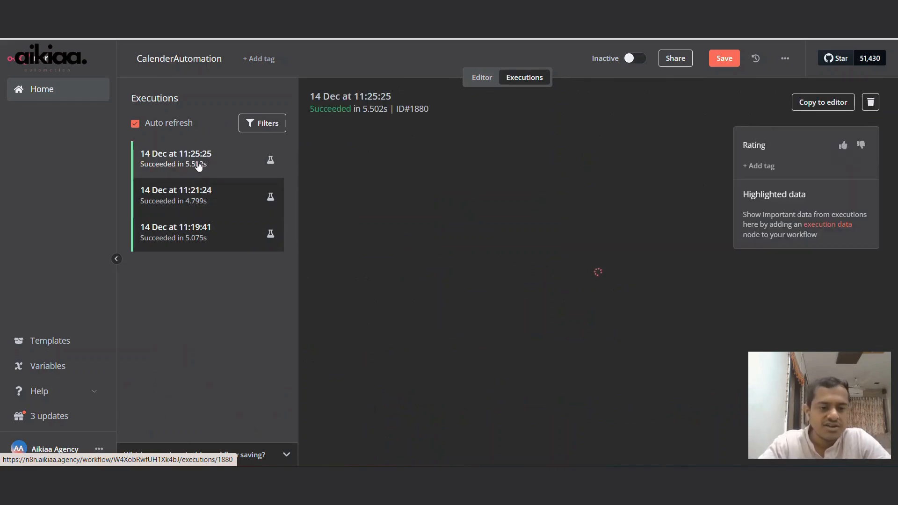
{"action": "mouse_move", "coordinate": [623, 280]}
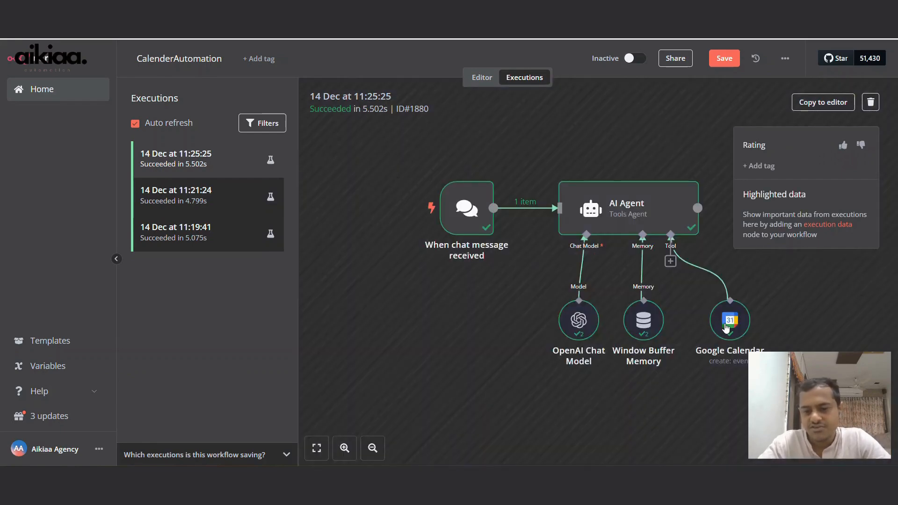
{"action": "double_click", "coordinate": [729, 319]}
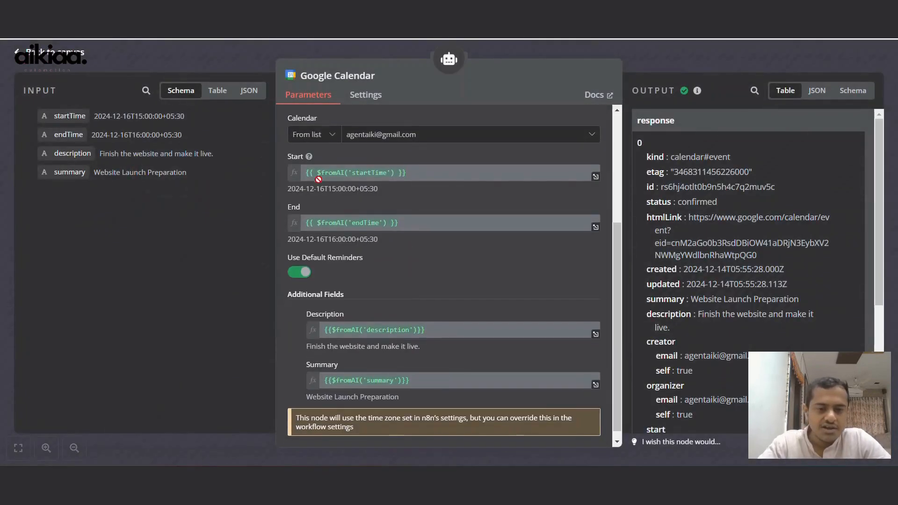
{"action": "double_click", "coordinate": [315, 188]}
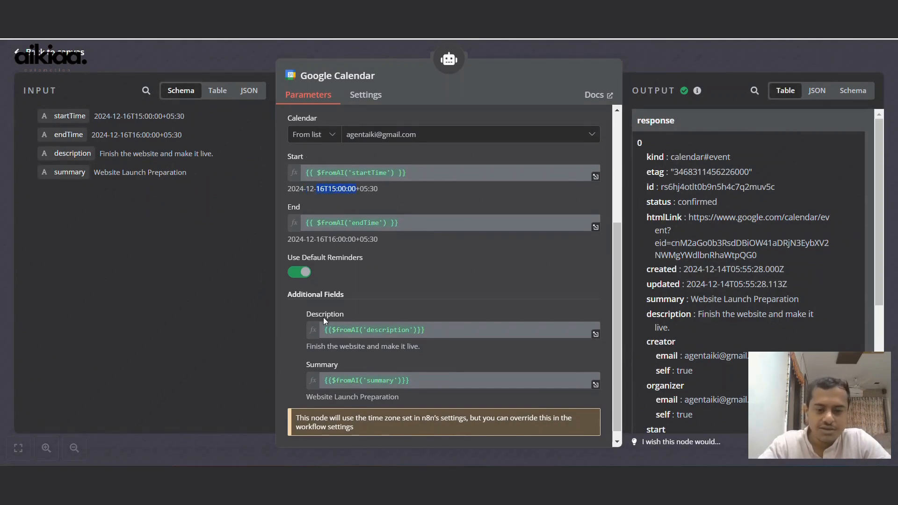
{"action": "scroll", "scroll_direction": "down", "scroll_amount": 3}
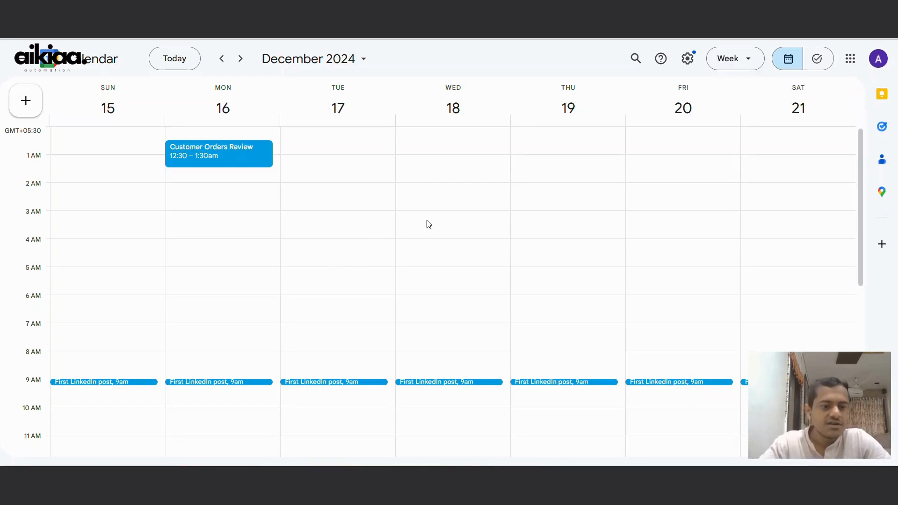
Find Website Launch Preparation on Monday 16 at 3–4pm and view its details.
{"action": "scroll", "scroll_direction": "down", "scroll_amount": 3}
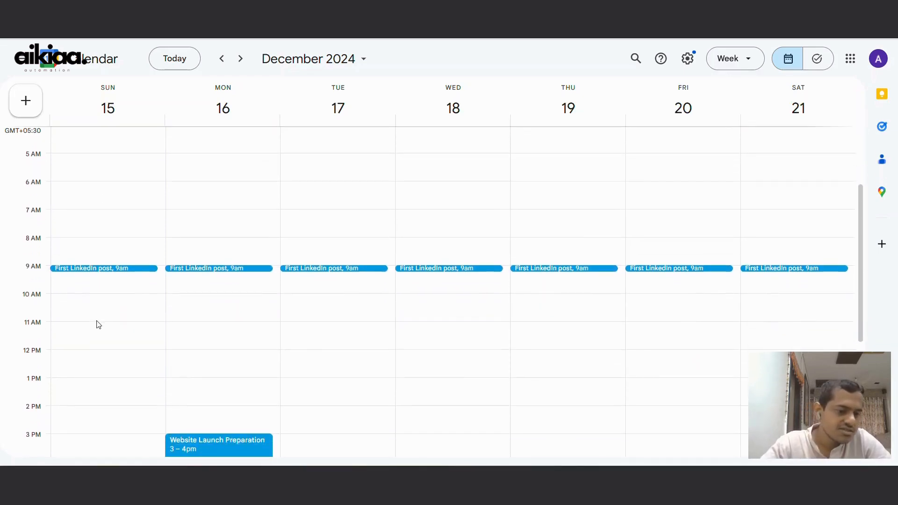
{"action": "scroll", "scroll_direction": "down", "scroll_amount": 3}
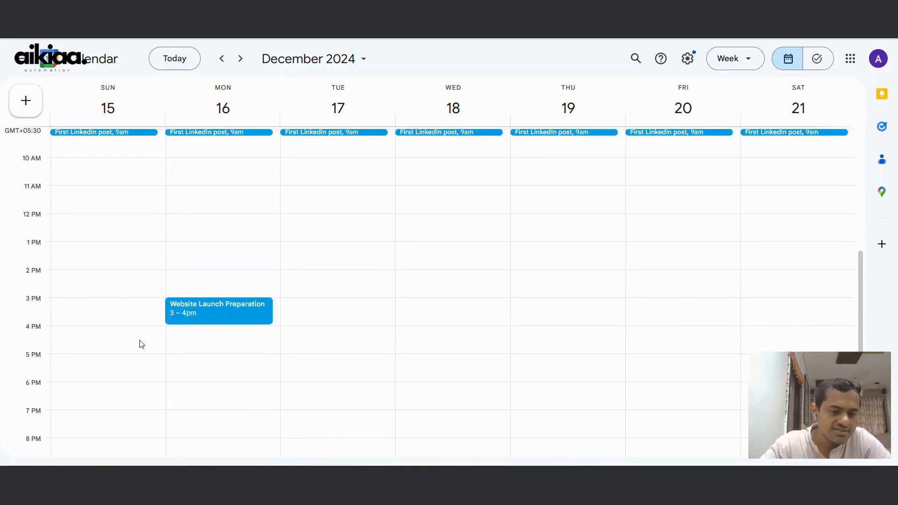
{"action": "mouse_move", "coordinate": [200, 320]}
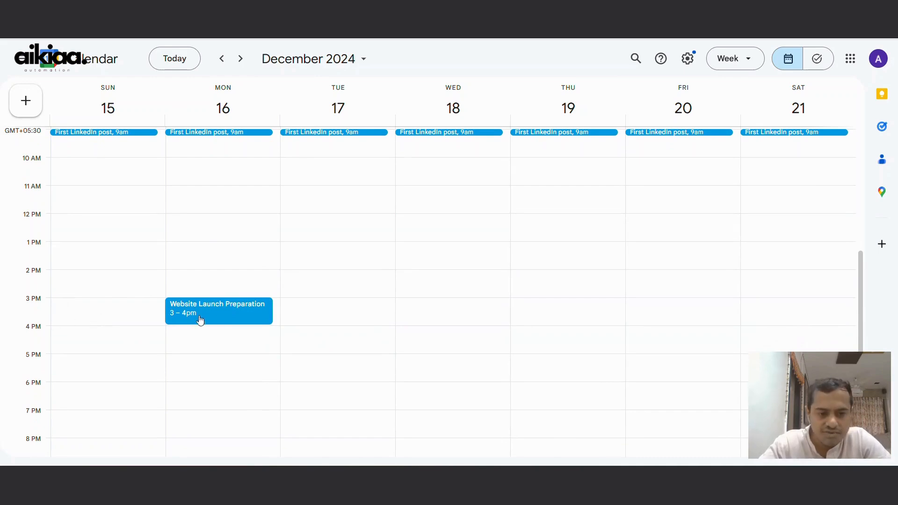
{"action": "left_click", "coordinate": [219, 311]}
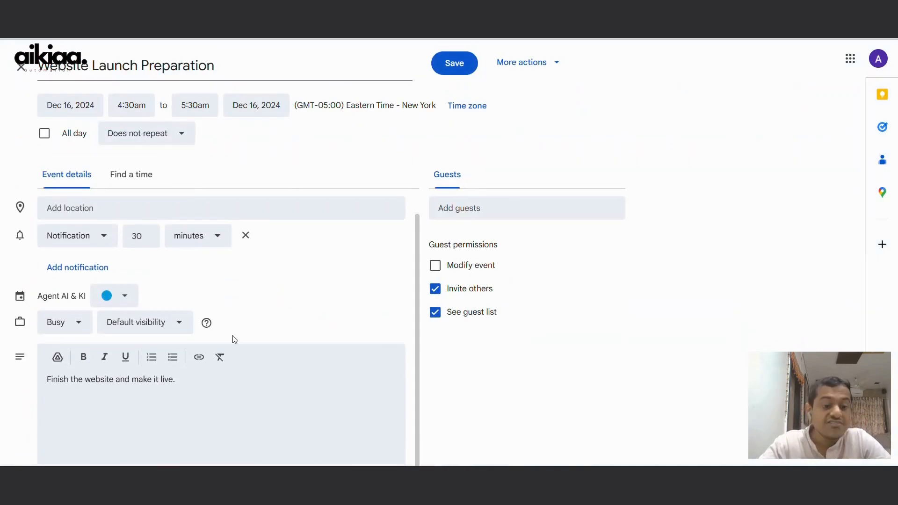
{"action": "left_click", "coordinate": [454, 63]}
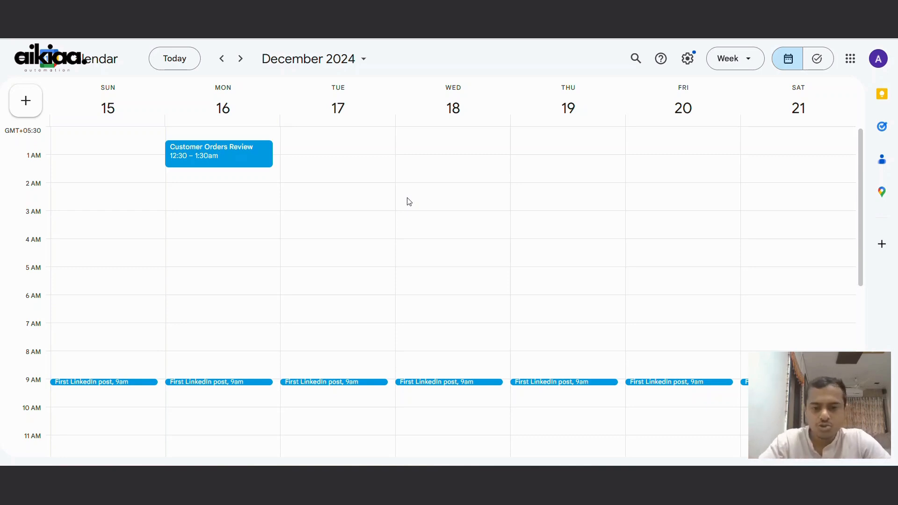
{"action": "mouse_move", "coordinate": [457, 217]}
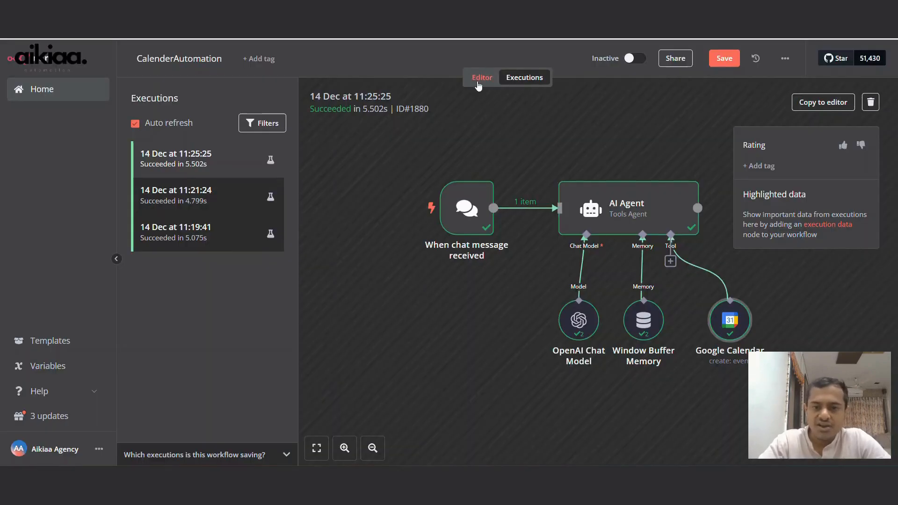
Turn on 'Make Chat Publicly Available' in the chat trigger's settings.
{"action": "left_click", "coordinate": [481, 78]}
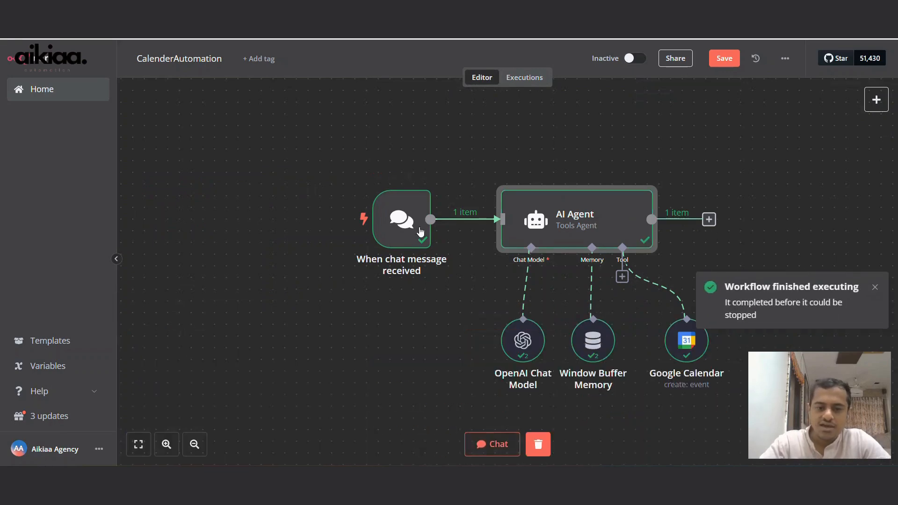
{"action": "double_click", "coordinate": [401, 220]}
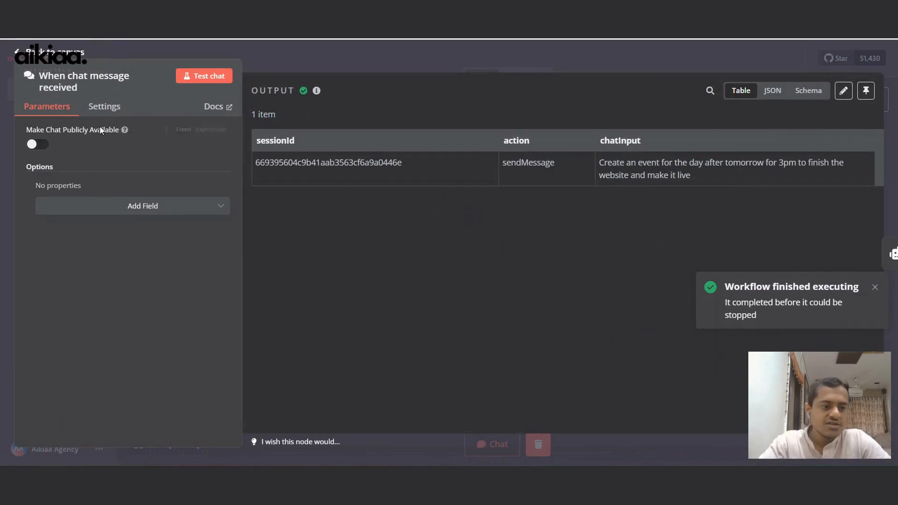
{"action": "left_click", "coordinate": [37, 144]}
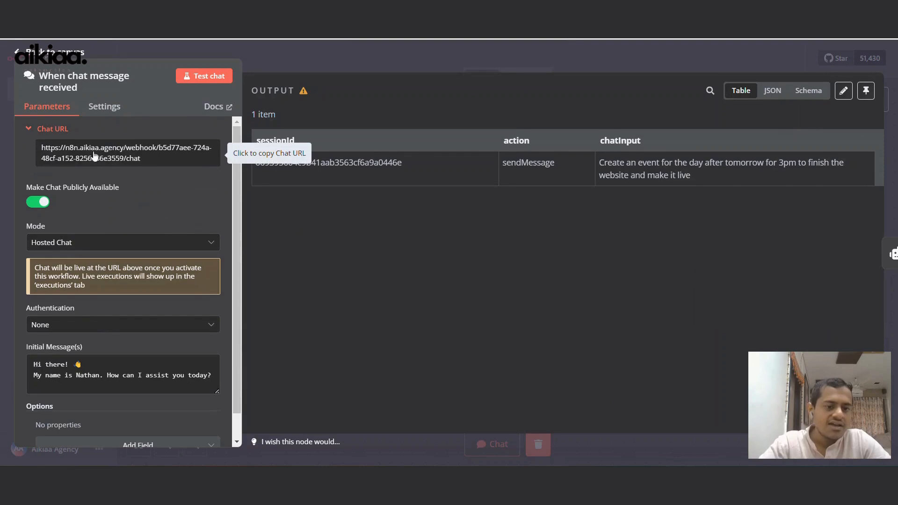
{"action": "mouse_move", "coordinate": [113, 166]}
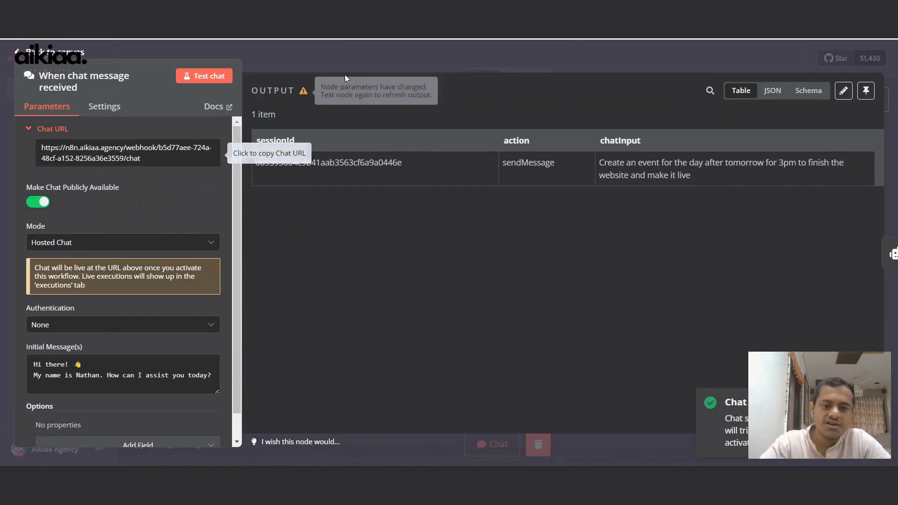
Switch the CalenderAutomation workflow from Inactive to Active.
{"action": "left_click", "coordinate": [52, 51]}
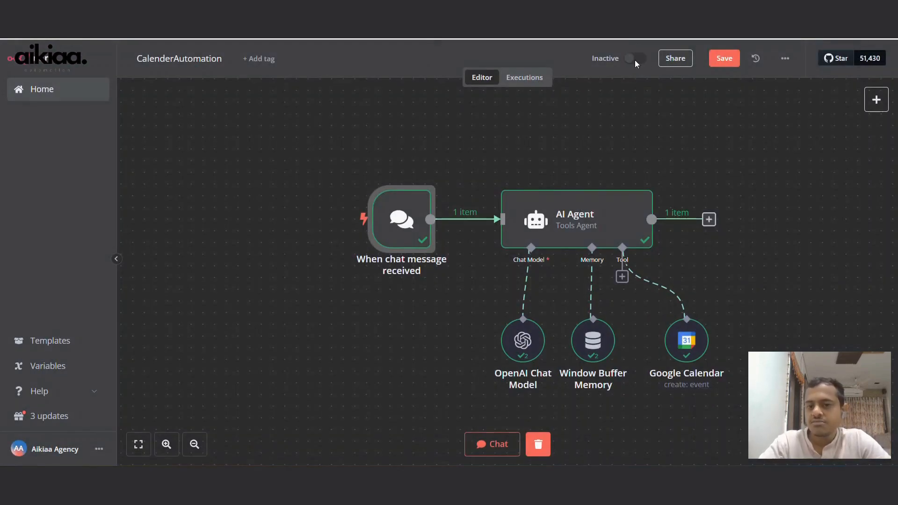
{"action": "left_click", "coordinate": [635, 58]}
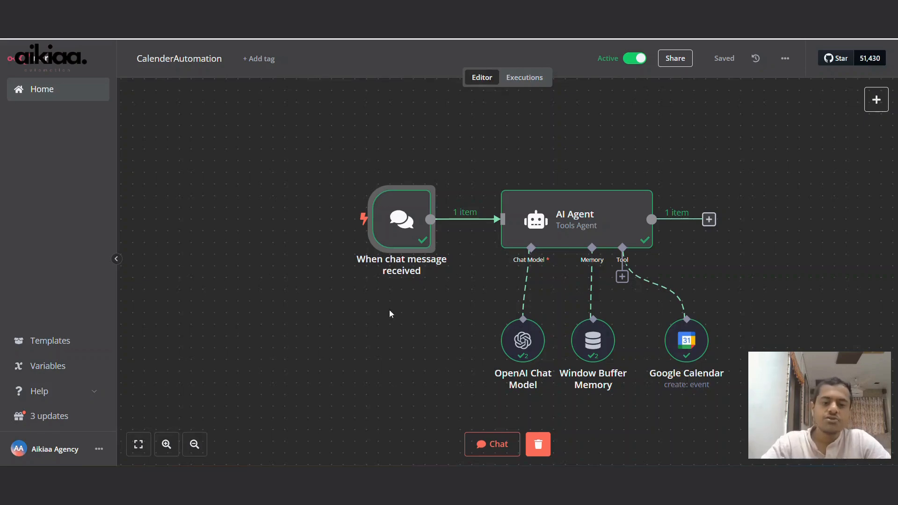
{"action": "mouse_move", "coordinate": [323, 225]}
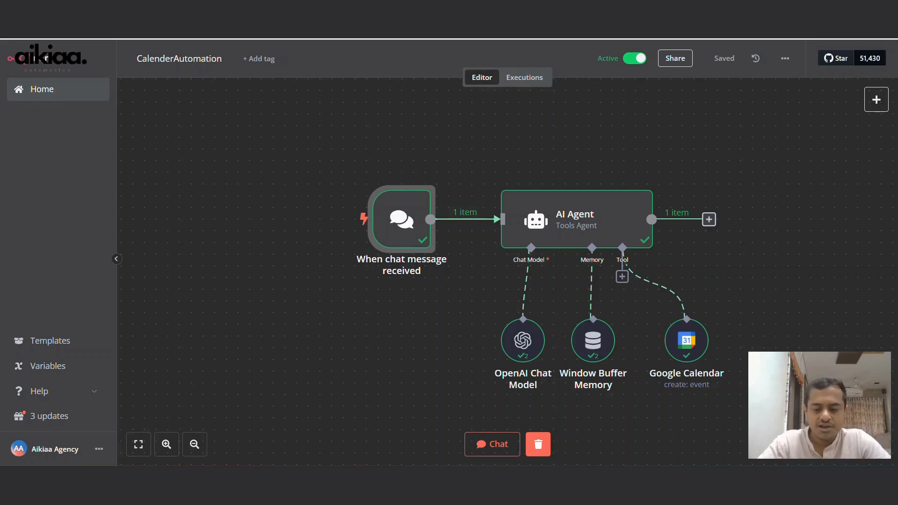
{"action": "left_click", "coordinate": [491, 444]}
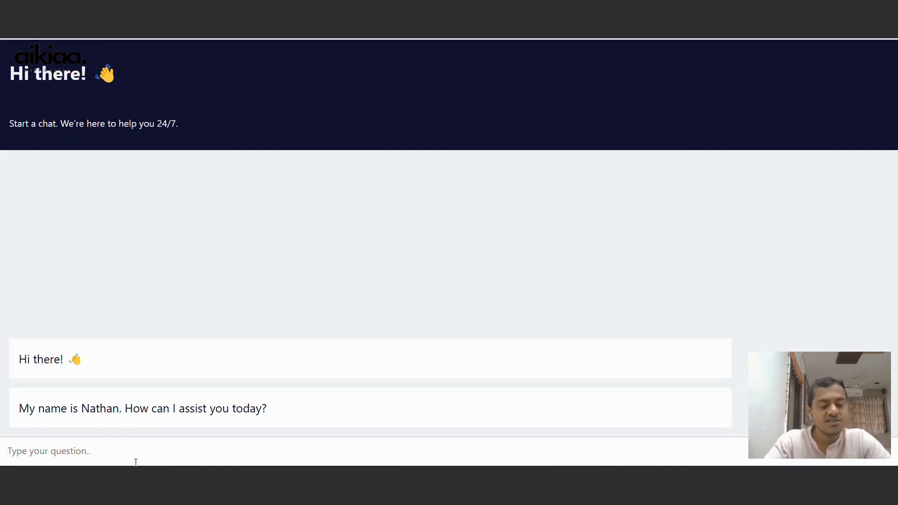
{"action": "type", "text": "Create an"}
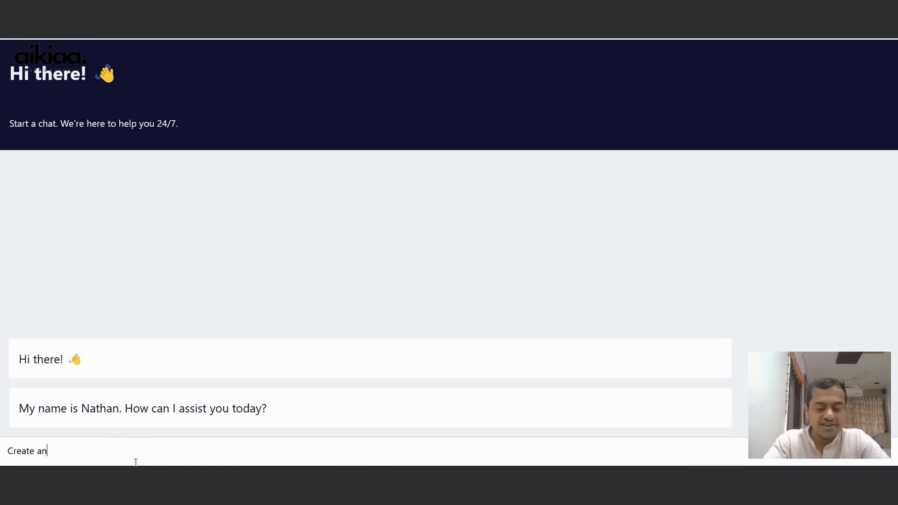
{"action": "type", "text": "event to"}
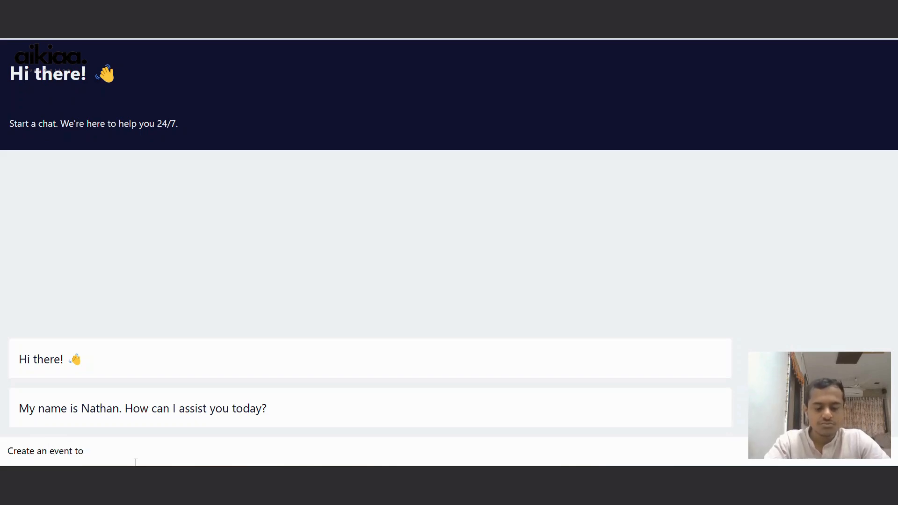
{"action": "type", "text": "do ... on"}
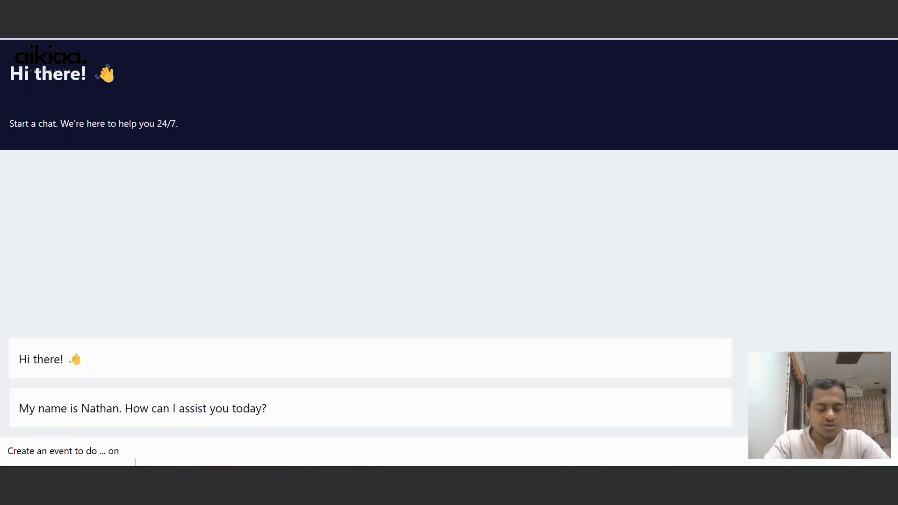
{"action": "type", "text": "...."}
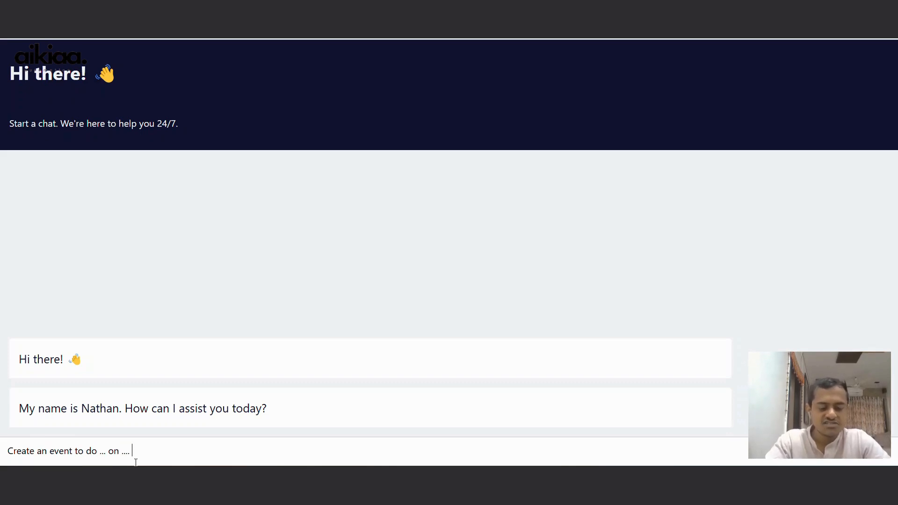
{"action": "type", "text": "time"}
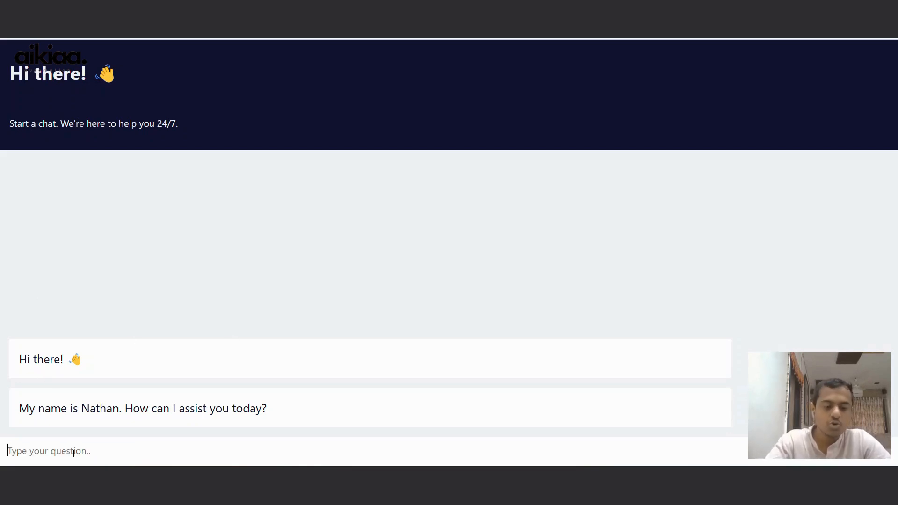
{"action": "mouse_move", "coordinate": [524, 186]}
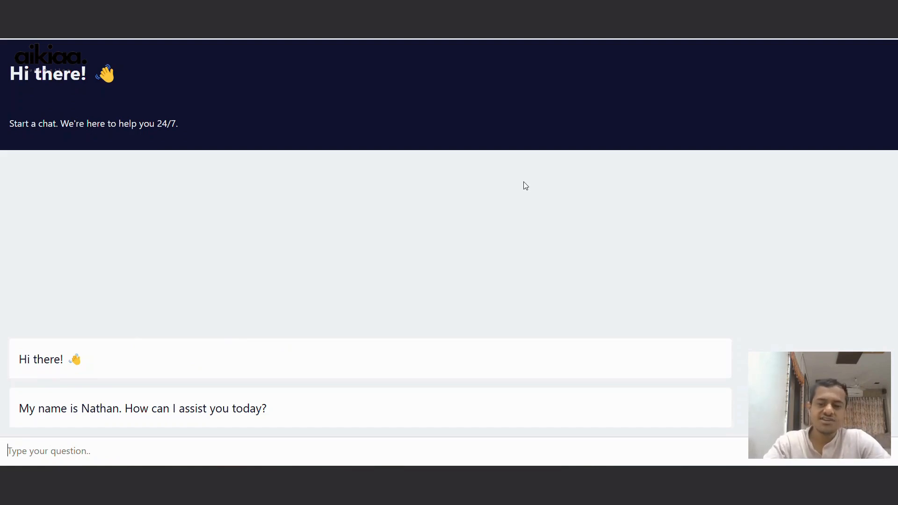
{"action": "mouse_move", "coordinate": [576, 200]}
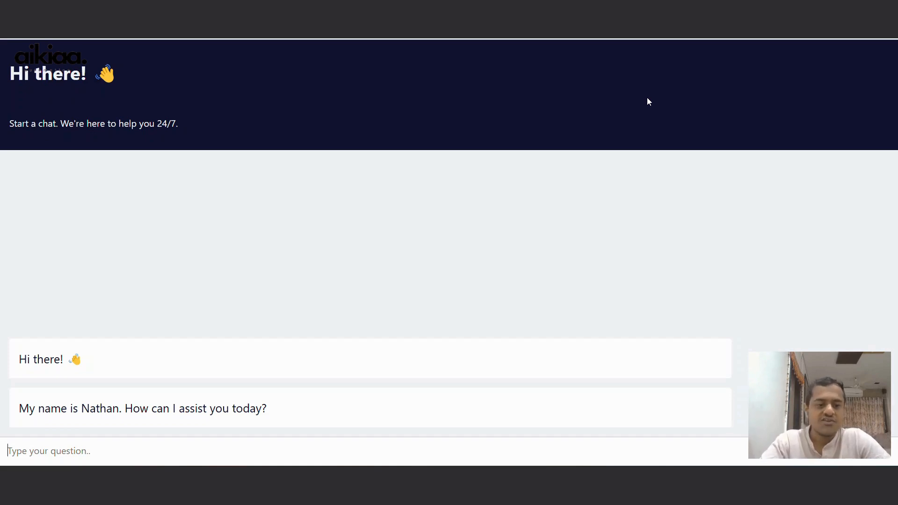
{"action": "mouse_move", "coordinate": [505, 176]}
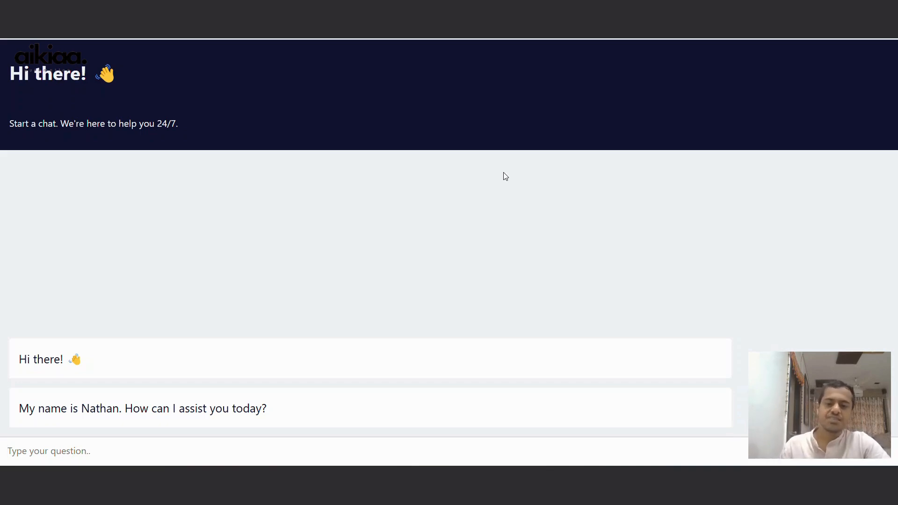
{"action": "left_click", "coordinate": [49, 451]}
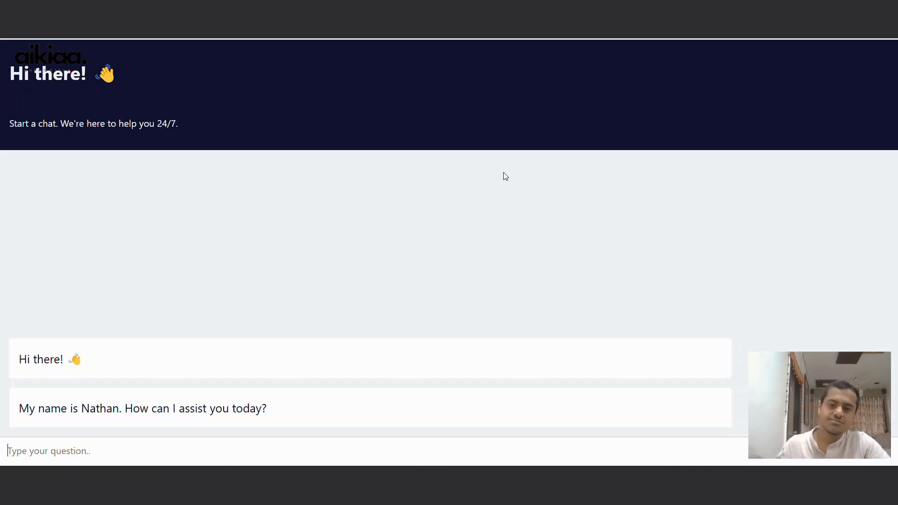